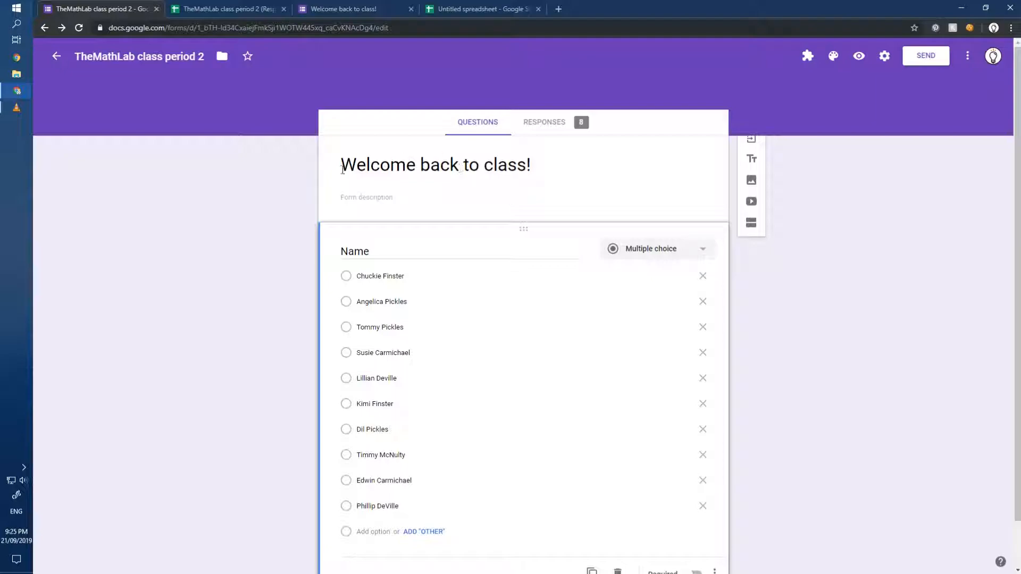
mouse_move(635, 252)
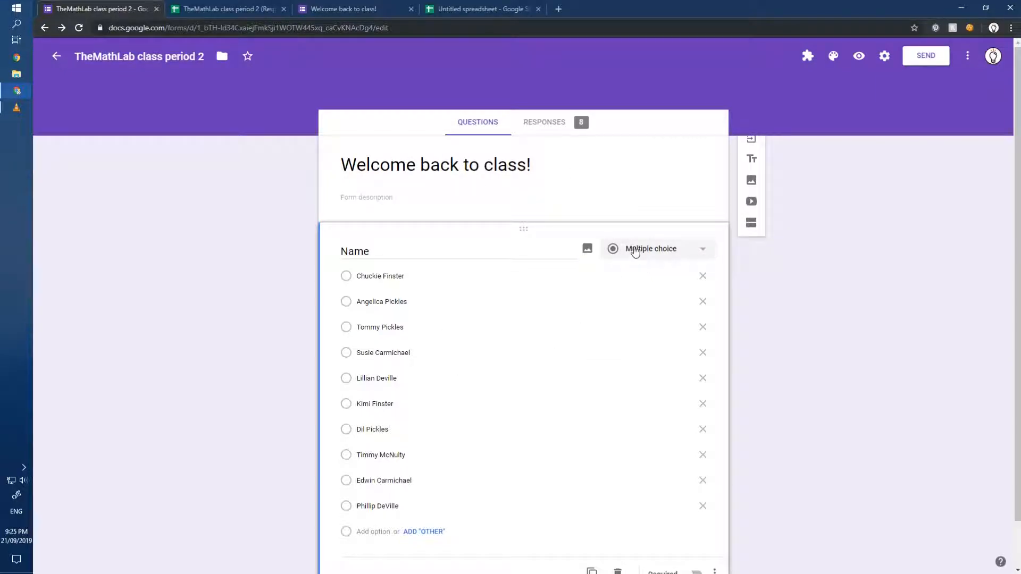
Switch from the QR-code spreadsheet to the form responses spreadsheet
click(482, 8)
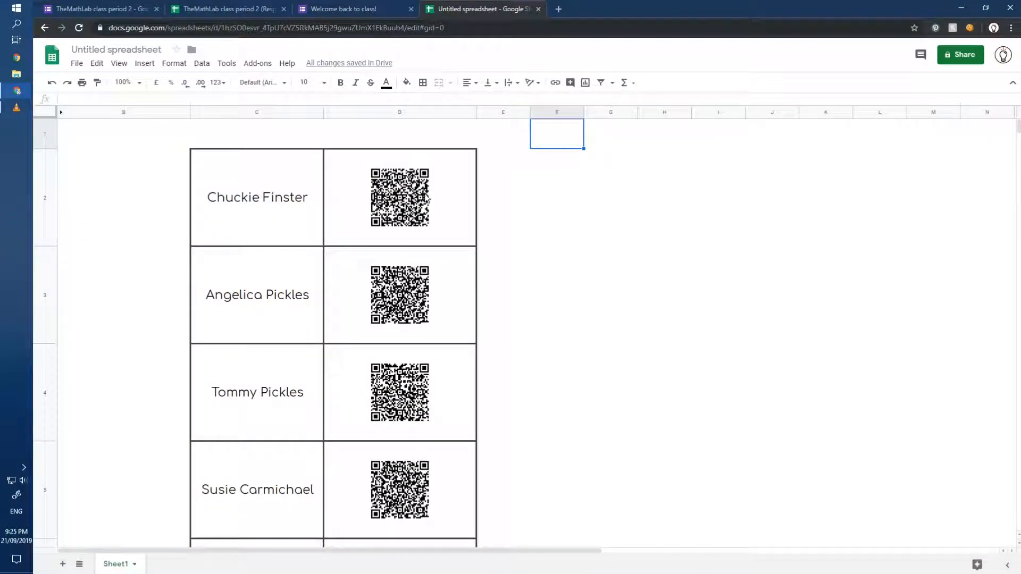
mouse_move(430, 249)
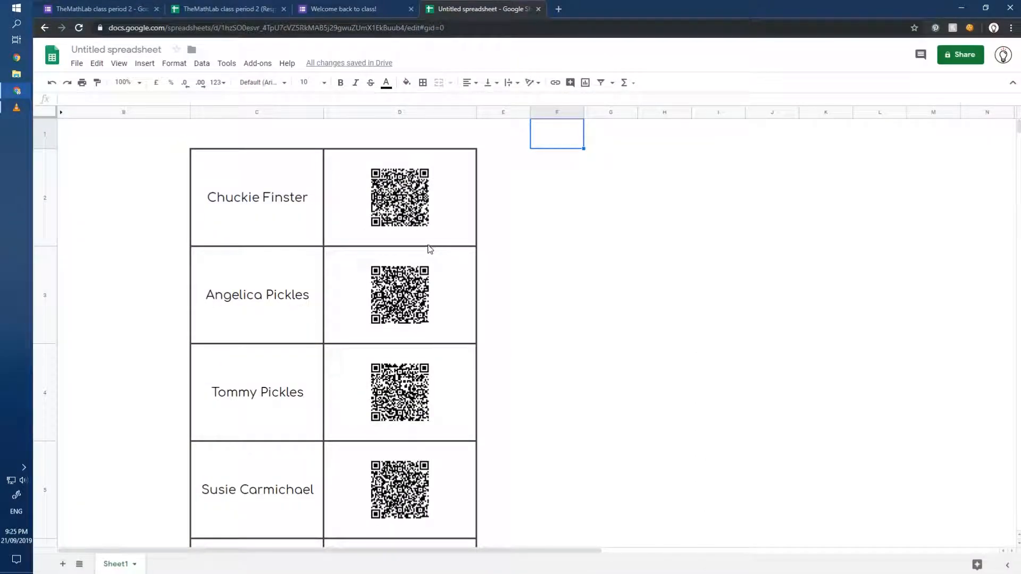
click(227, 9)
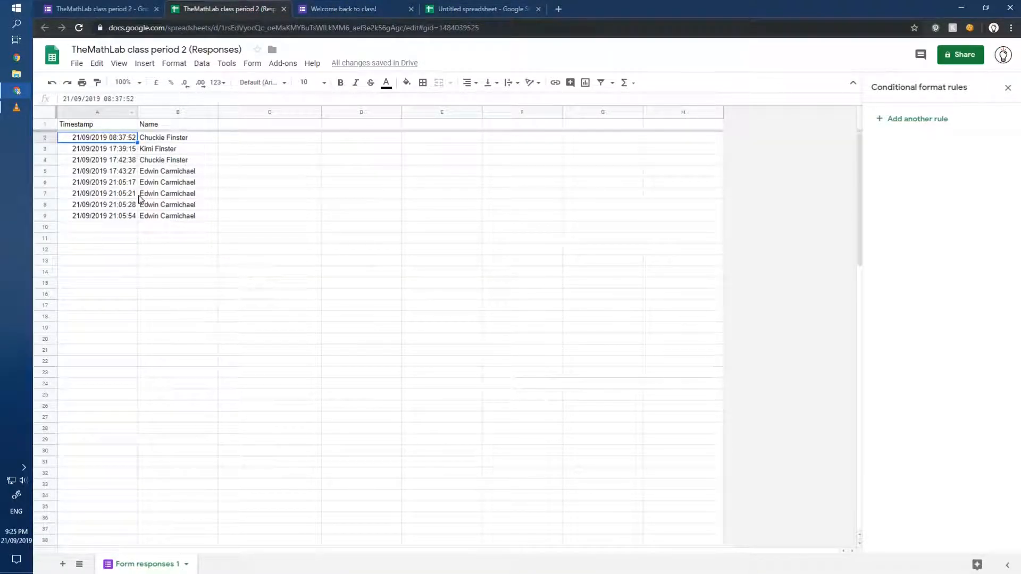
click(177, 182)
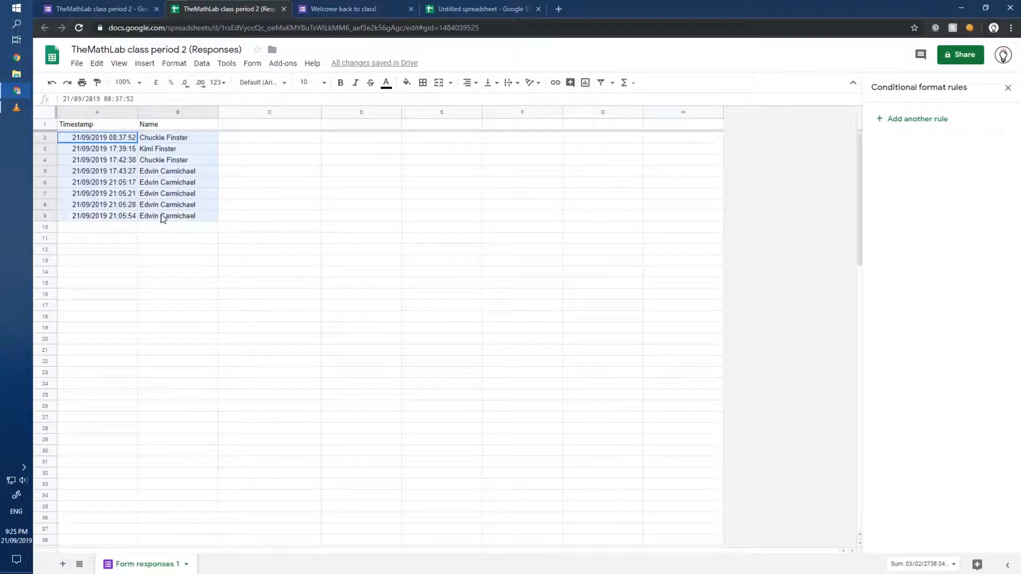
click(177, 282)
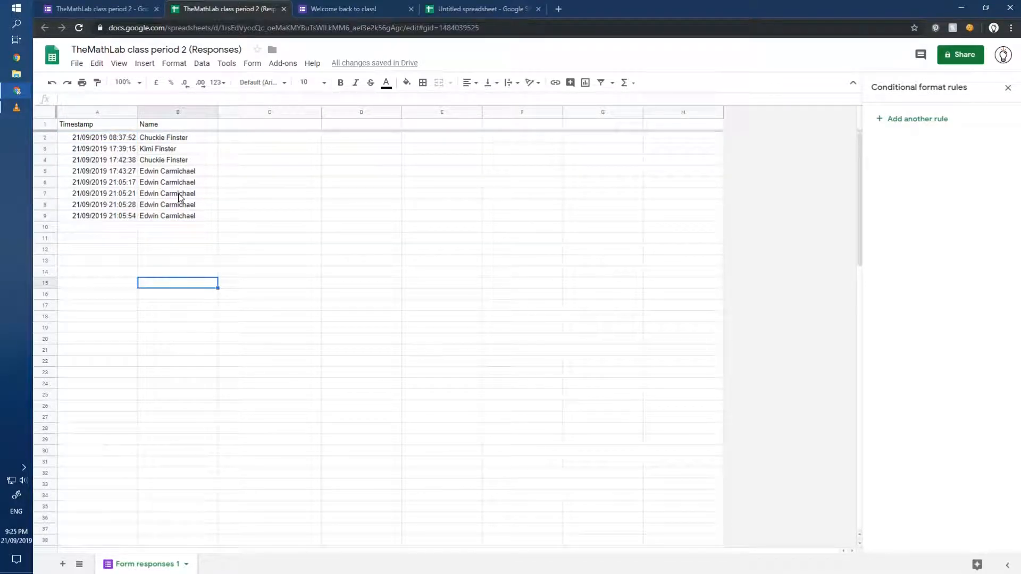
mouse_move(174, 219)
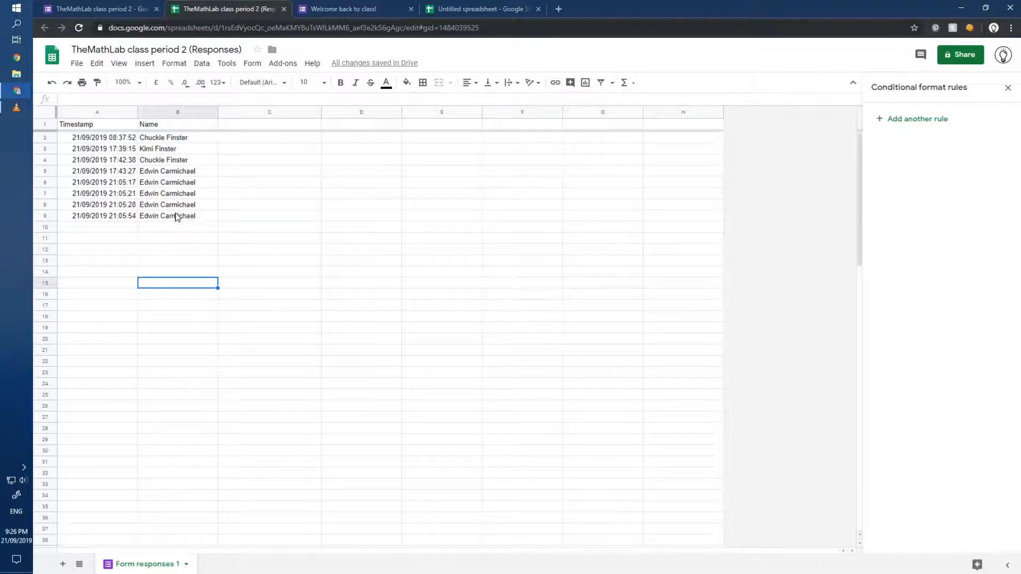
click(177, 215)
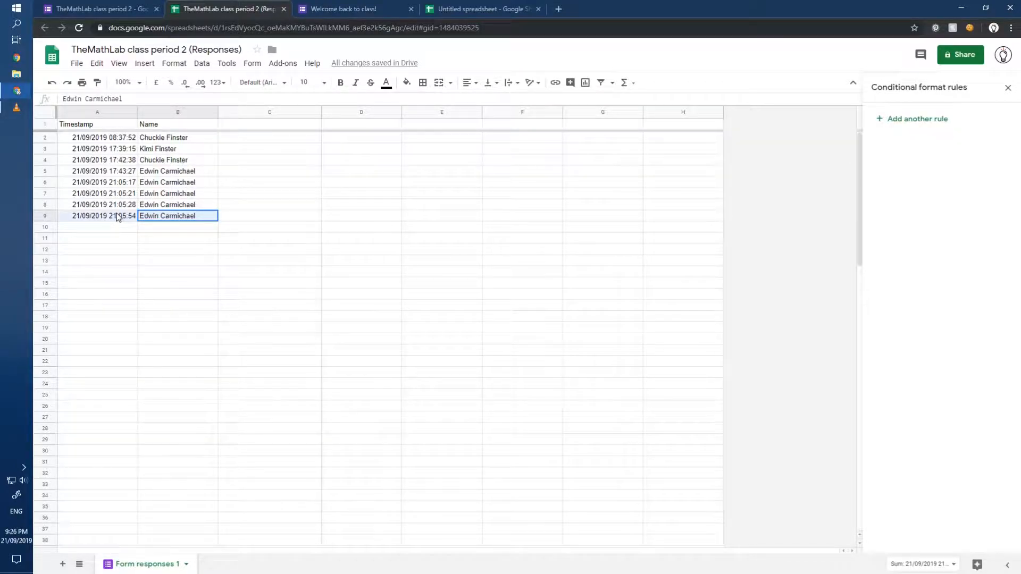
click(177, 204)
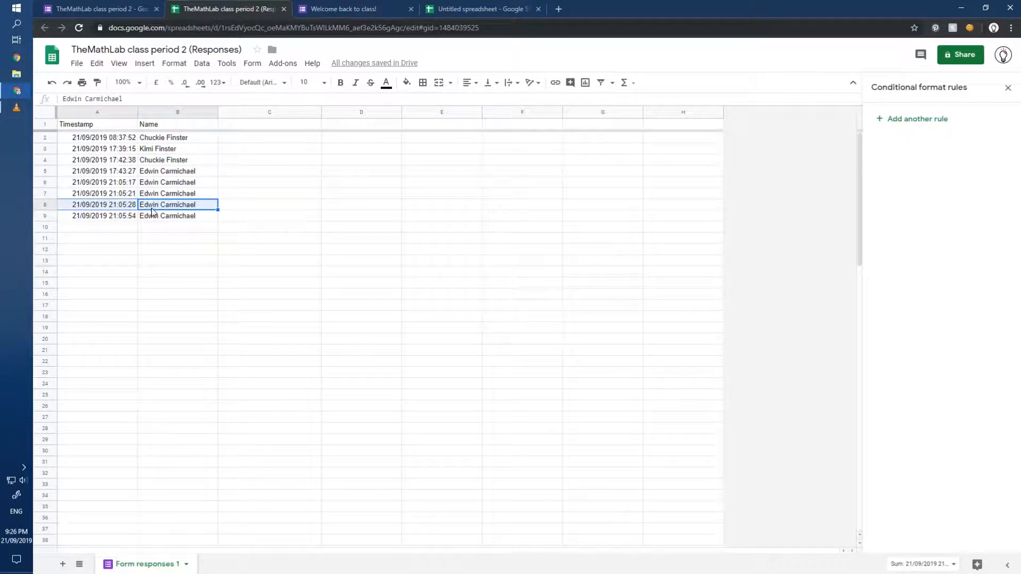
click(97, 204)
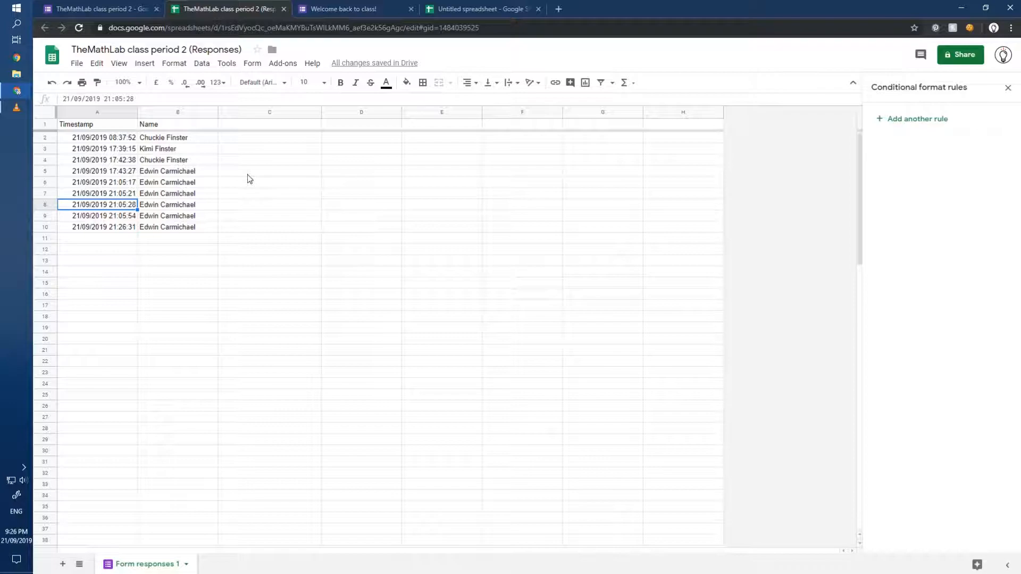
mouse_move(177, 215)
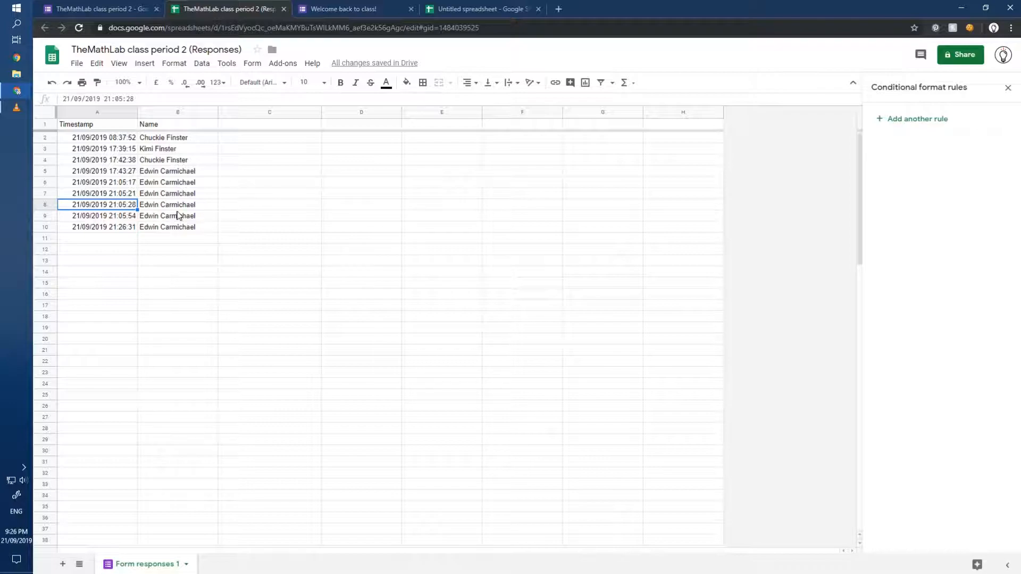
click(178, 227)
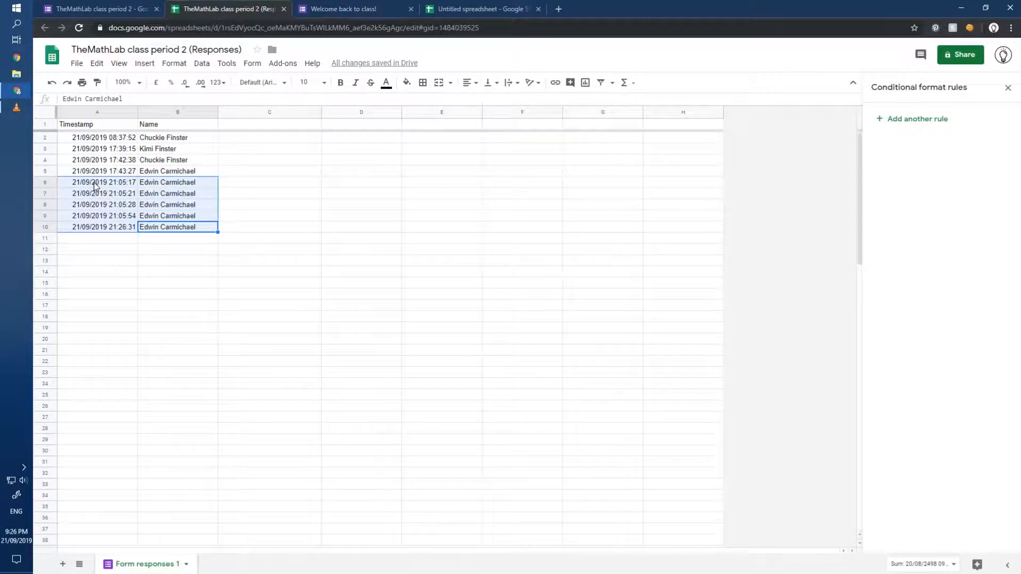
click(177, 183)
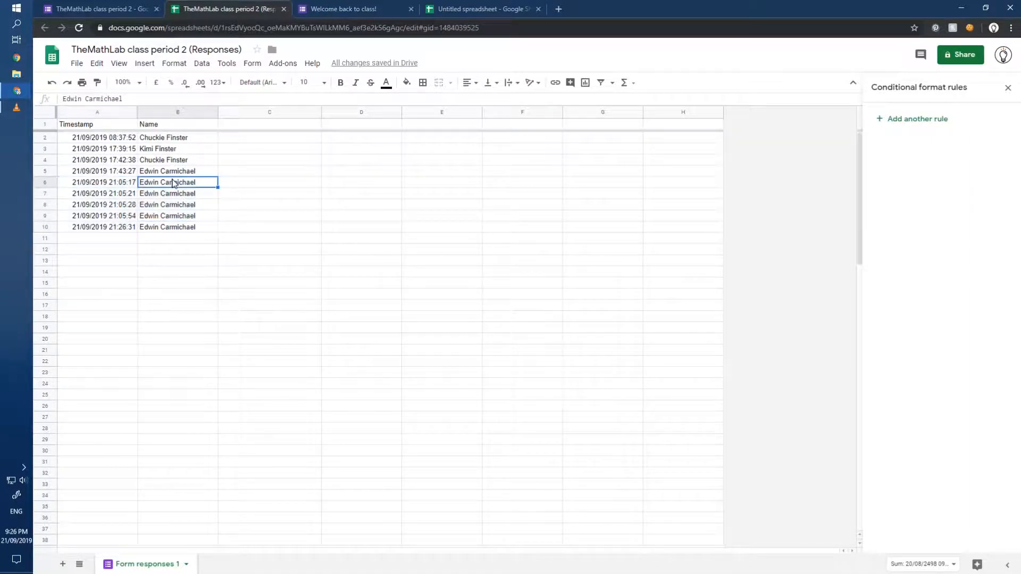
click(98, 193)
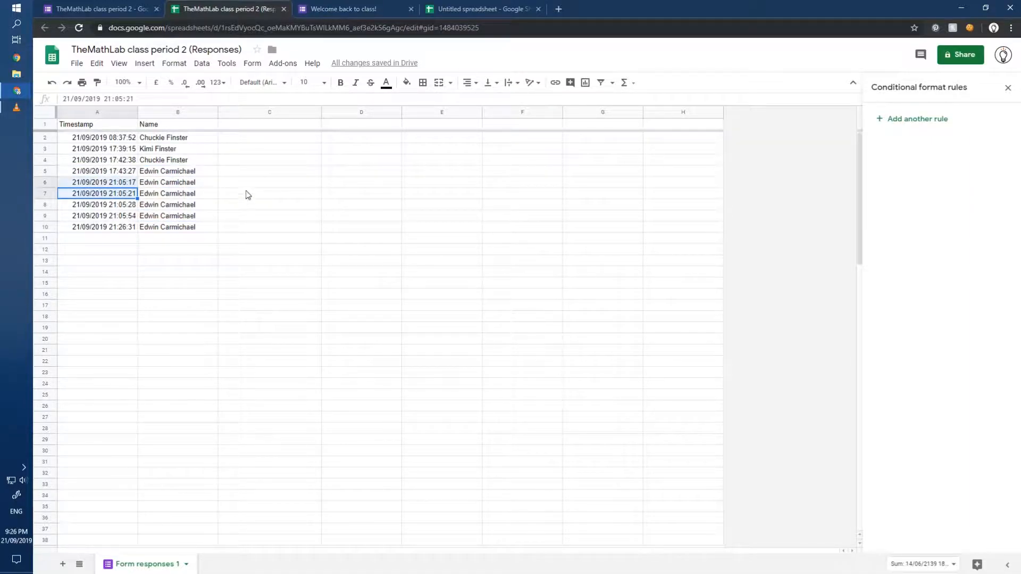
mouse_move(246, 206)
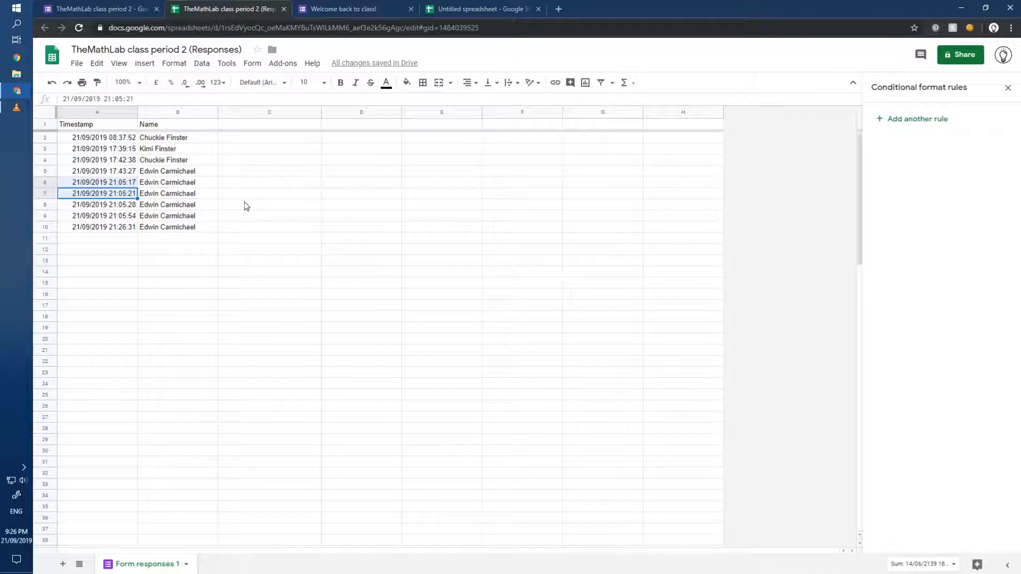
mouse_move(277, 236)
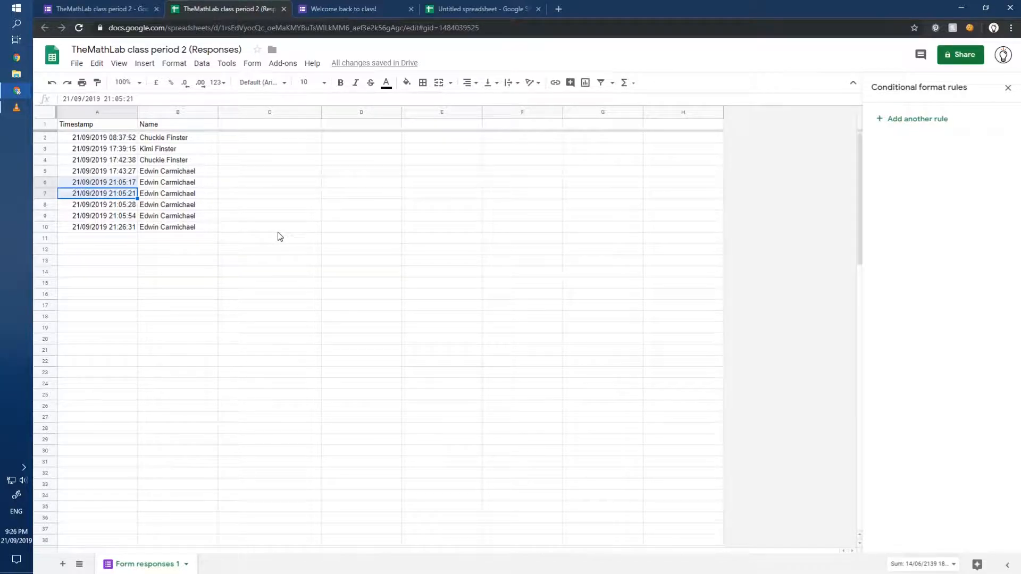
mouse_move(108, 200)
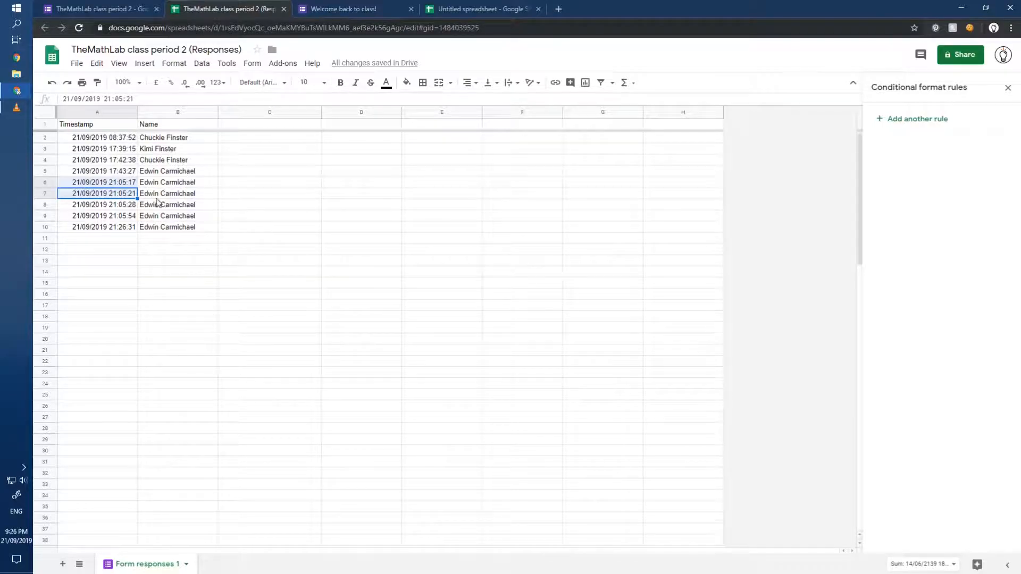
click(96, 124)
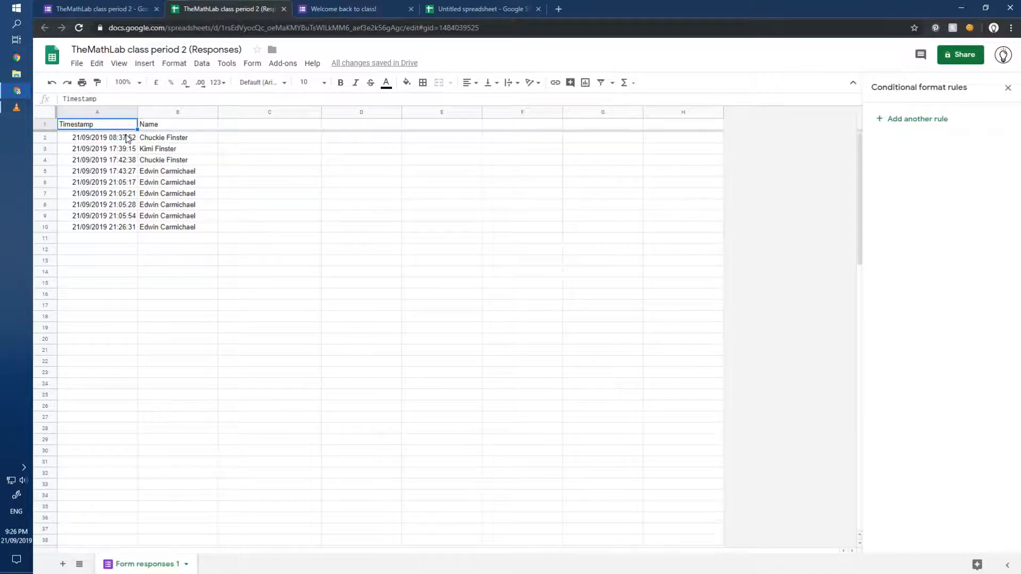
click(344, 9)
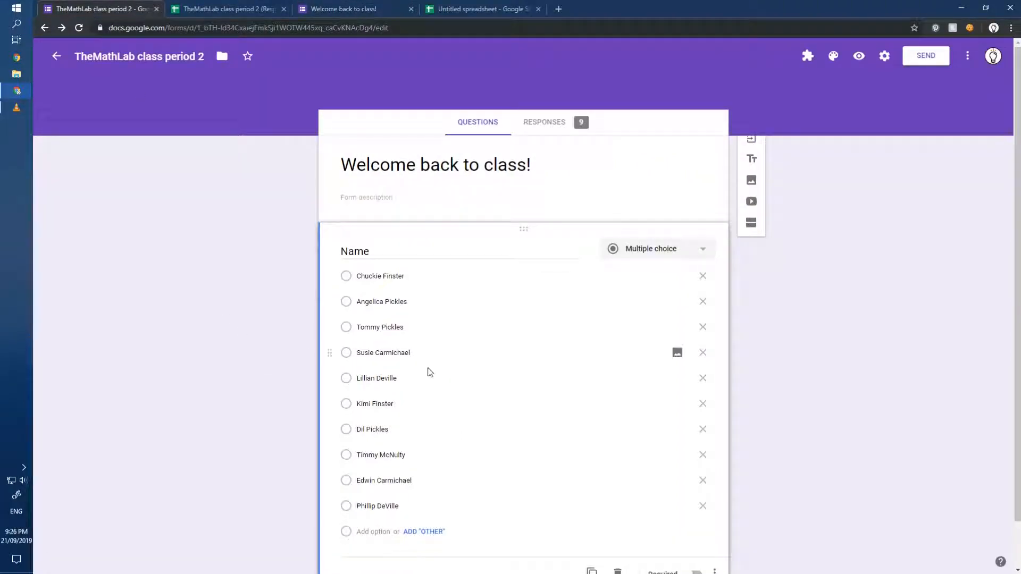
mouse_move(383, 394)
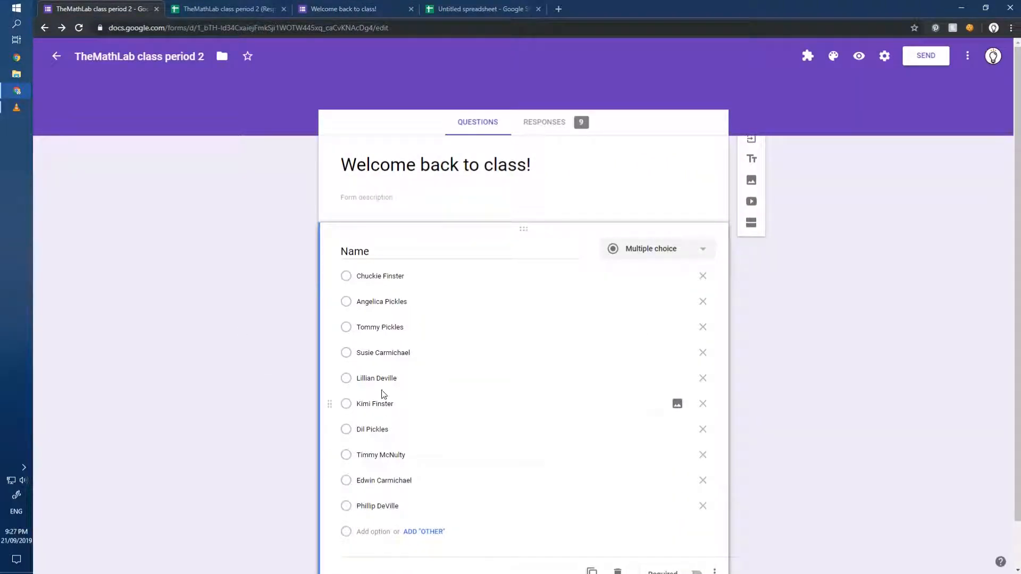
Switch to the Untitled spreadsheet with names and QR codes
click(482, 9)
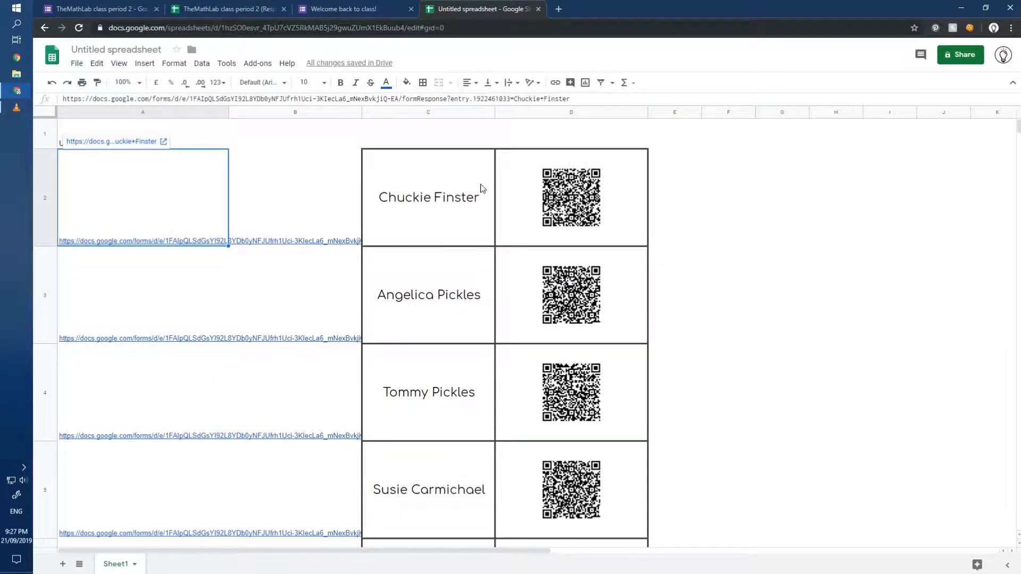
Hide column A's prefilled form links and review the students' QR codes
click(571, 197)
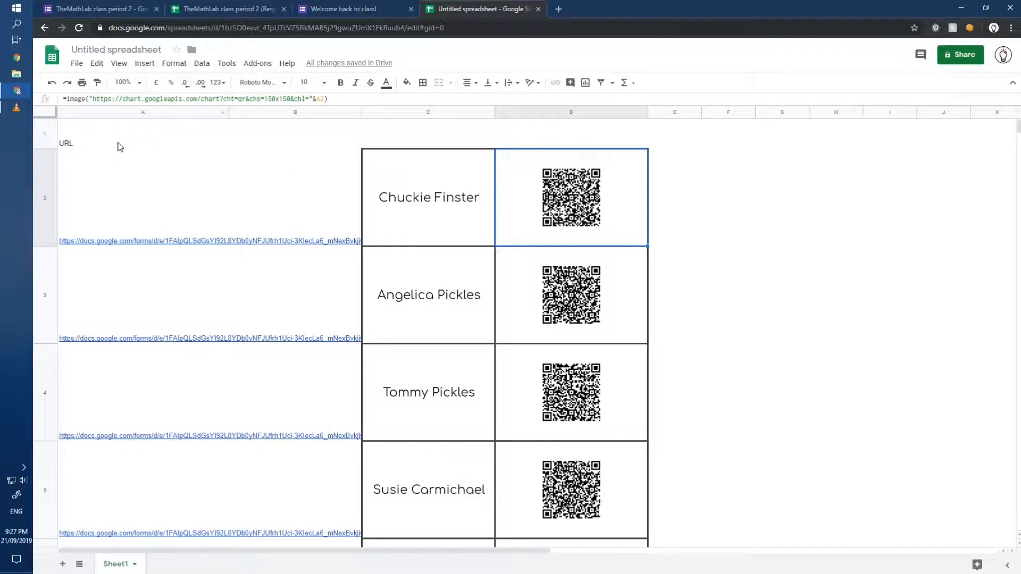
right_click(142, 112)
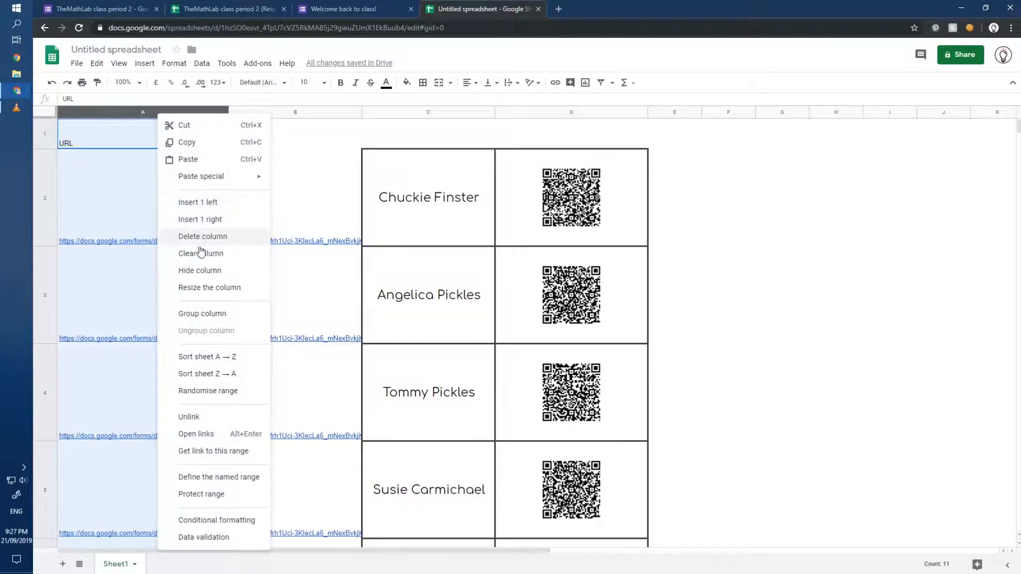
mouse_move(201, 365)
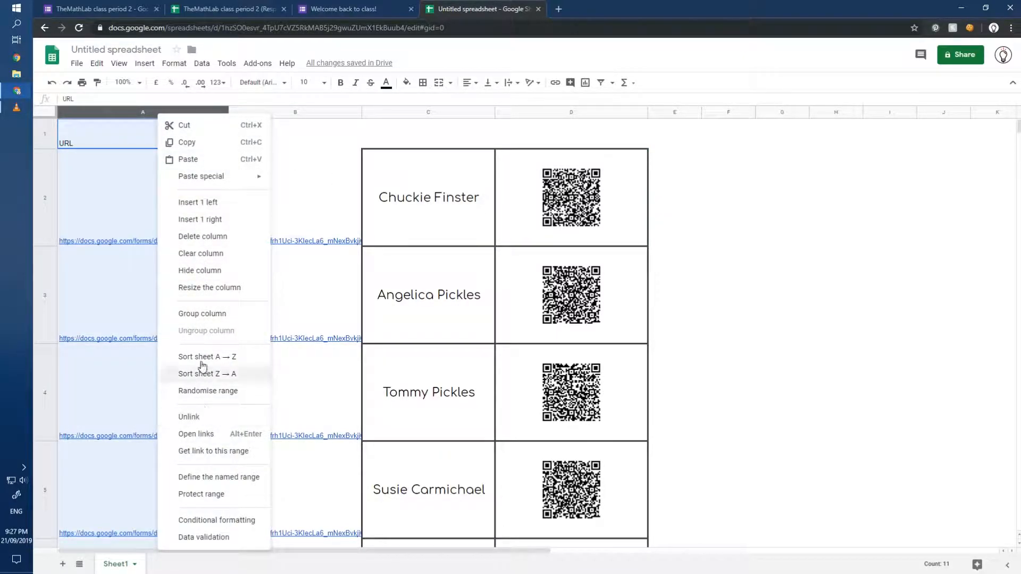
click(203, 236)
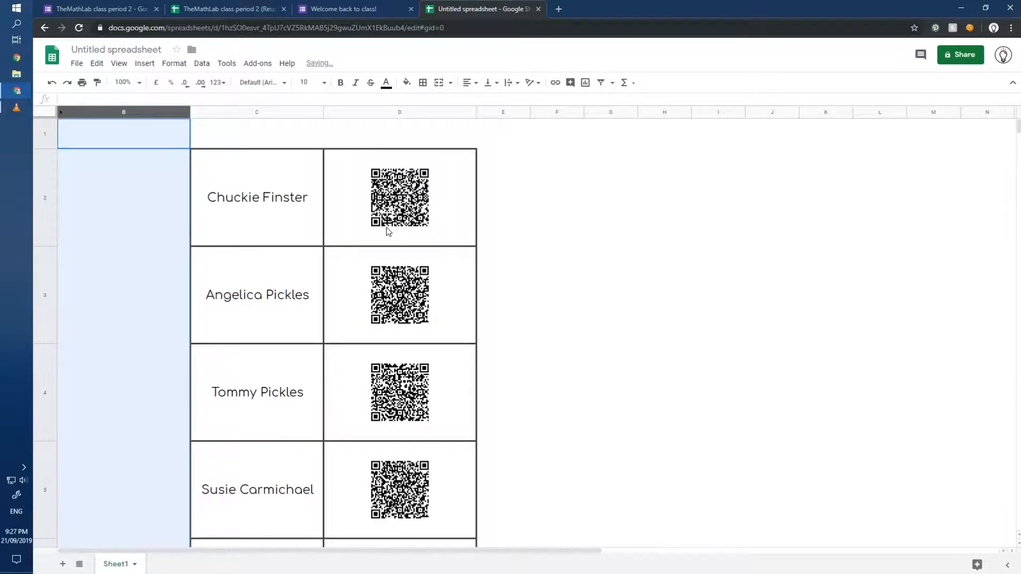
click(400, 197)
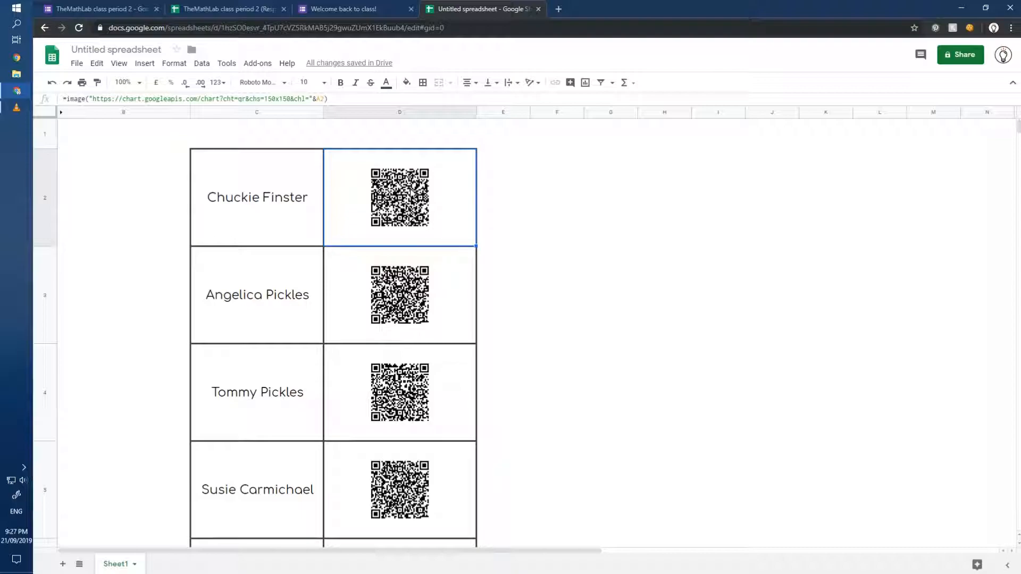
scroll(down, 3)
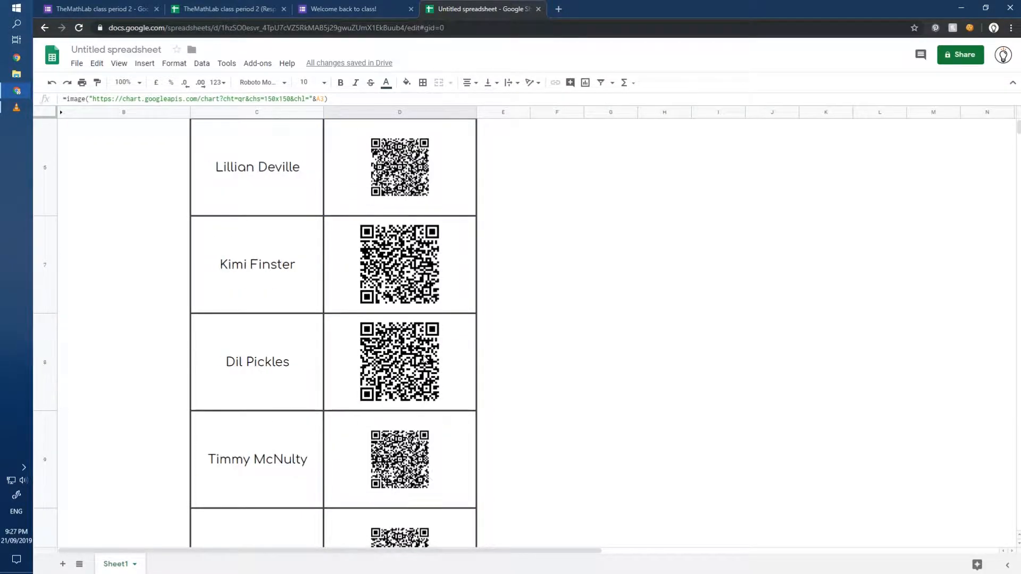
scroll(up, 3)
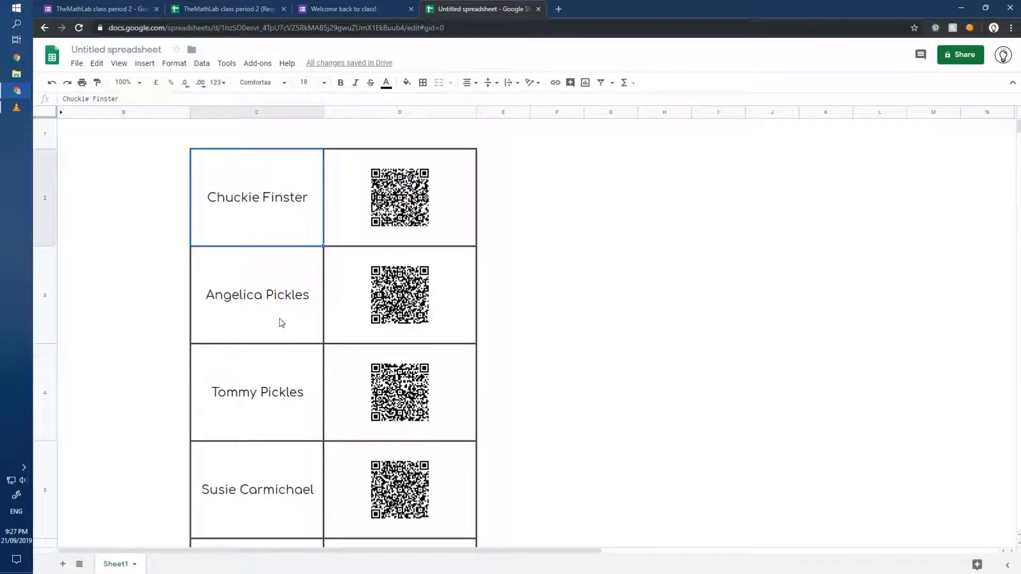
On the responses sheet, enter the header 'Duplicates?' in C1
click(227, 9)
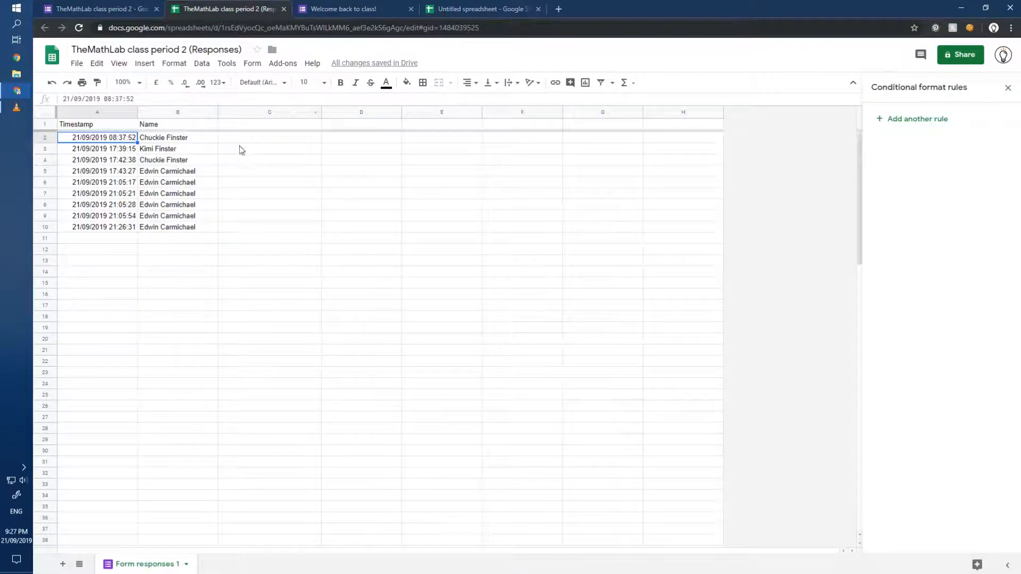
click(269, 124)
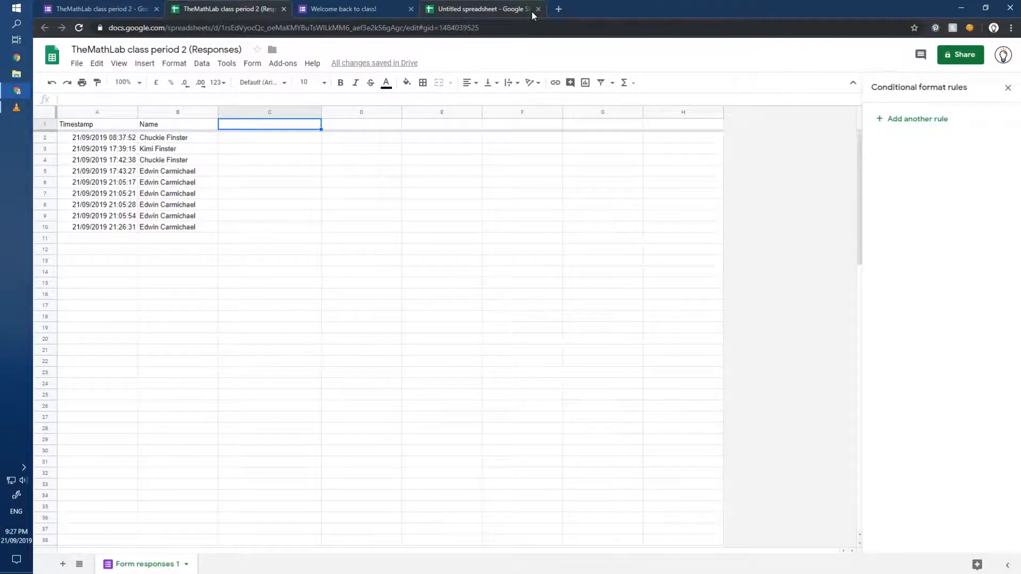
text(Duplicates?)
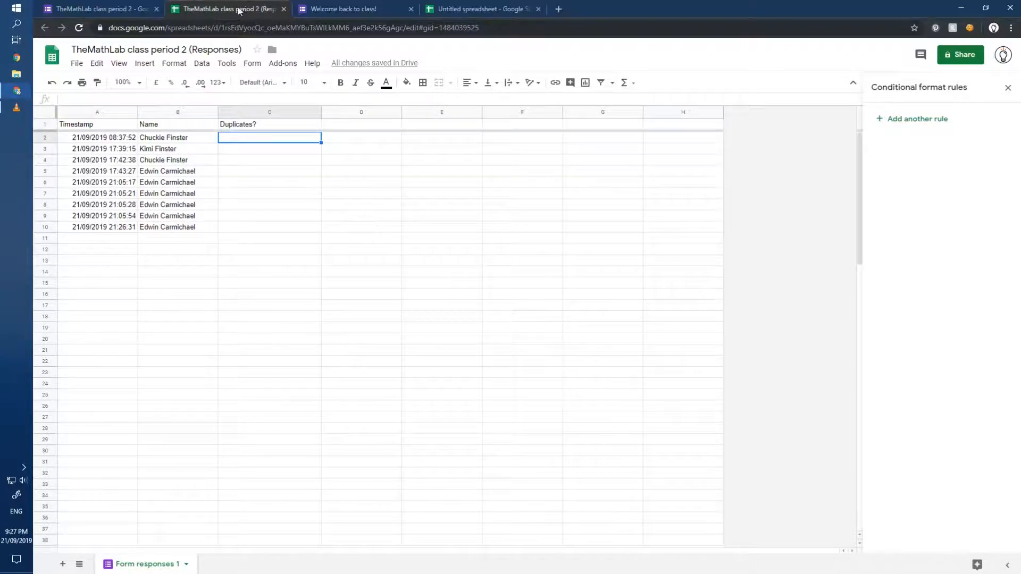
mouse_move(281, 154)
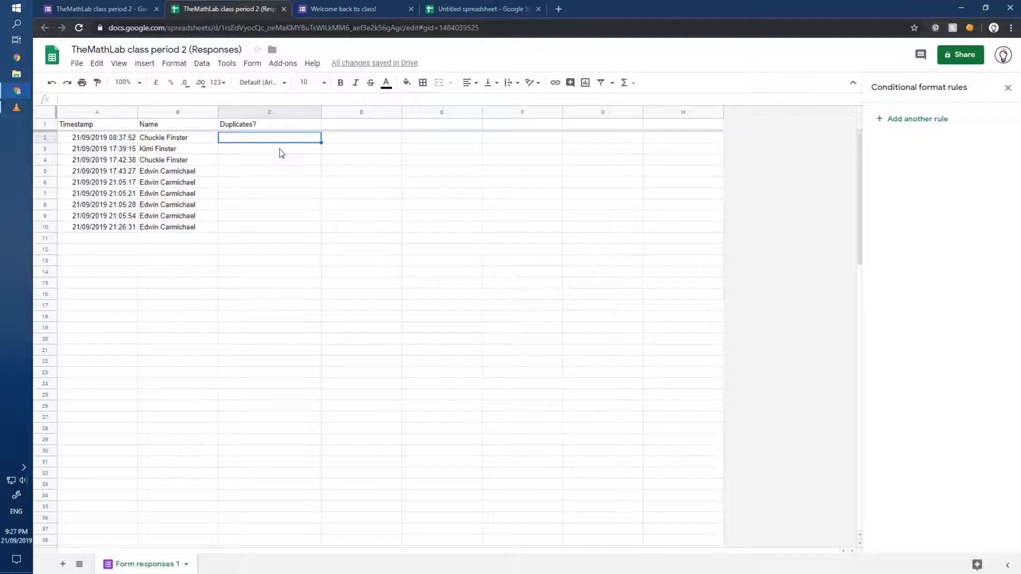
click(97, 137)
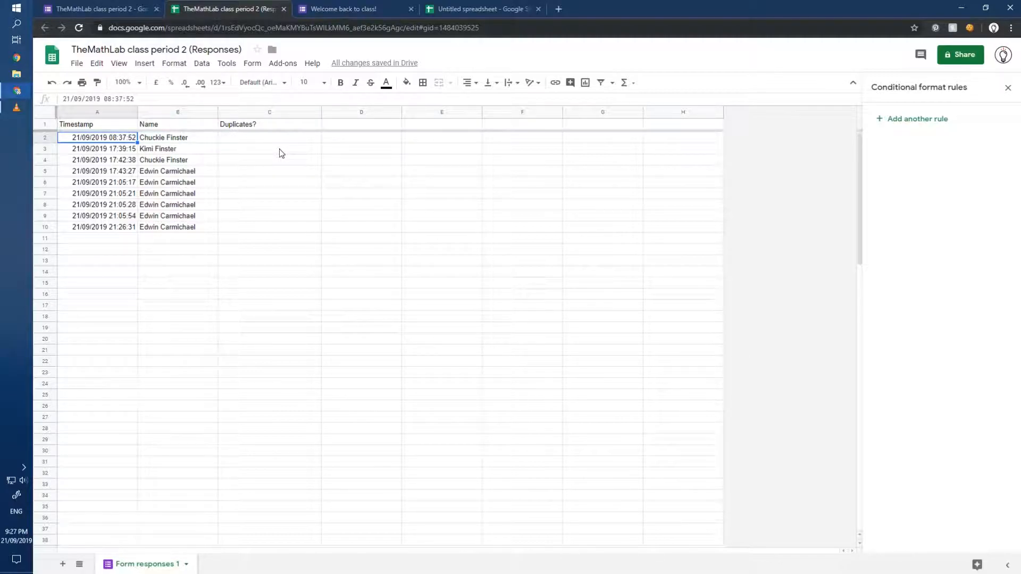
mouse_move(75, 140)
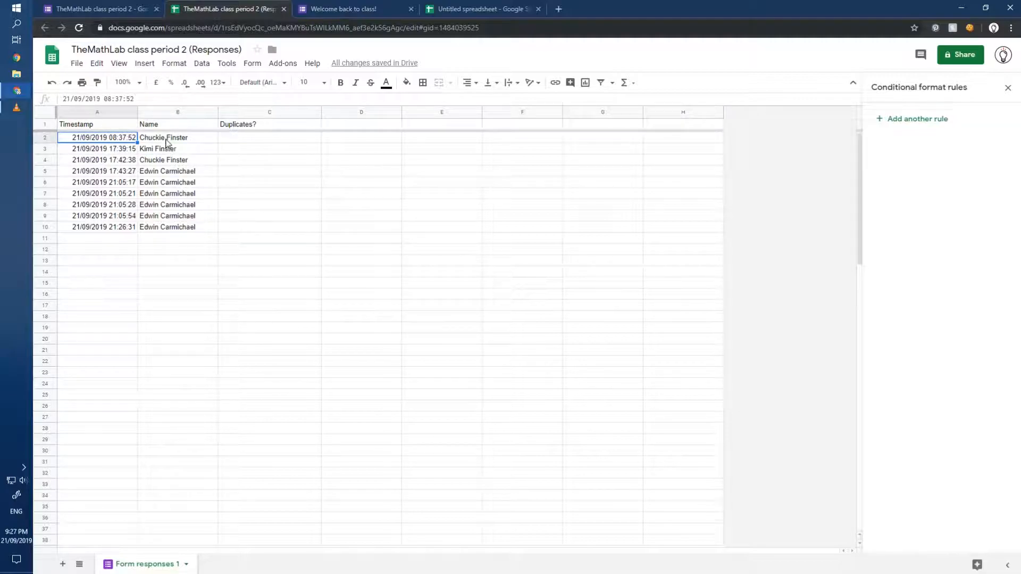
mouse_move(285, 136)
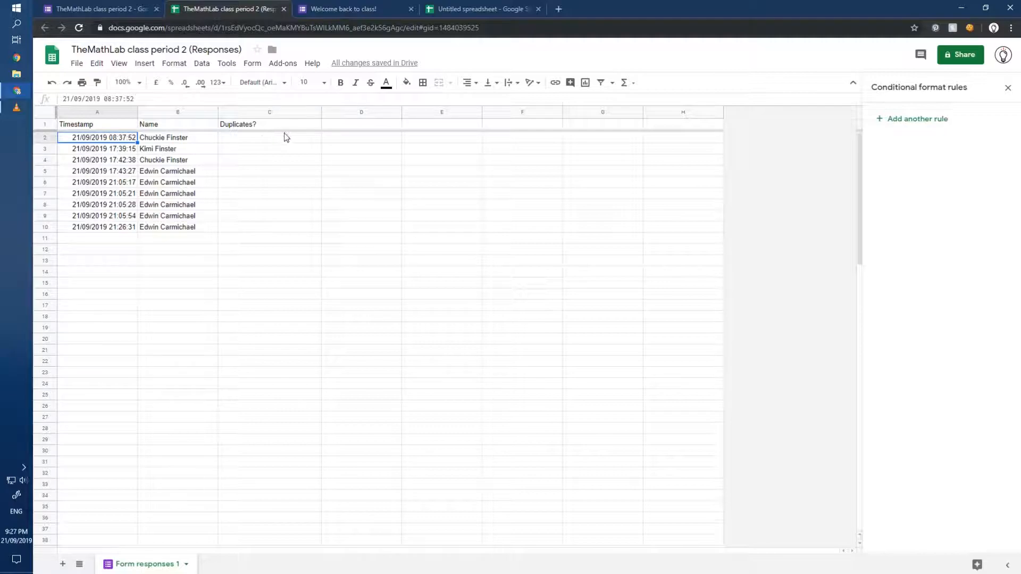
mouse_move(266, 144)
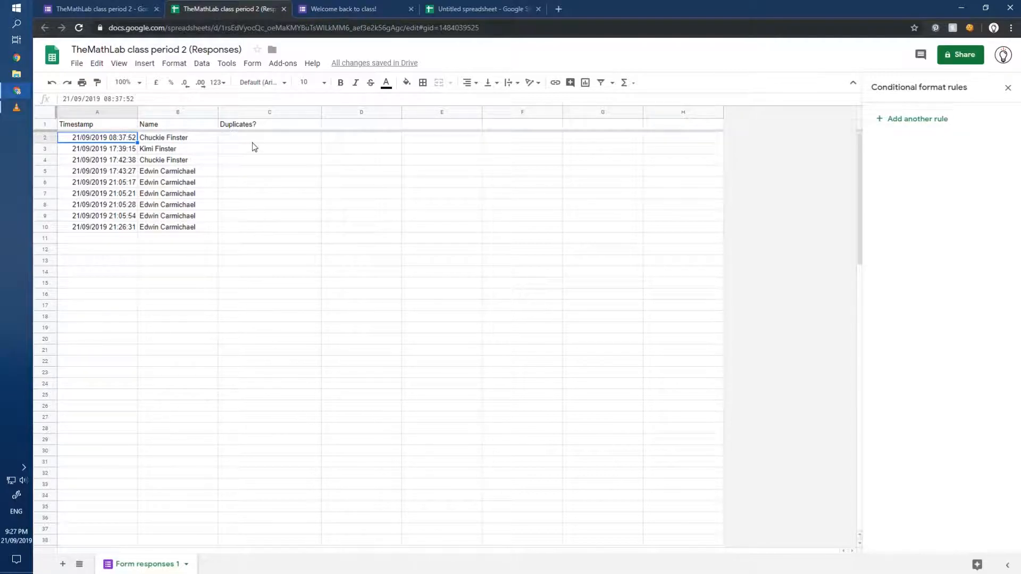
Enter =day(A2)&month(A2)&year(A2)&B2 in C2 and fill it down to C10
click(269, 138)
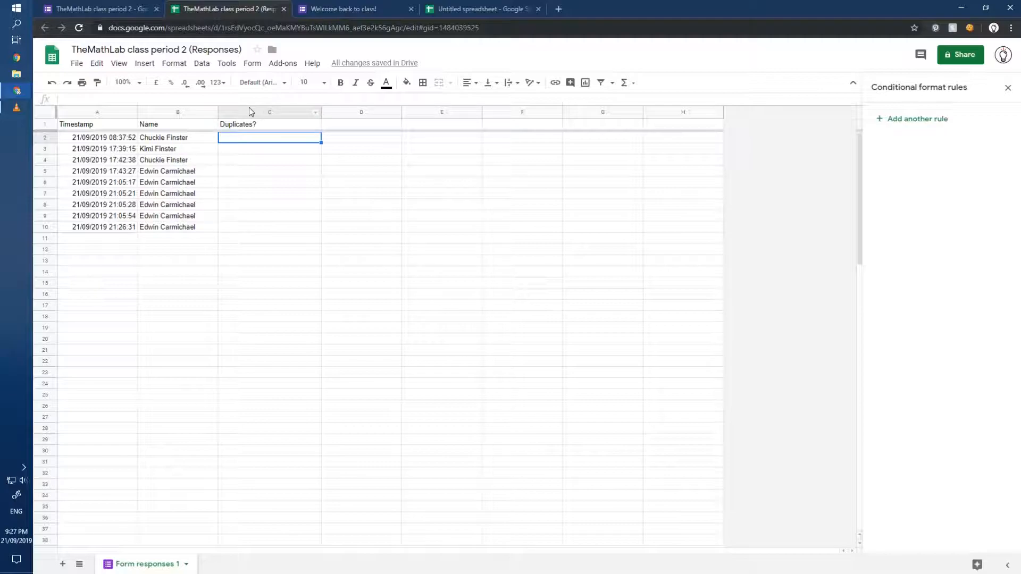
text(=day()
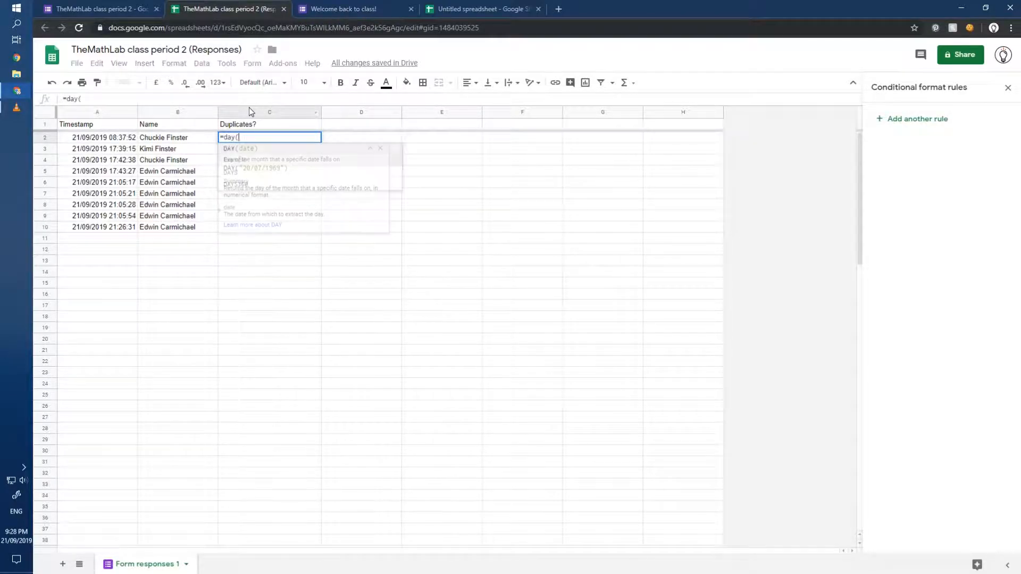
click(104, 137)
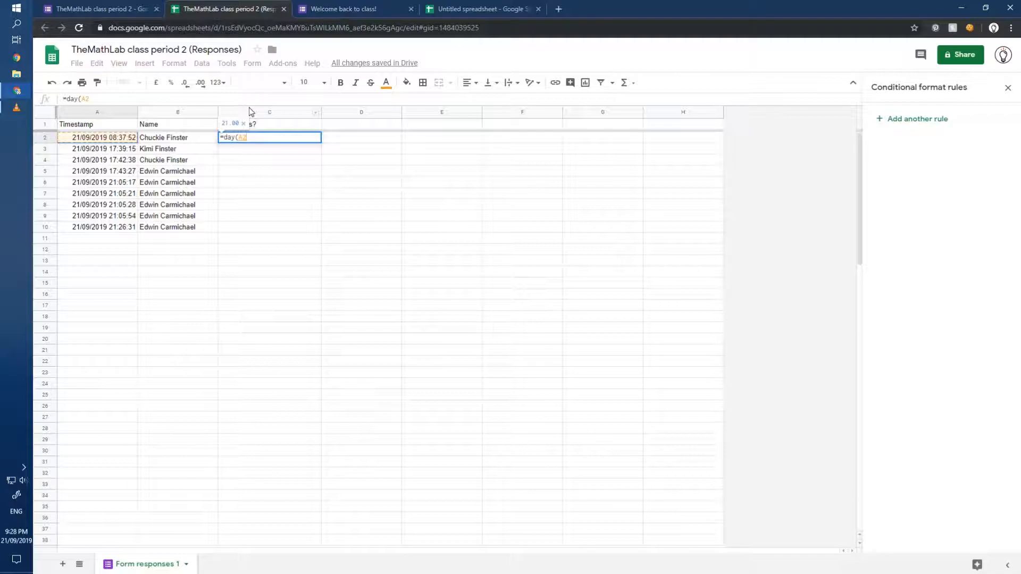
text())
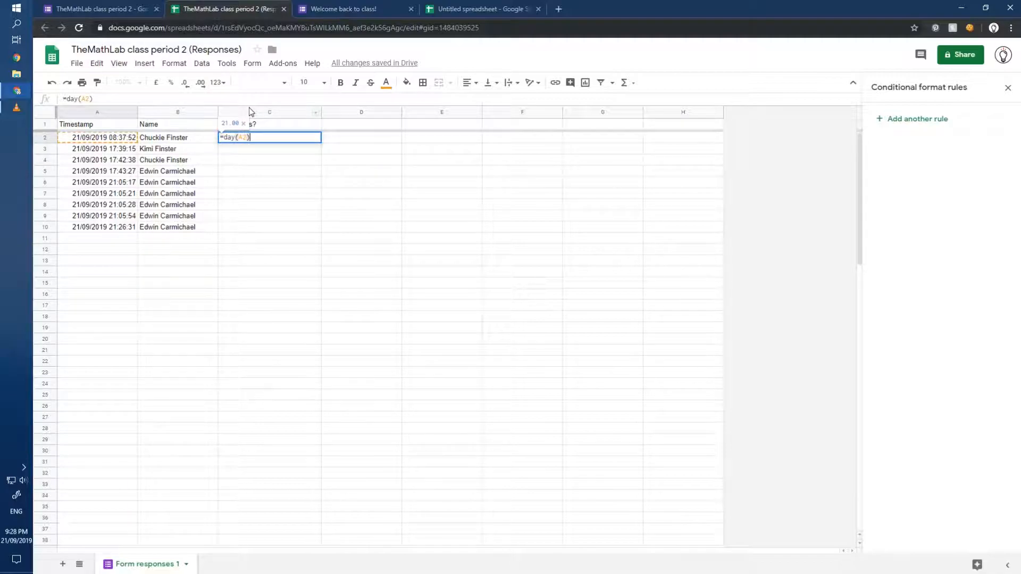
text(&mont)
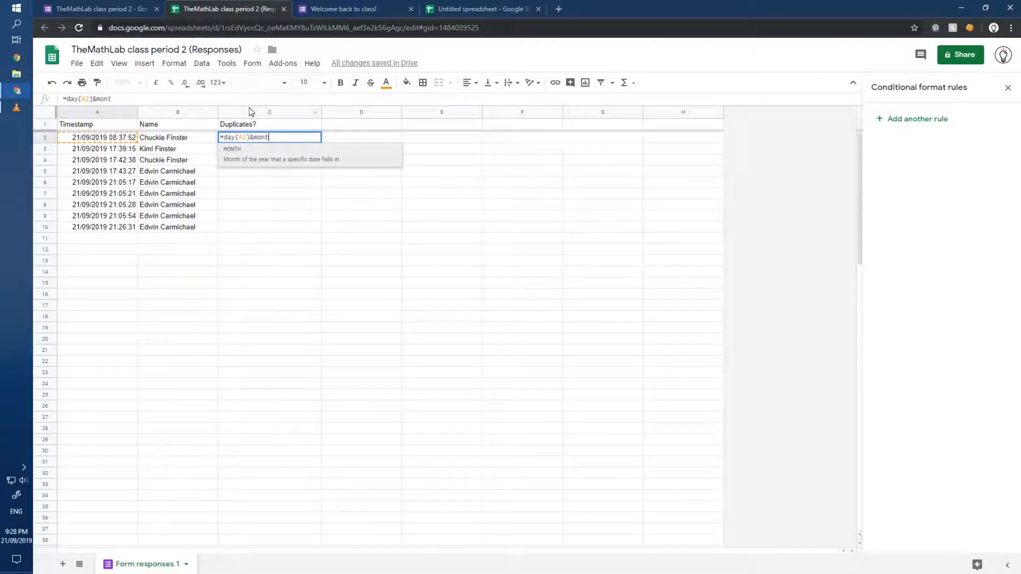
text(h(A2_)
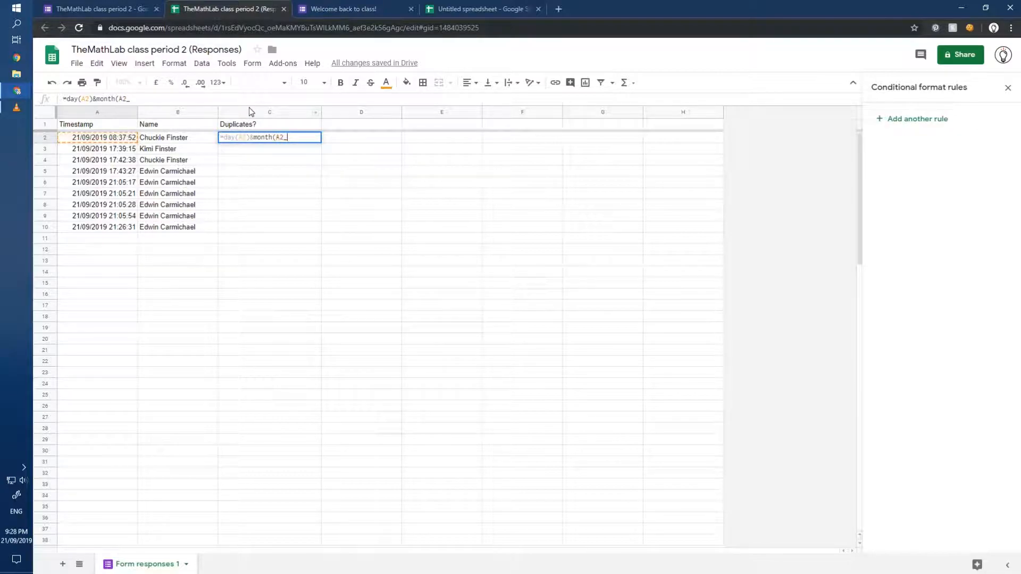
text()&)
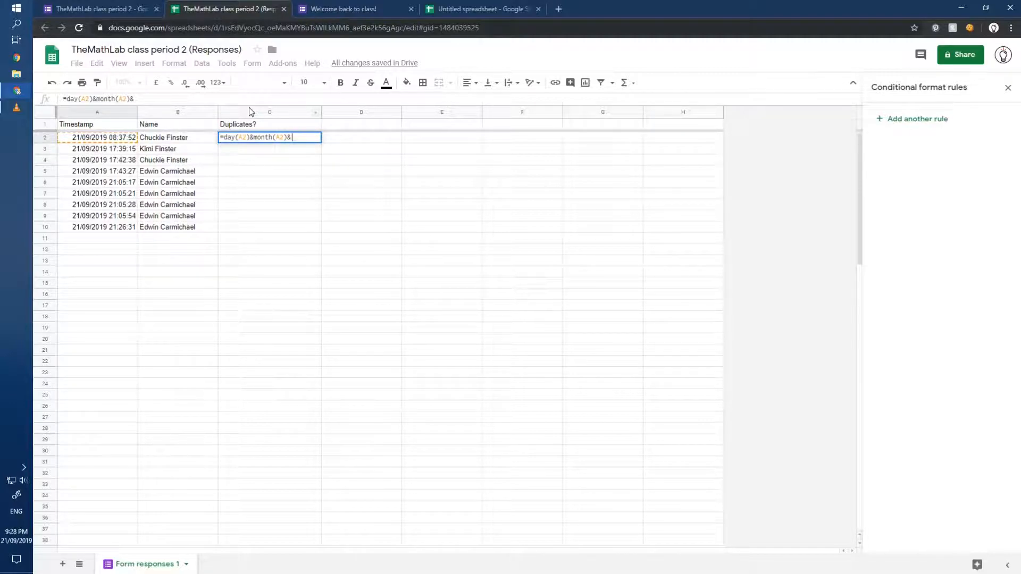
text(year(A2))
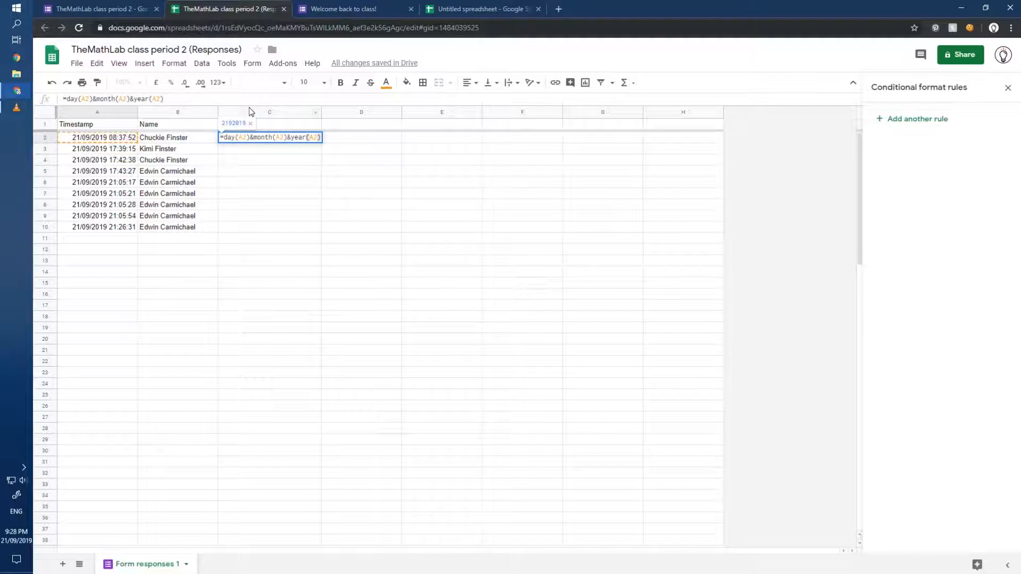
text(&A2)
click(270, 124)
text(Duplicates?)
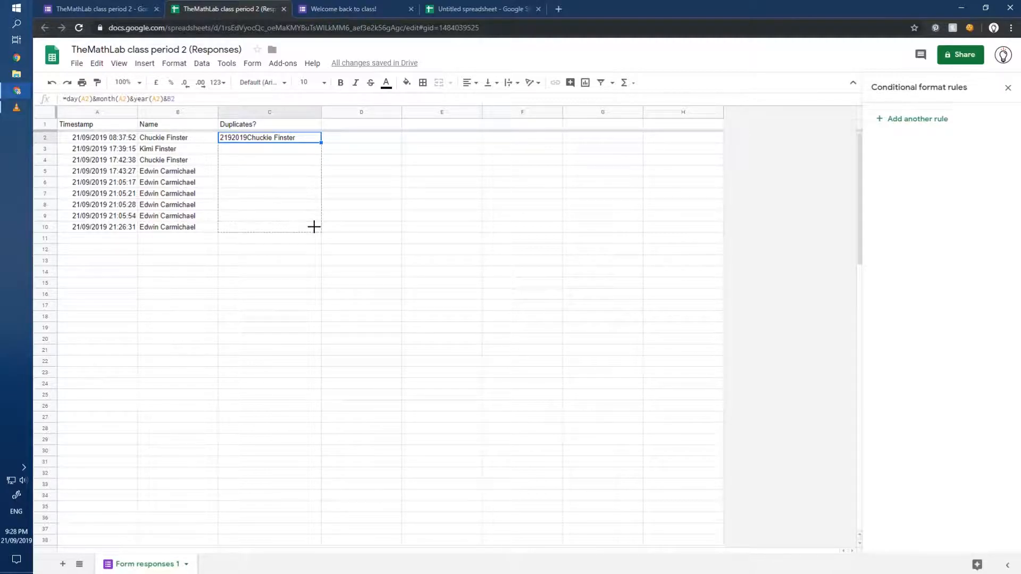
drag(319, 141, 318, 227)
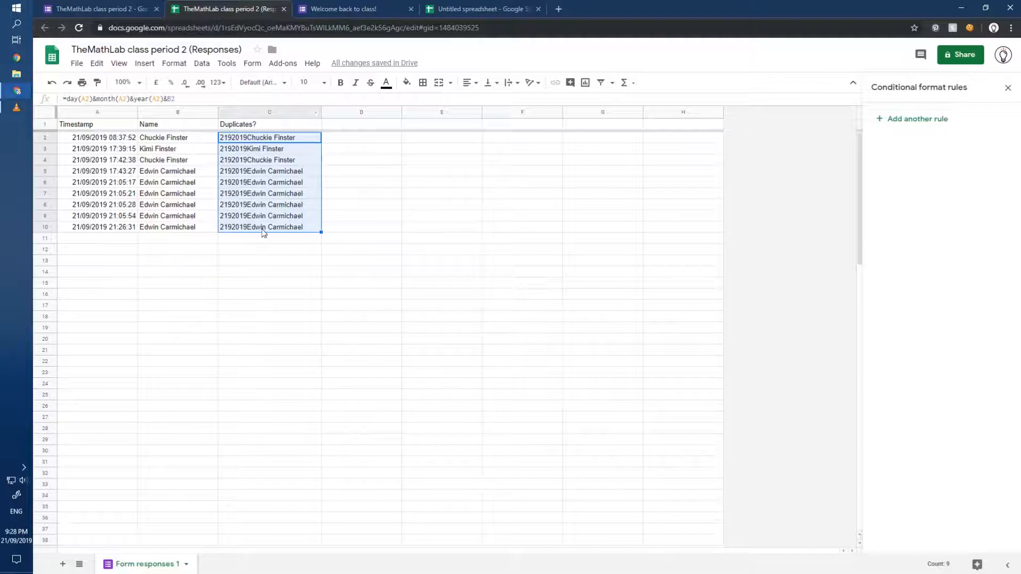
mouse_move(256, 236)
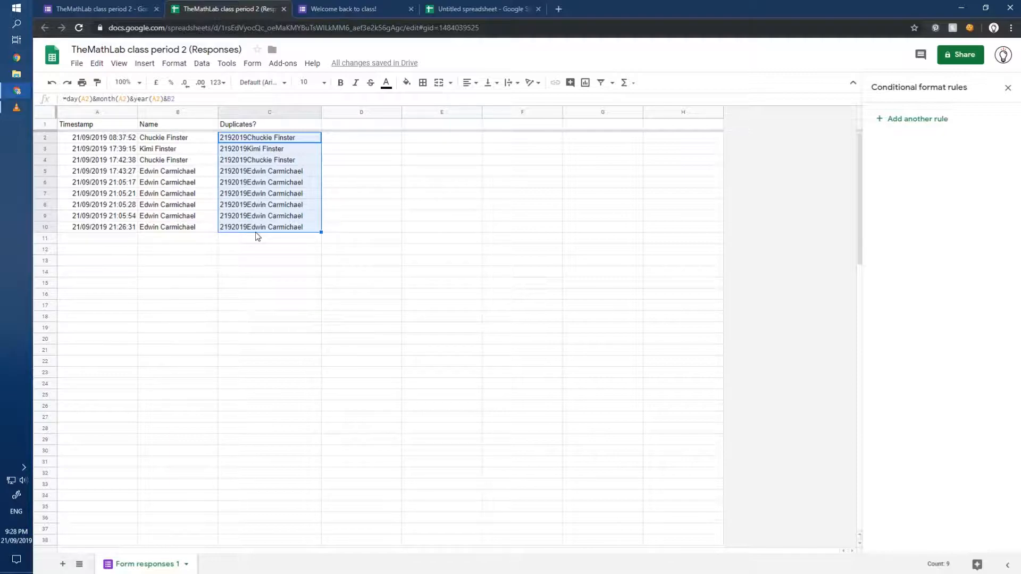
click(269, 137)
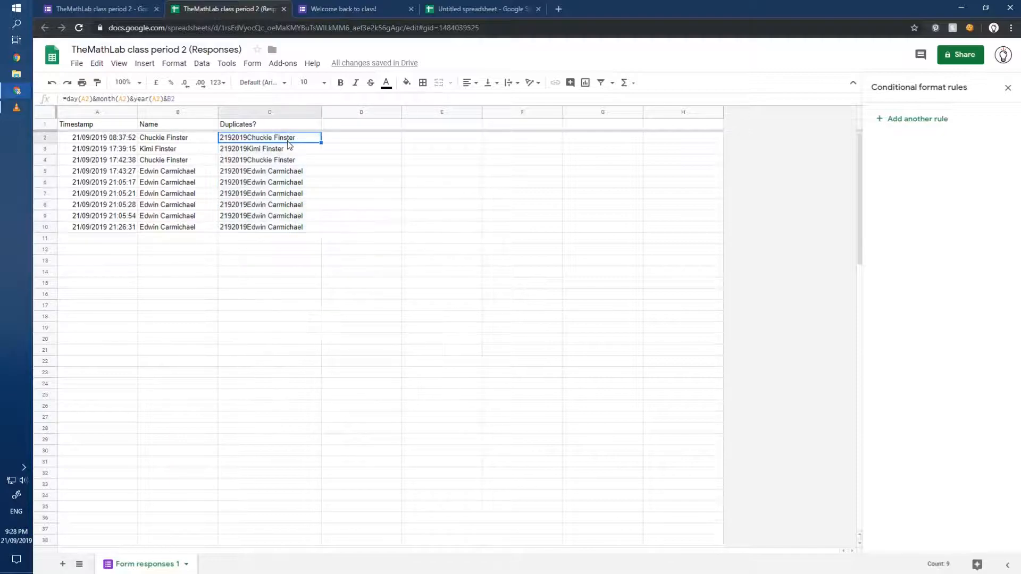
click(361, 124)
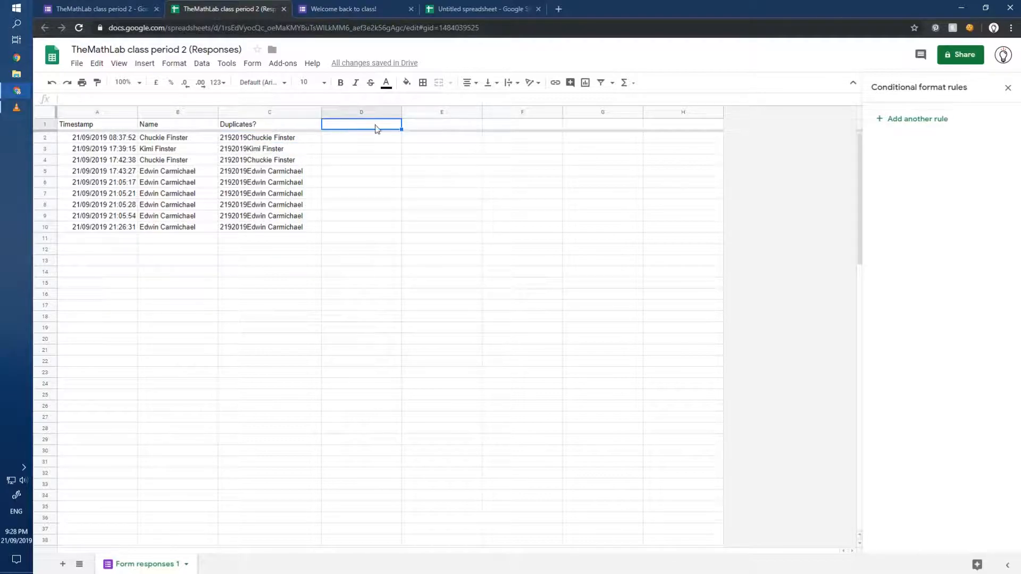
text(Duplicate?)
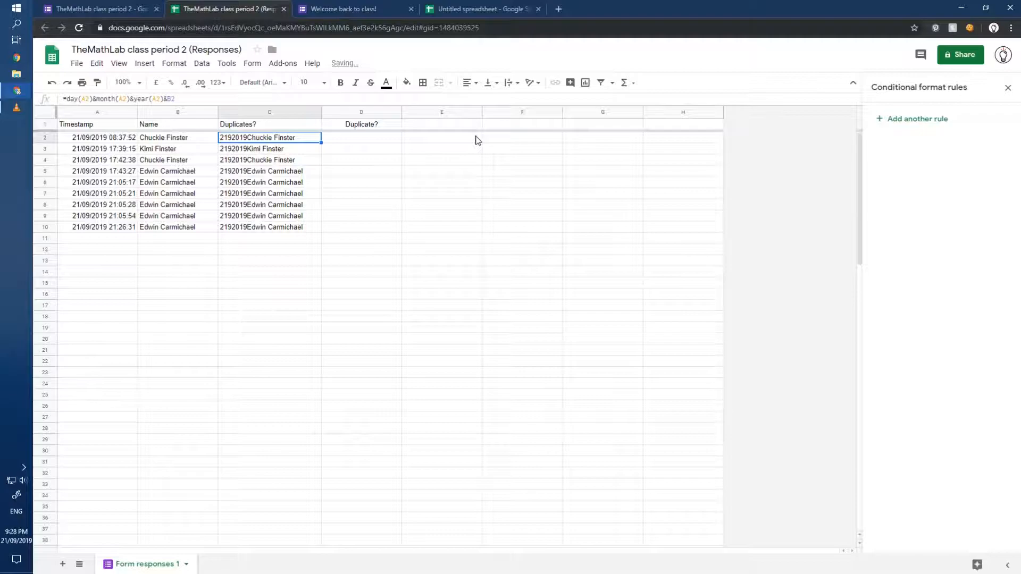
click(360, 137)
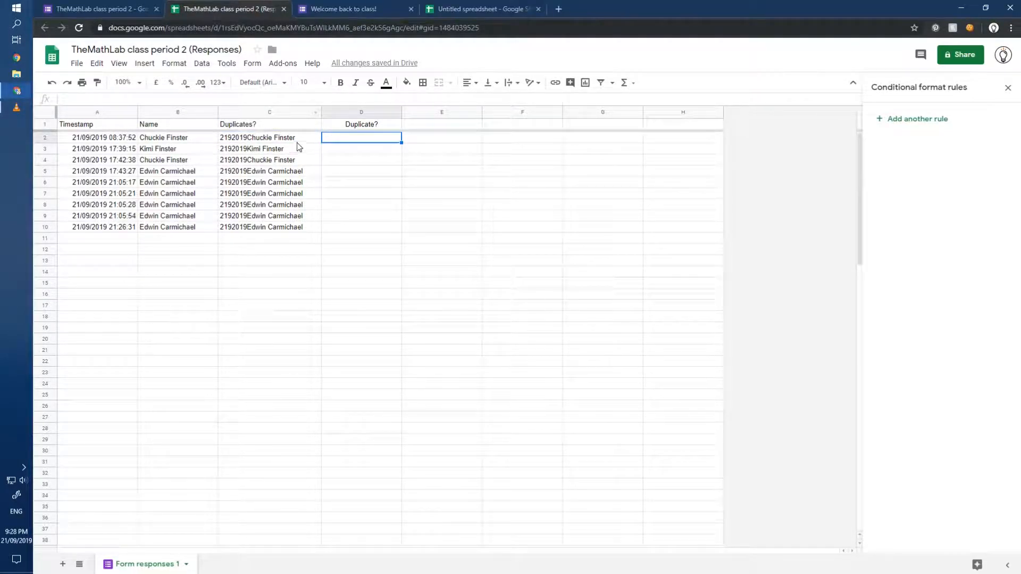
click(269, 137)
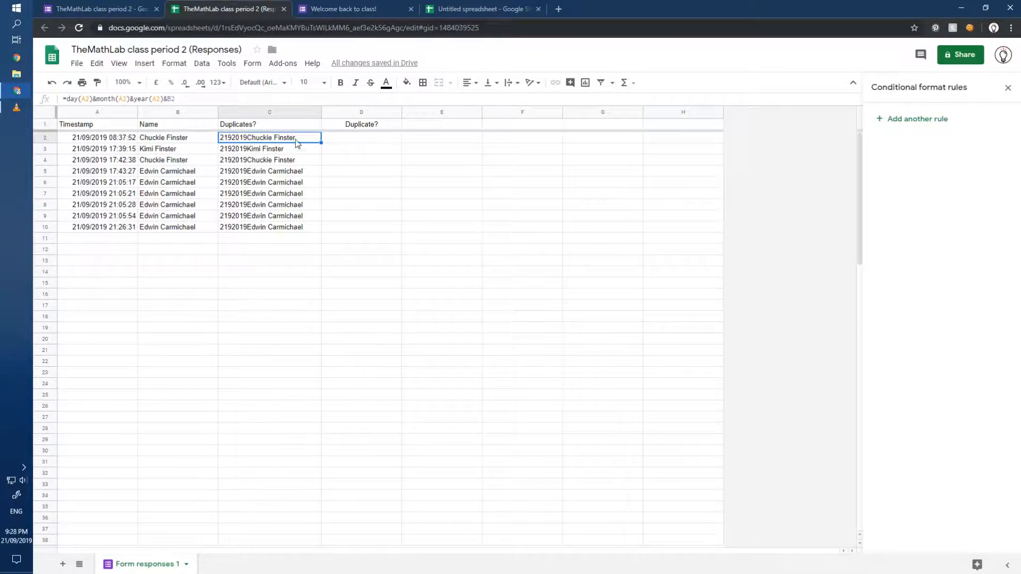
click(270, 160)
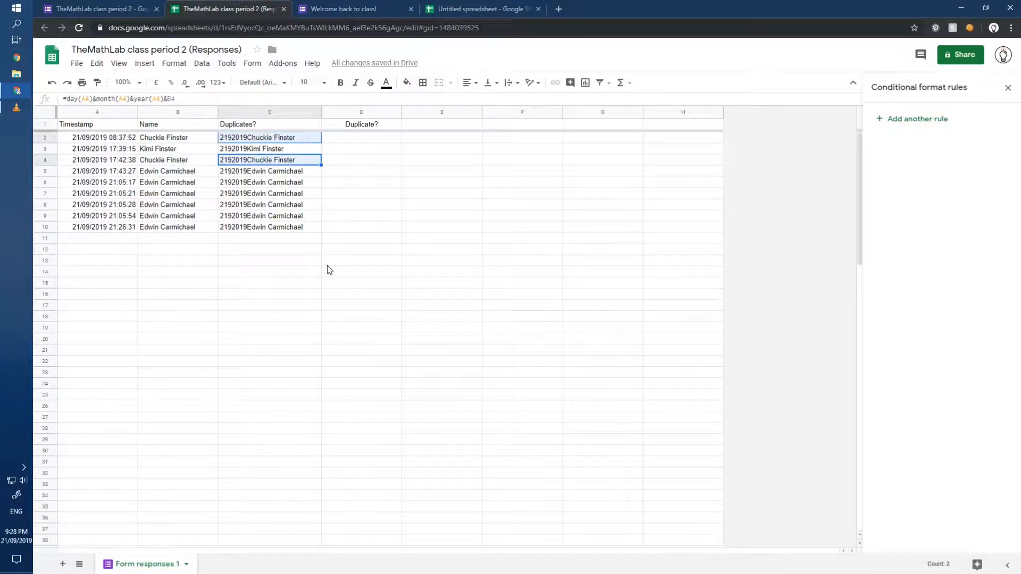
mouse_move(361, 142)
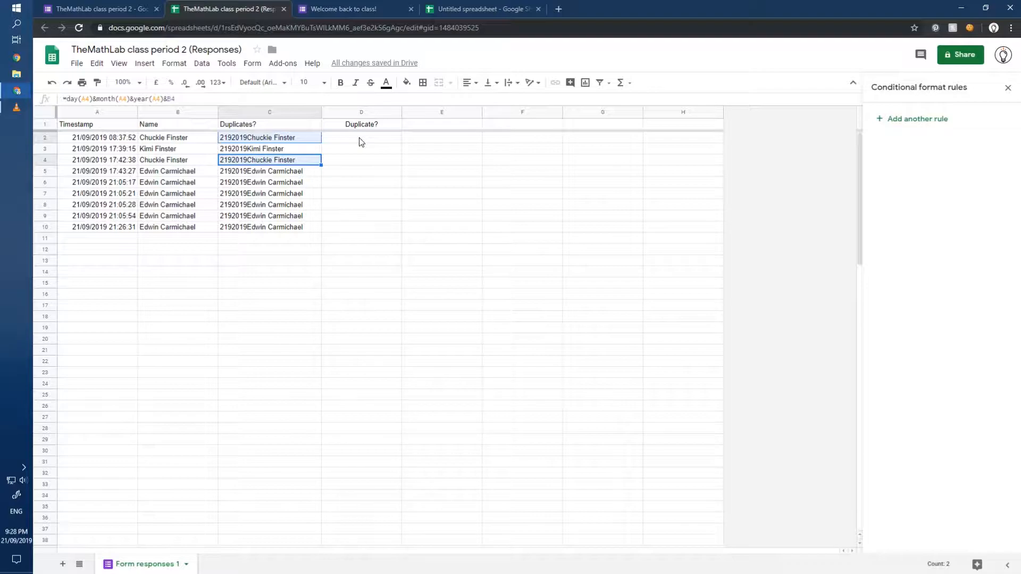
click(361, 148)
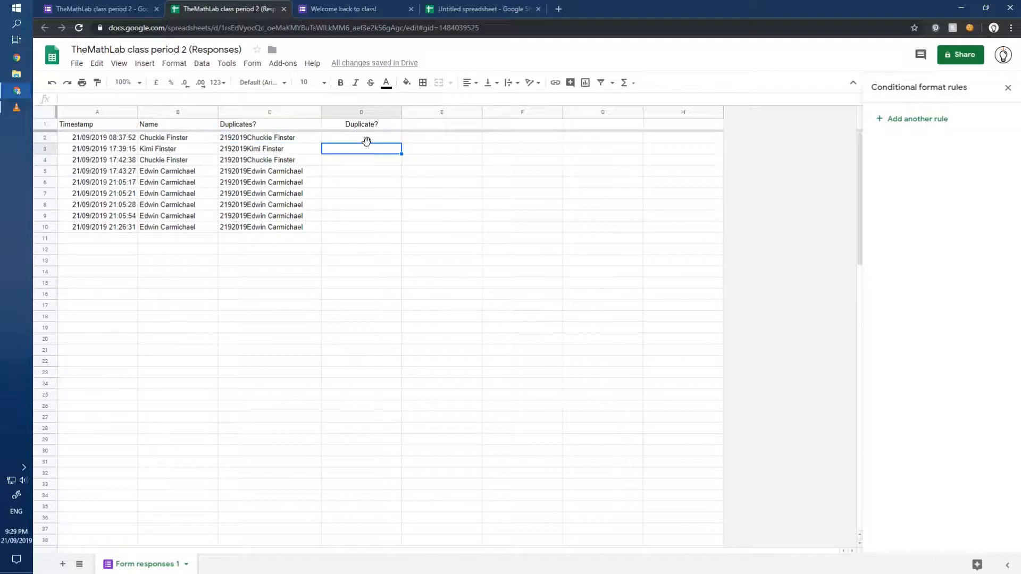
click(361, 137)
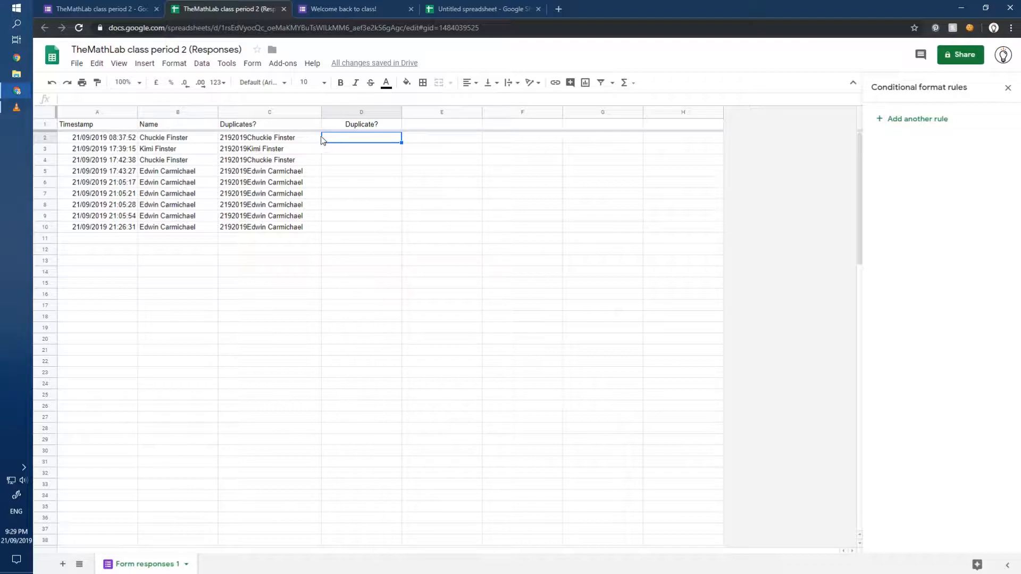
click(269, 138)
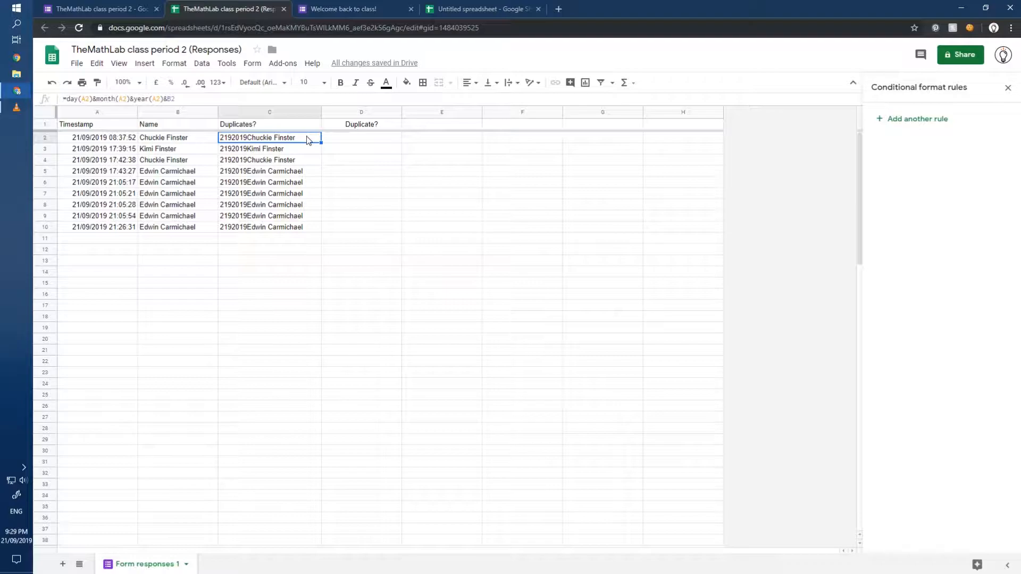
click(362, 137)
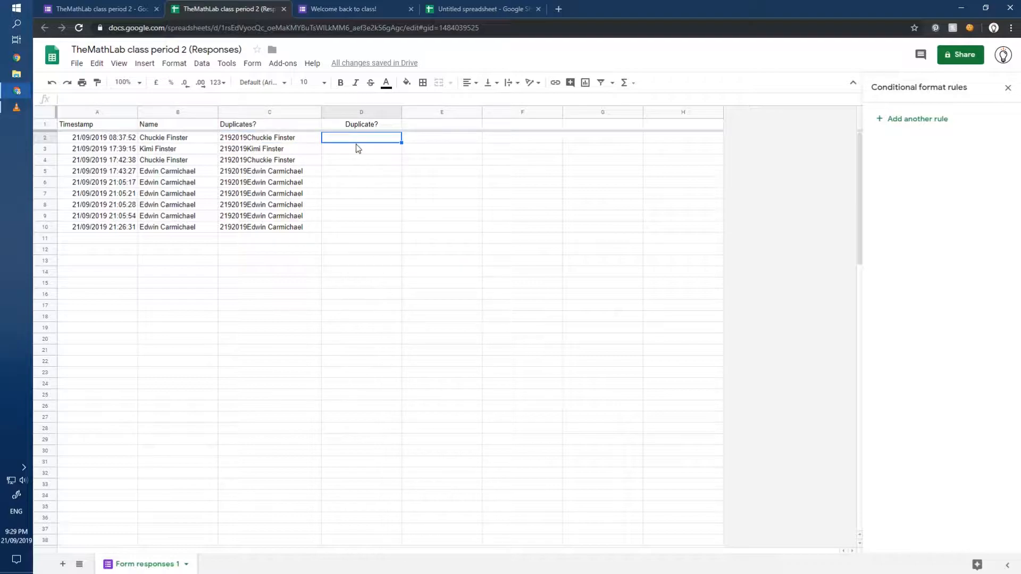
click(269, 138)
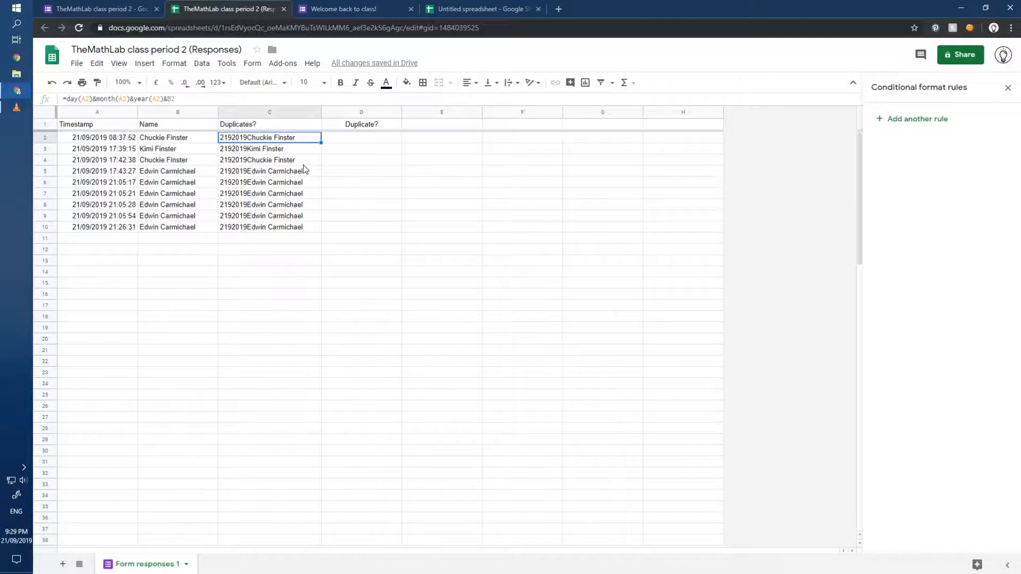
click(269, 160)
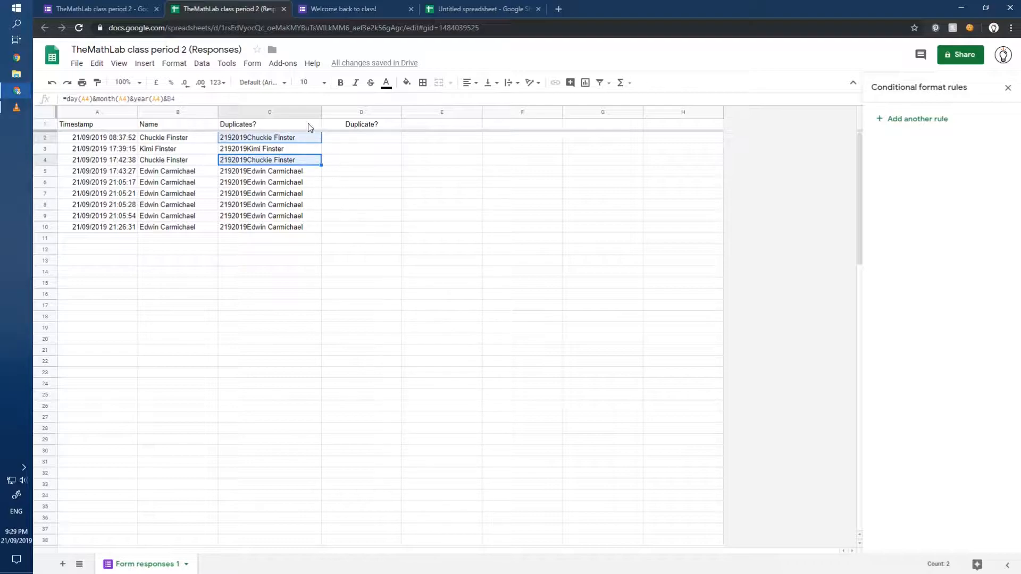
click(270, 137)
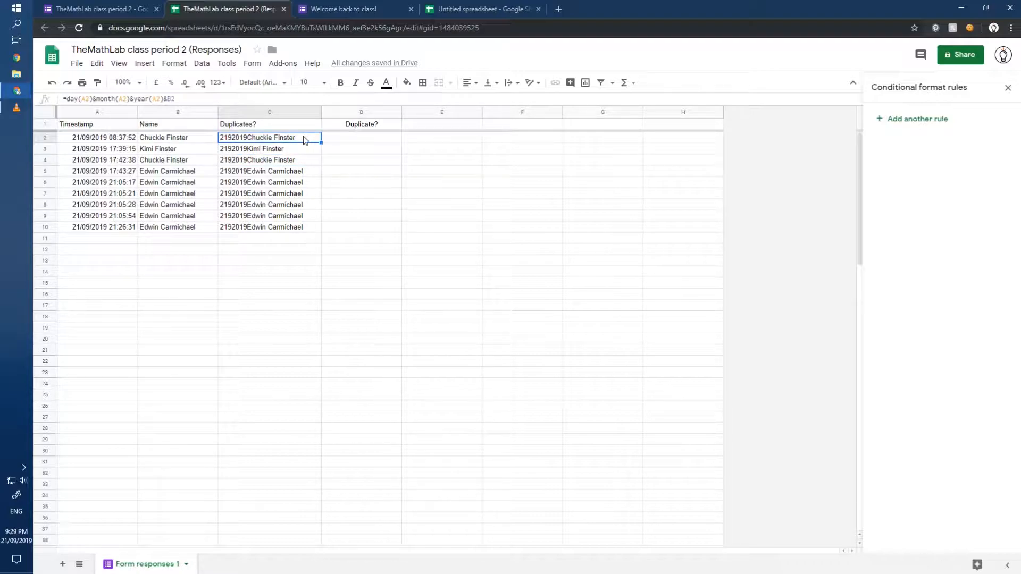
click(269, 159)
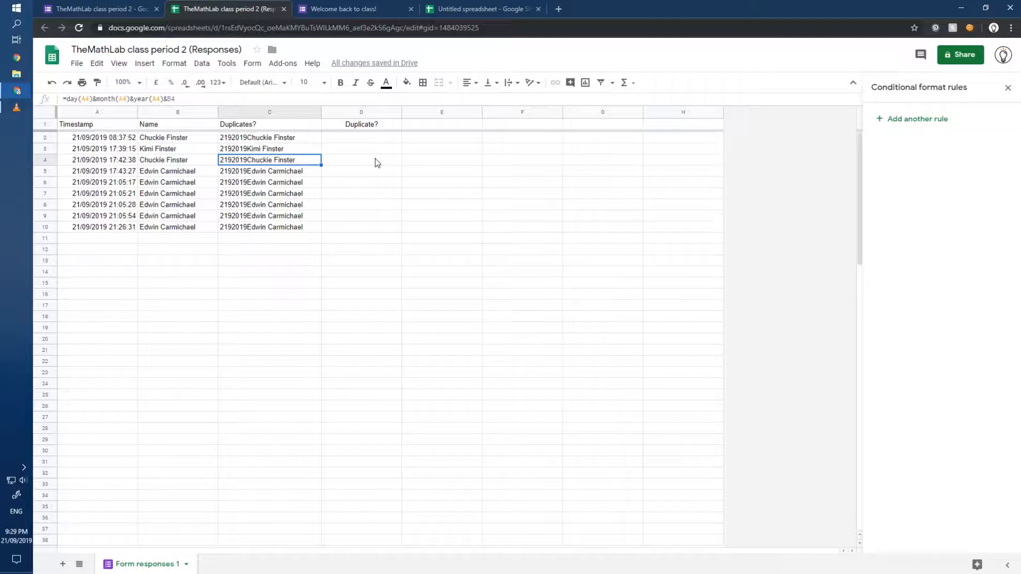
click(362, 159)
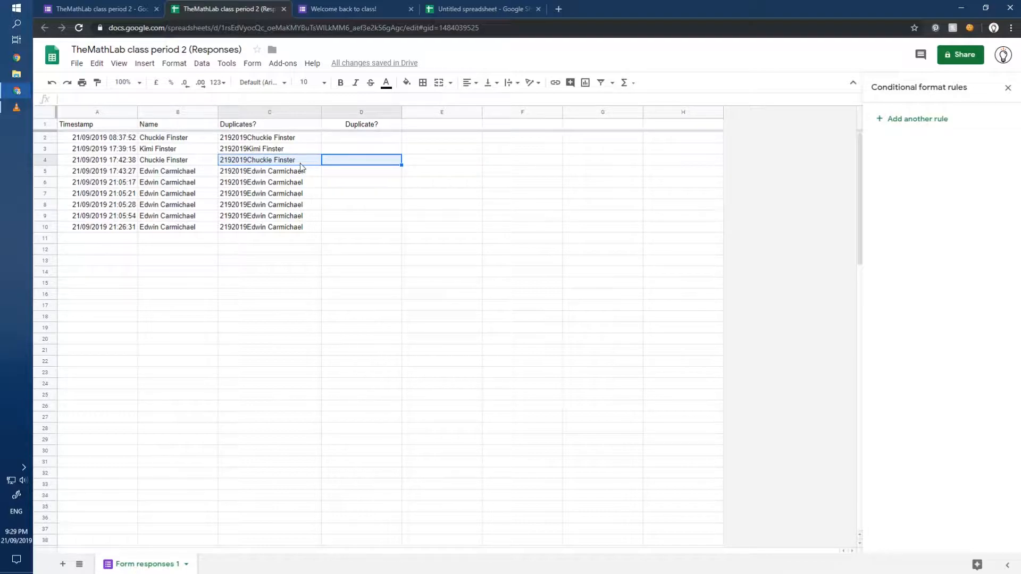
click(360, 137)
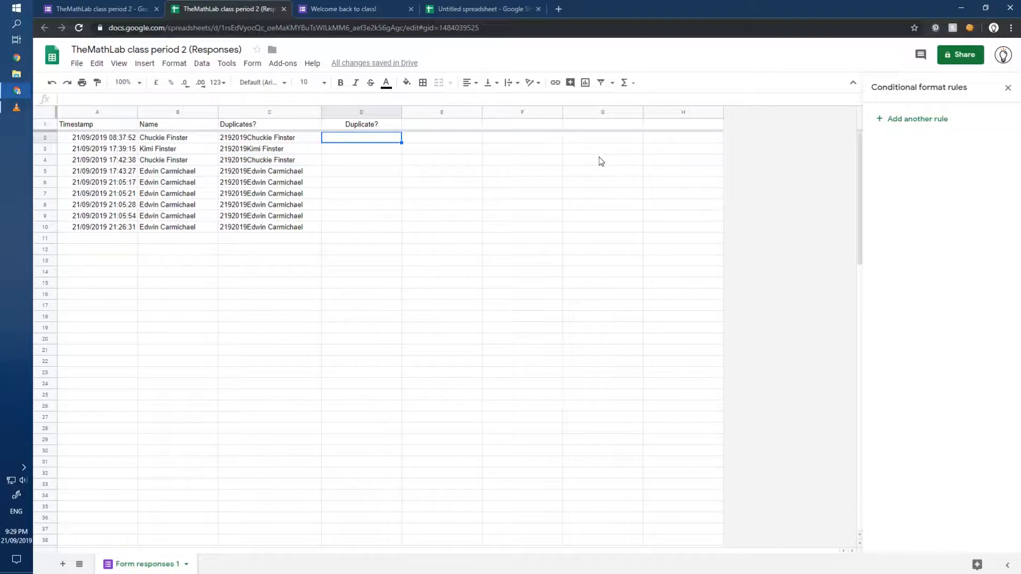
Enter =countif($C$2:$C2,C2)>1 in D2 to flag repeated keys
text(=coun)
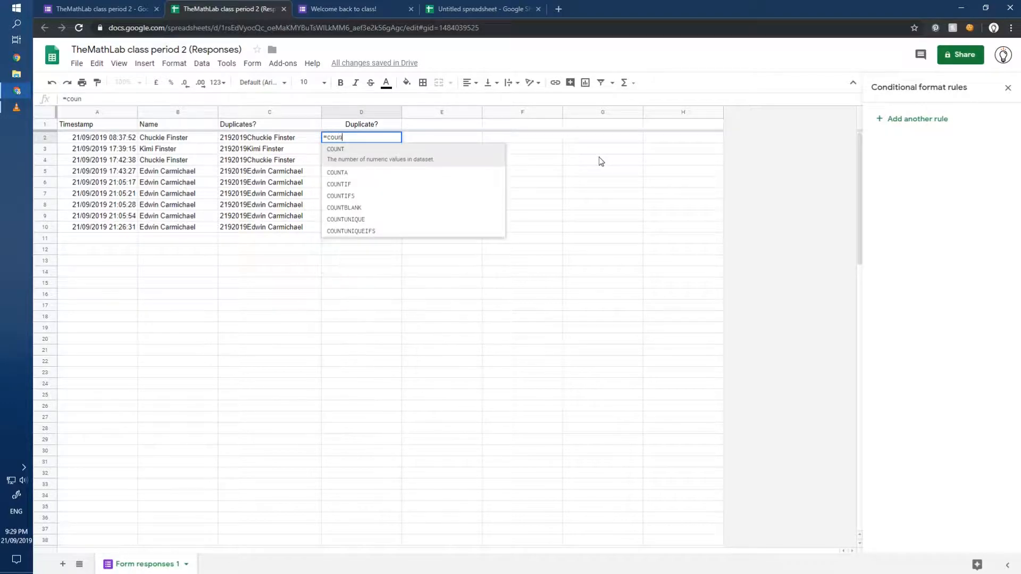
text(tif()
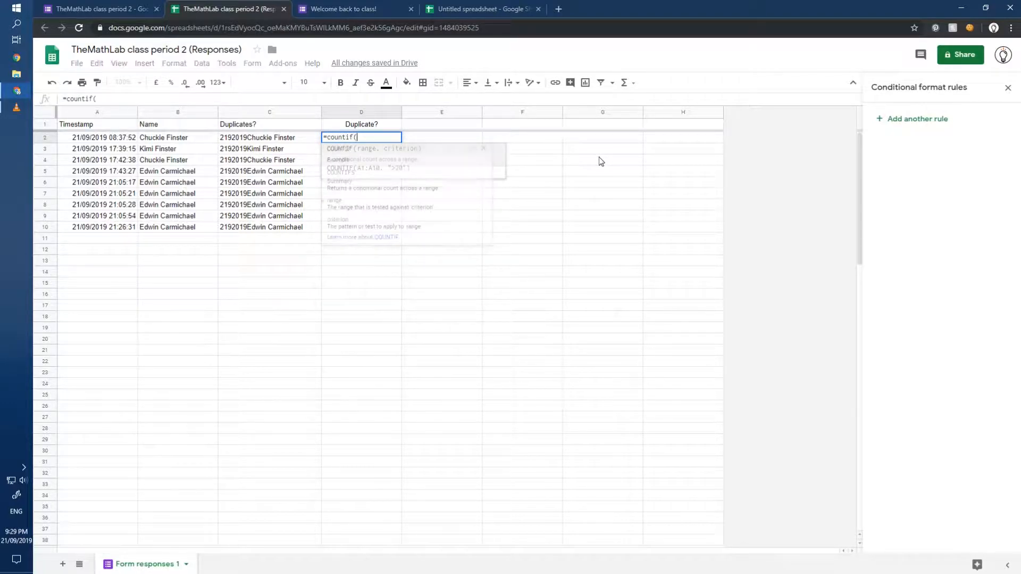
click(269, 137)
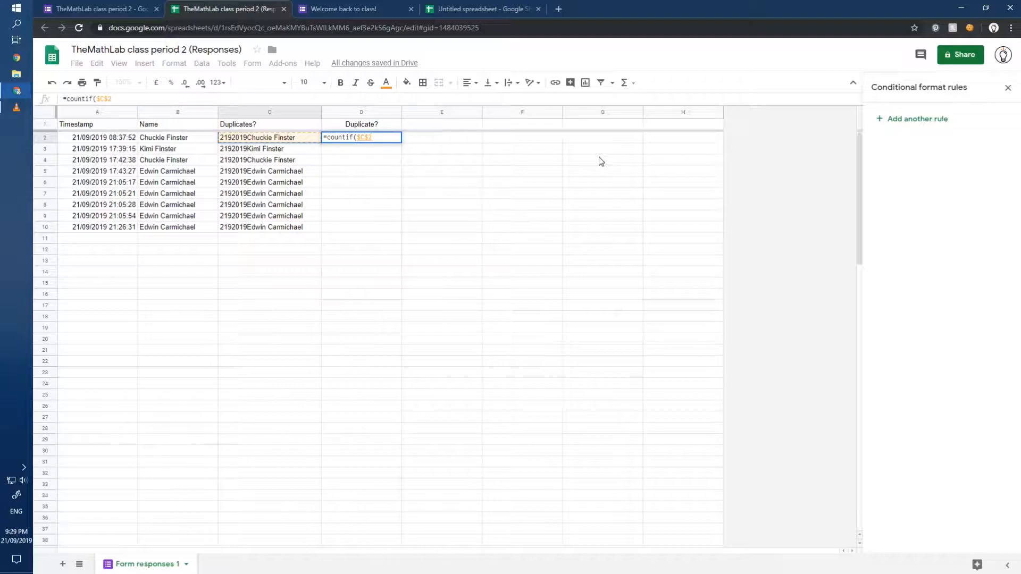
mouse_move(481, 195)
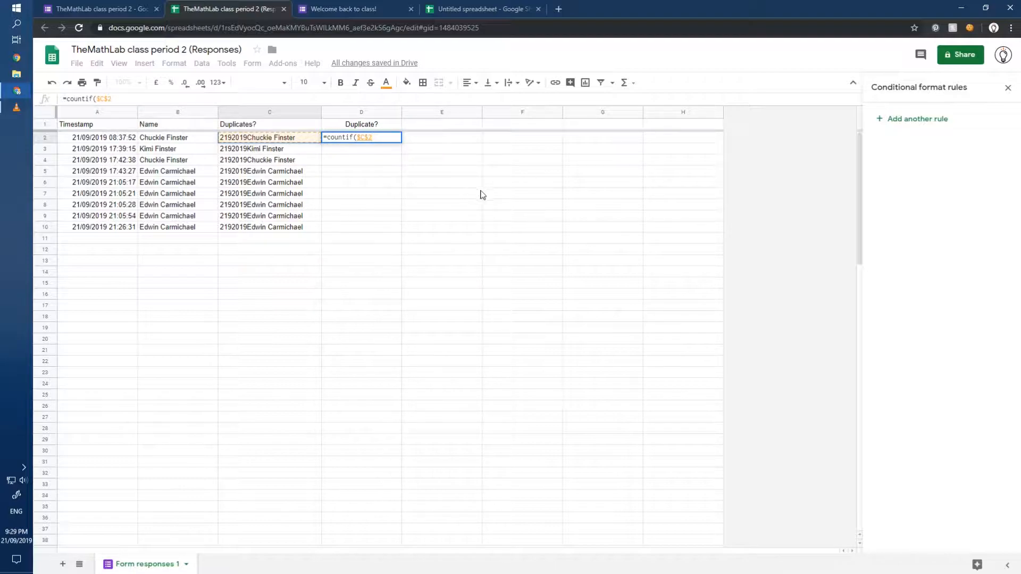
text(:)
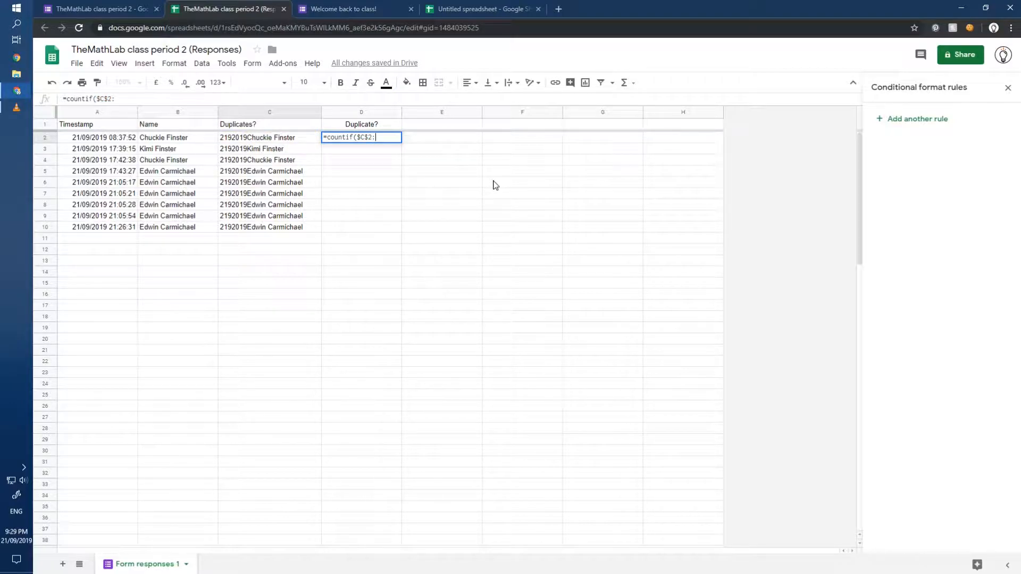
text($C2)
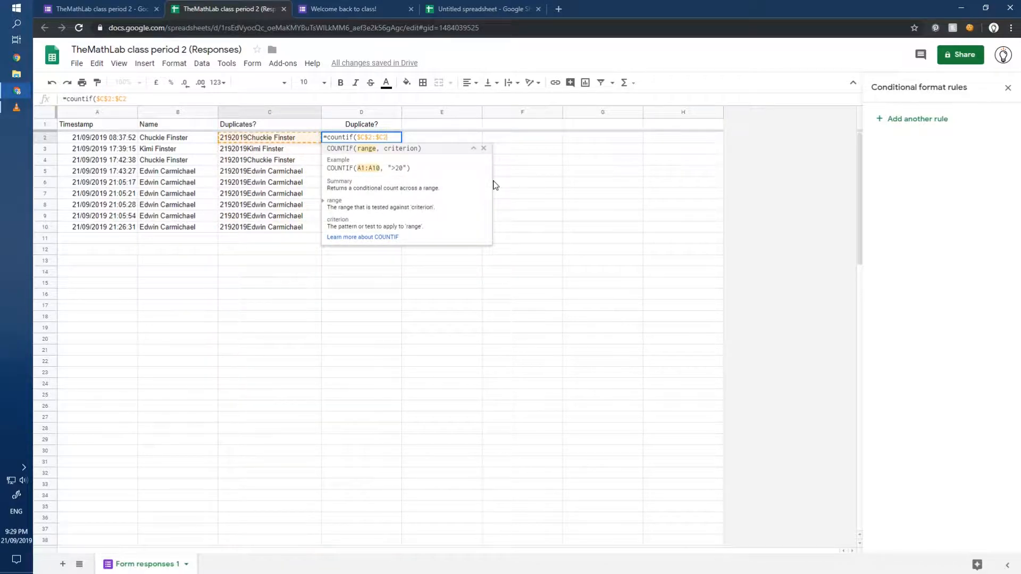
mouse_move(443, 182)
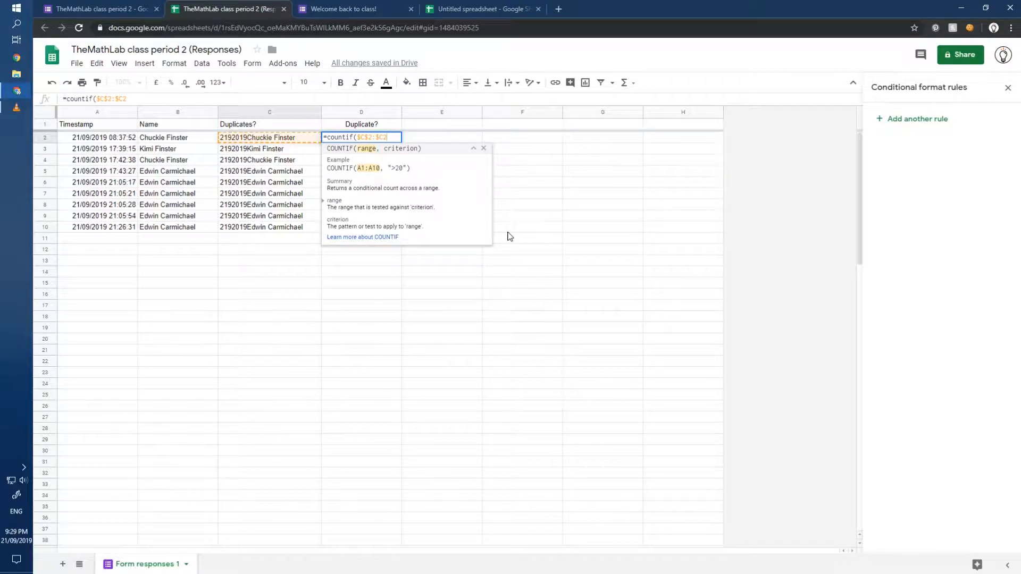
text(,C2)
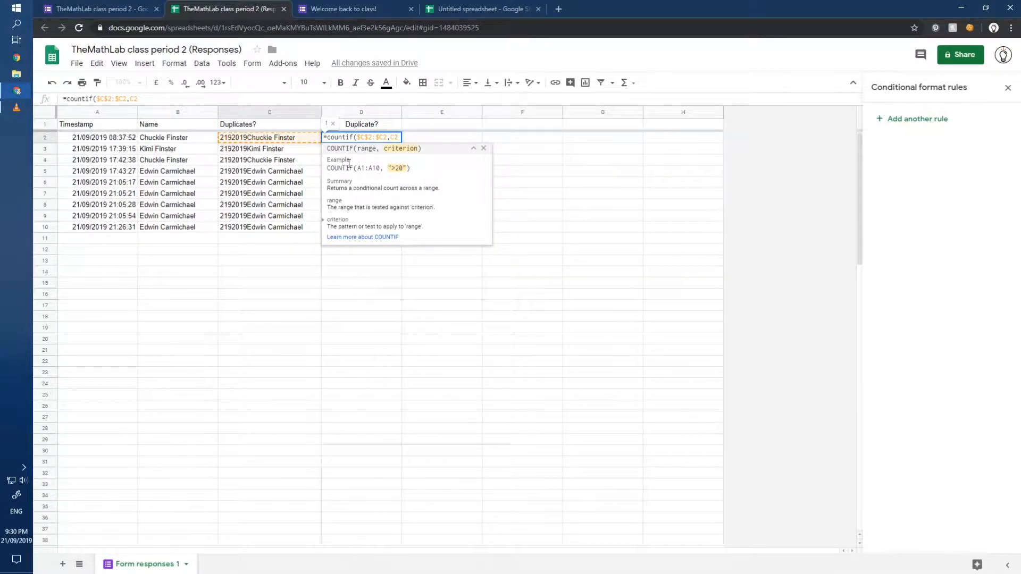
mouse_move(435, 207)
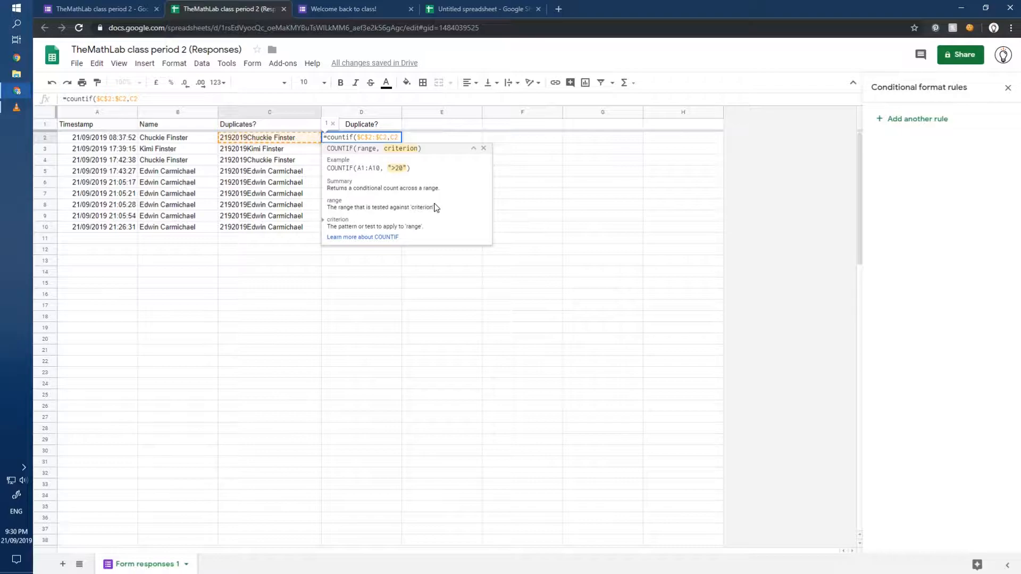
text(>1)
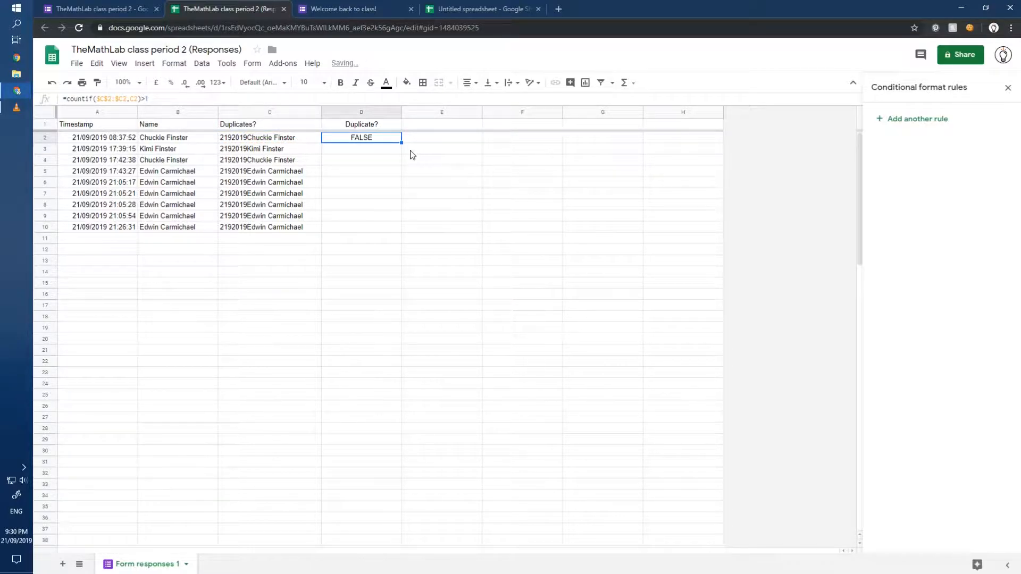
Fill the COUNTIF check down to D10, verifying the row 4 formula references
drag(400, 141, 400, 163)
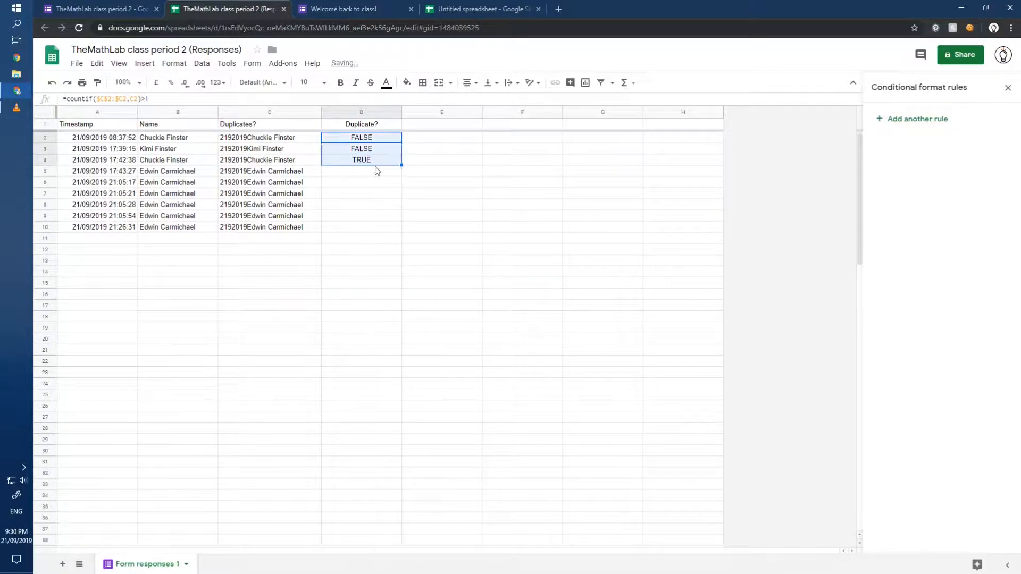
click(361, 159)
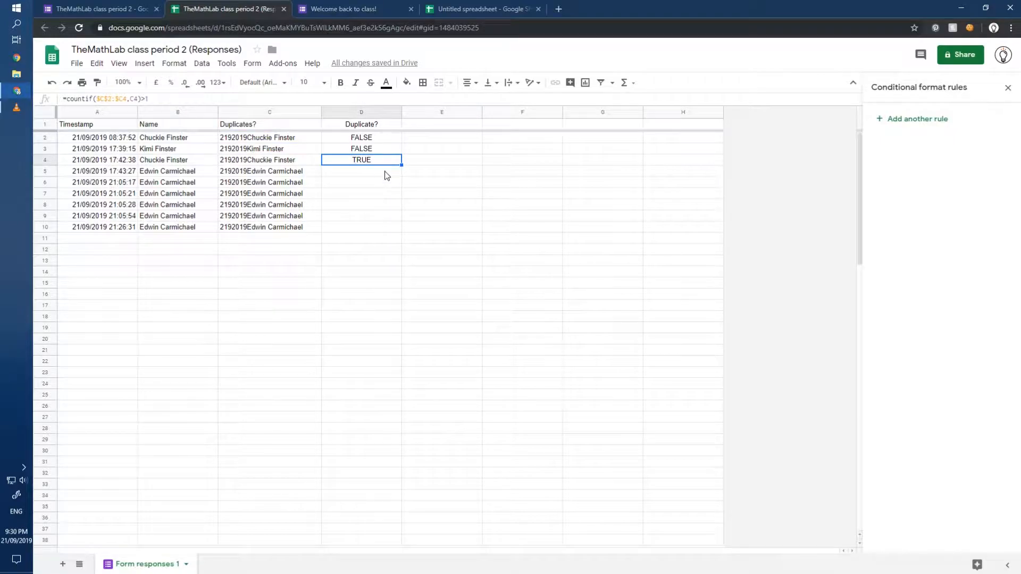
double_click(361, 159)
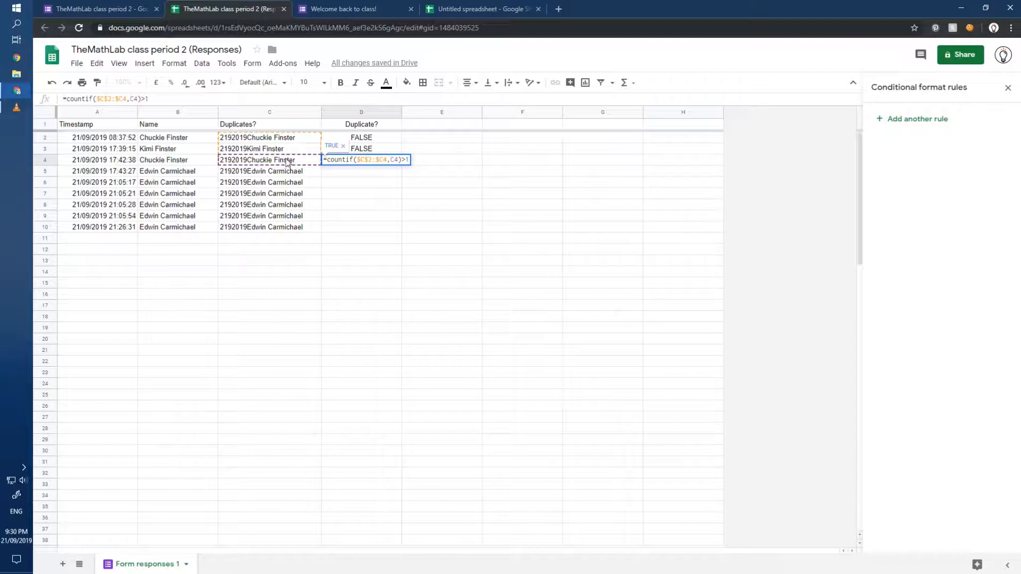
mouse_move(287, 182)
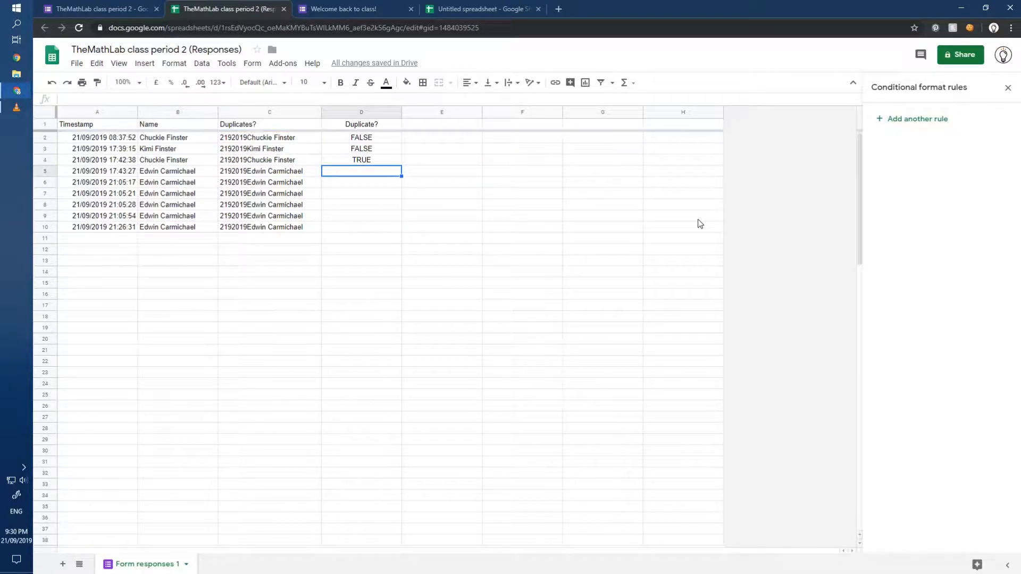
click(361, 159)
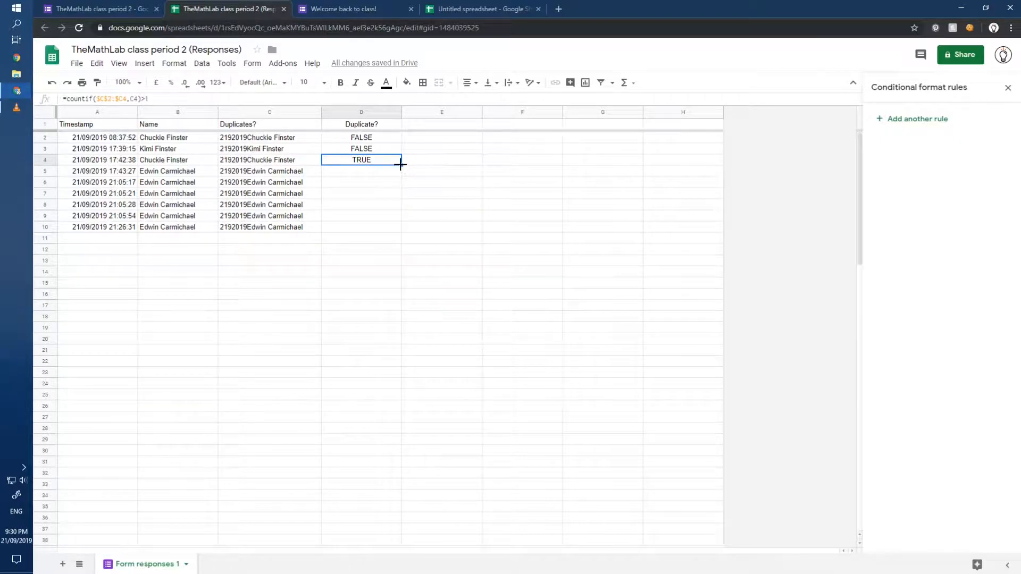
click(362, 171)
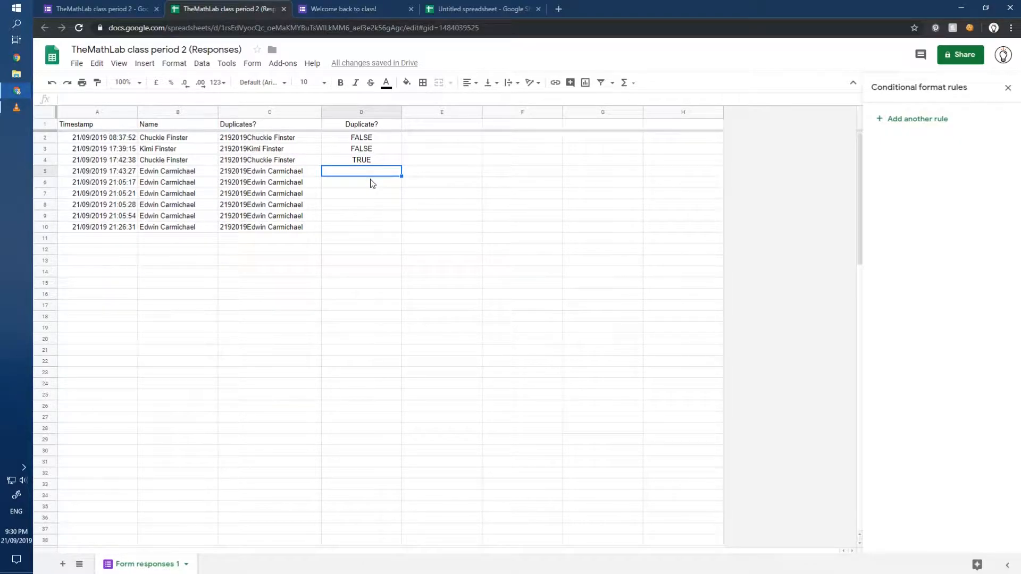
drag(362, 171, 361, 226)
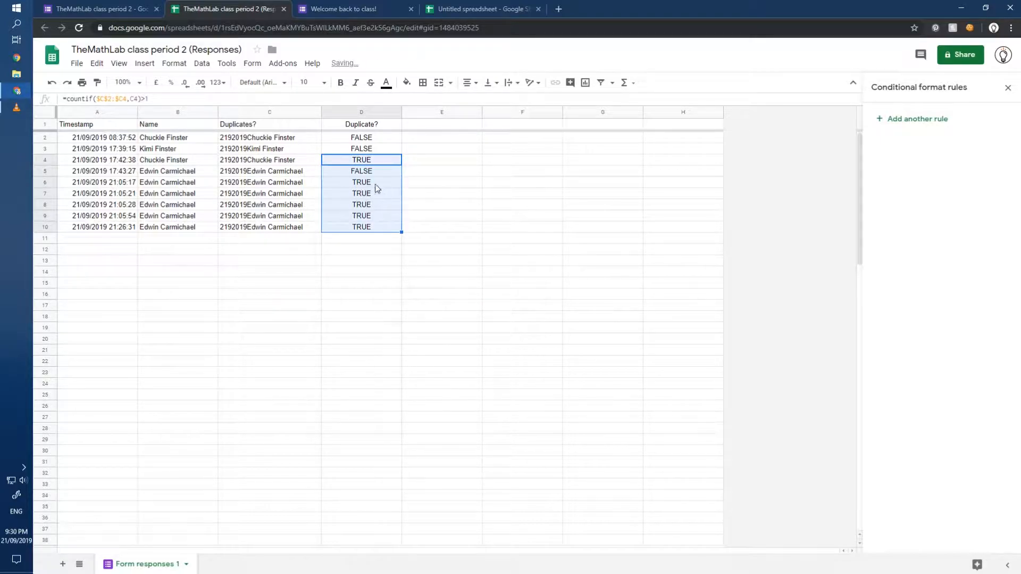
click(362, 171)
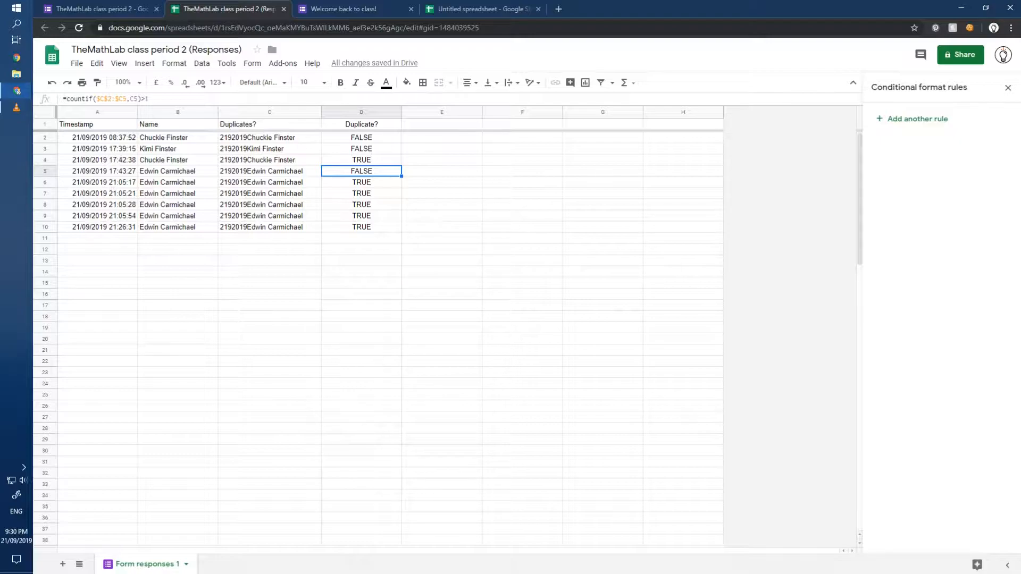
click(269, 138)
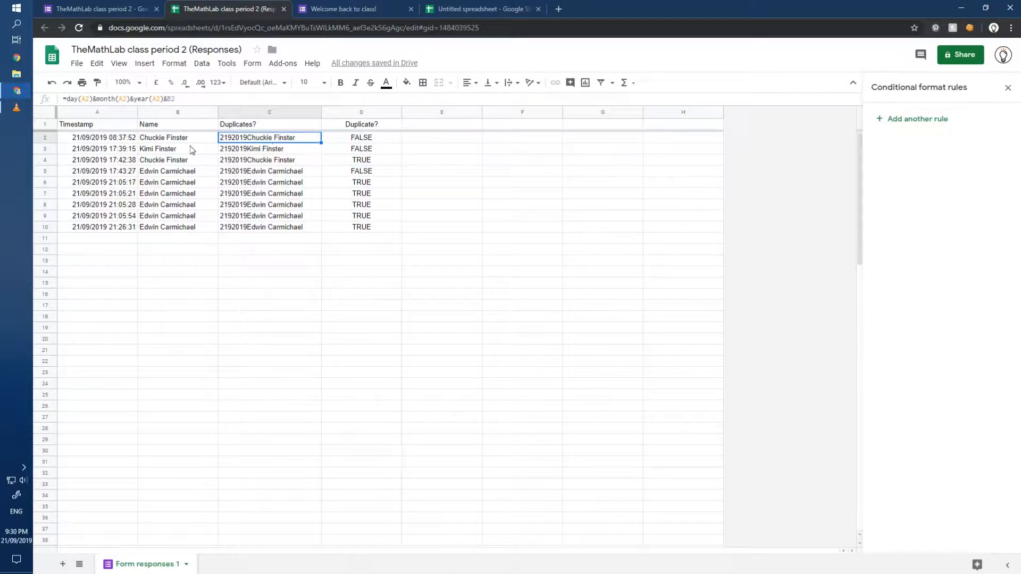
Add a conditional format rule on C2:C: custom formula =D2=TRUE, red fill, strikethrough
click(915, 118)
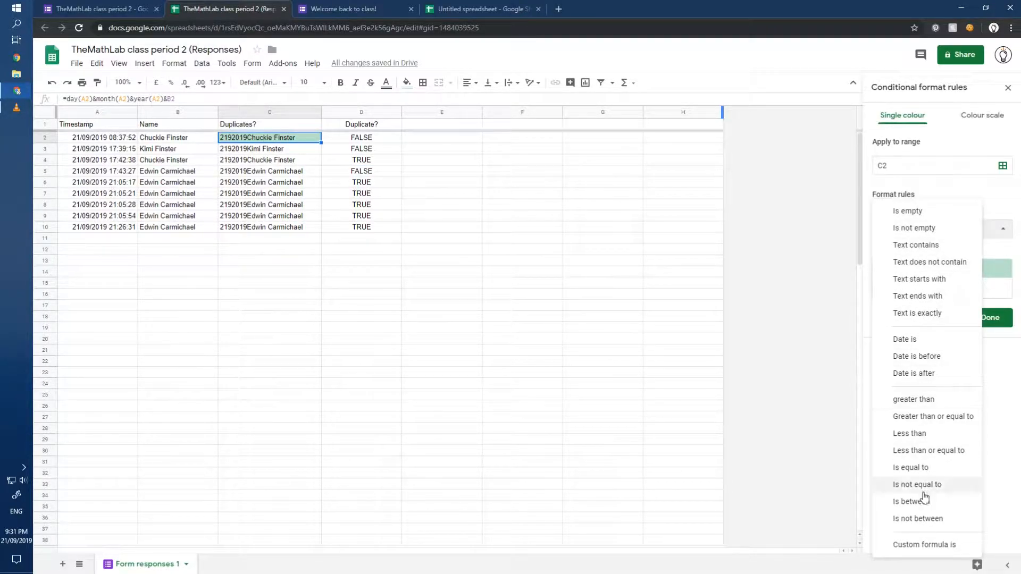
click(925, 545)
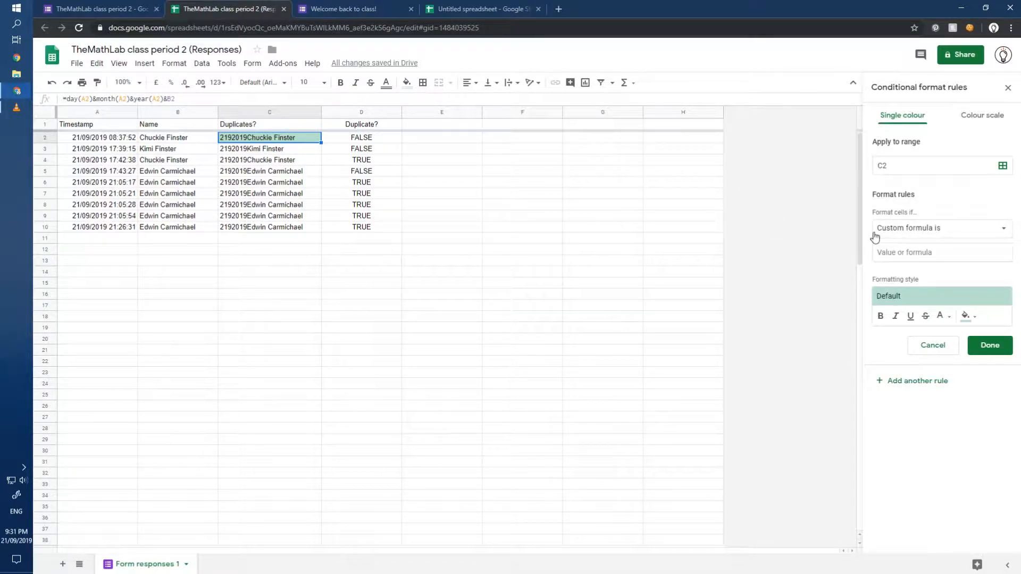
click(966, 315)
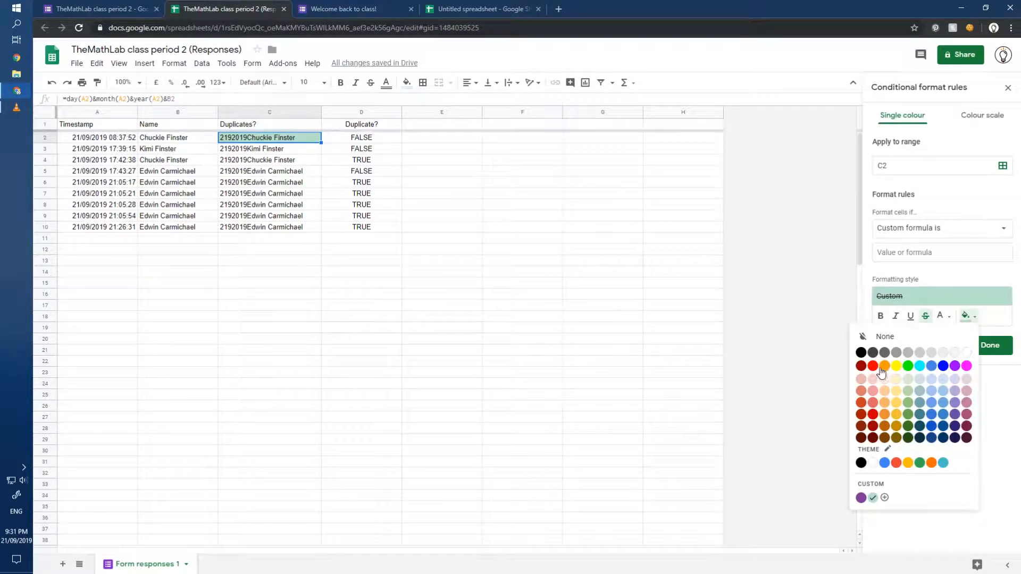
click(873, 366)
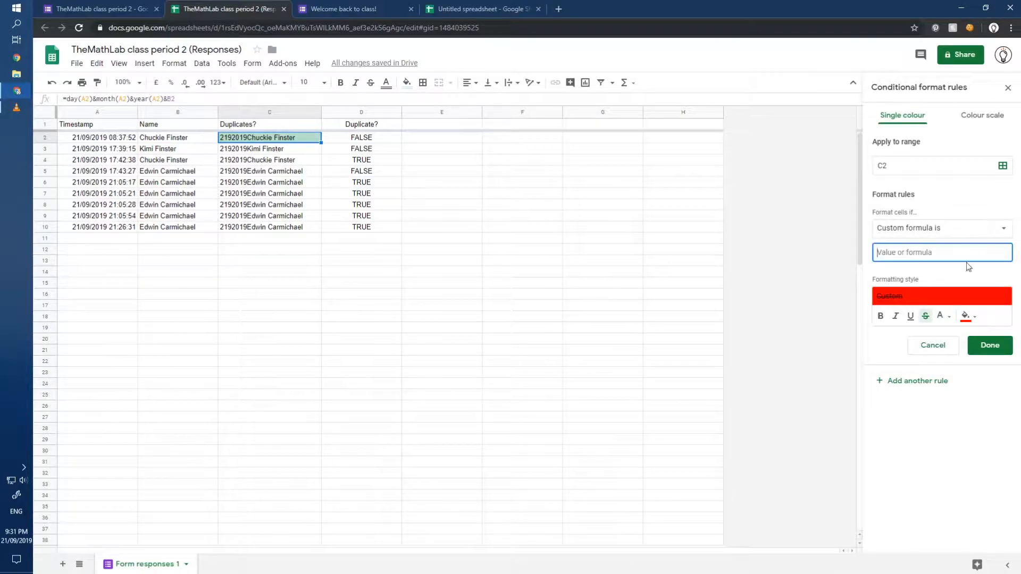
text(=)
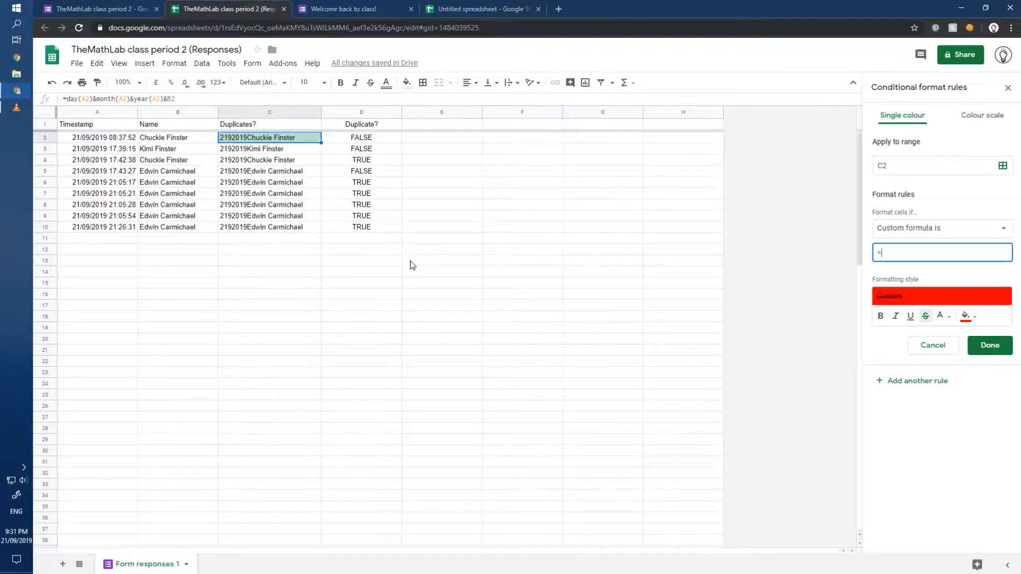
text(D2=)
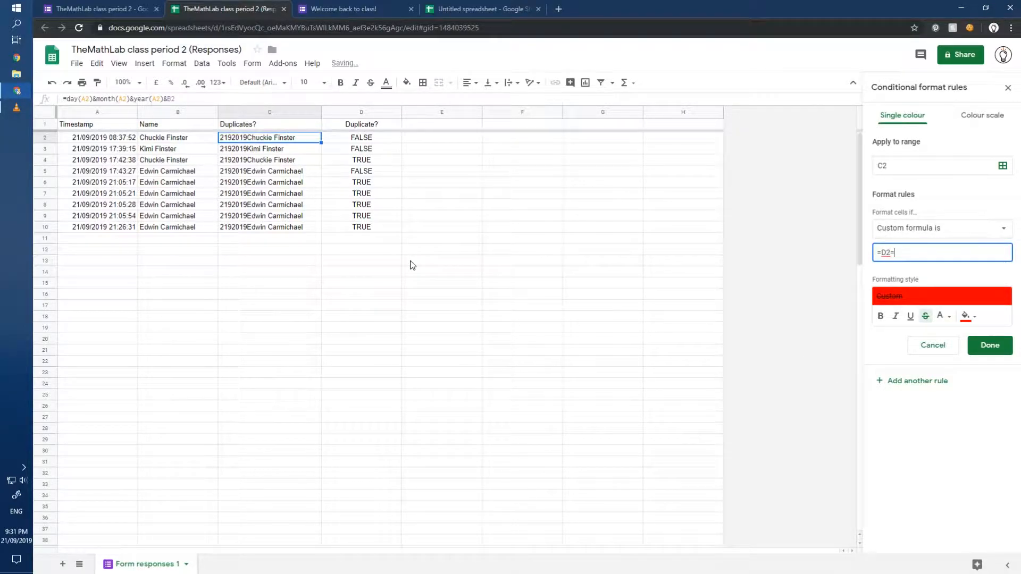
text(TRUE)
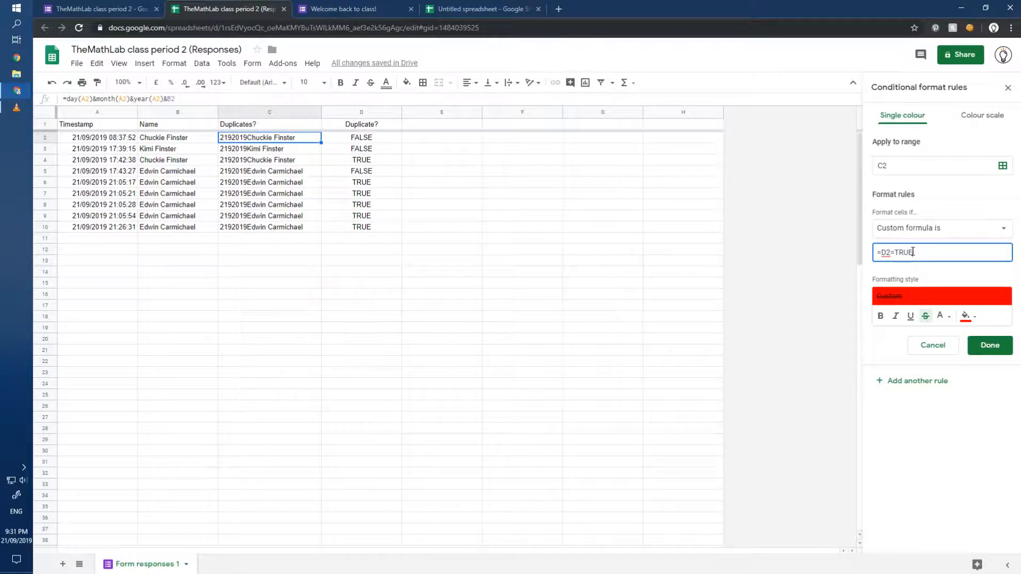
click(925, 165)
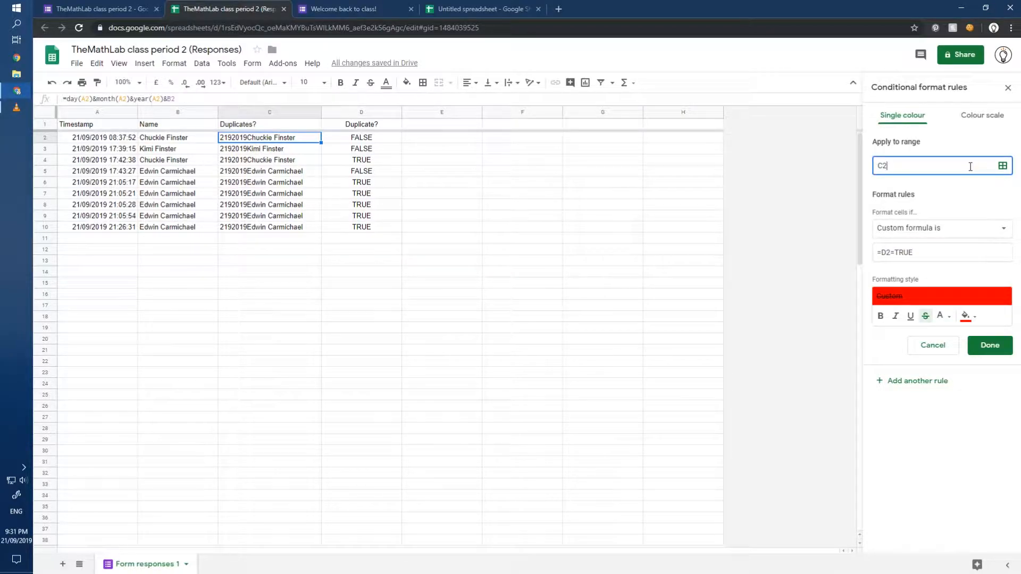
mouse_move(515, 235)
text(:C)
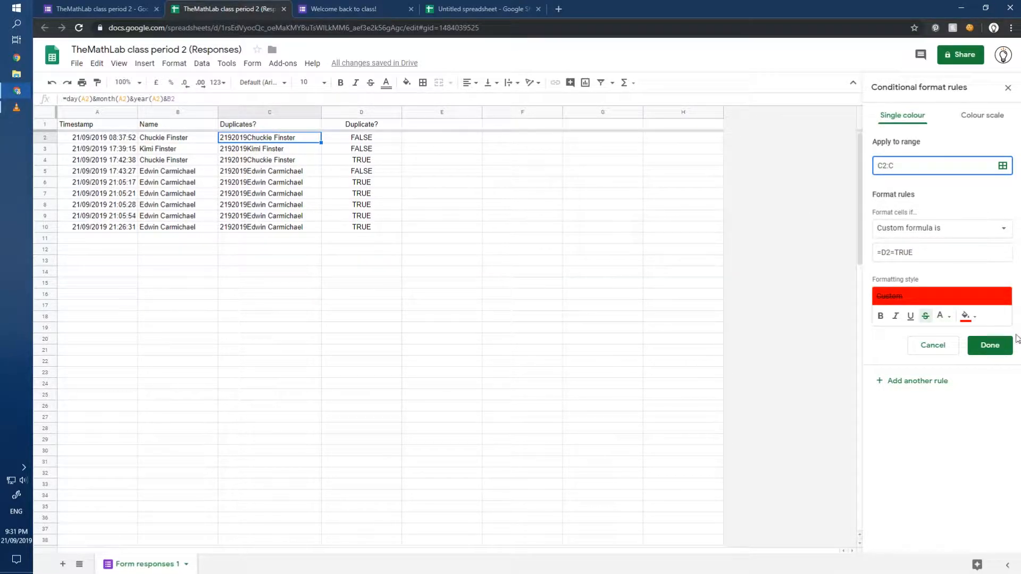
click(990, 345)
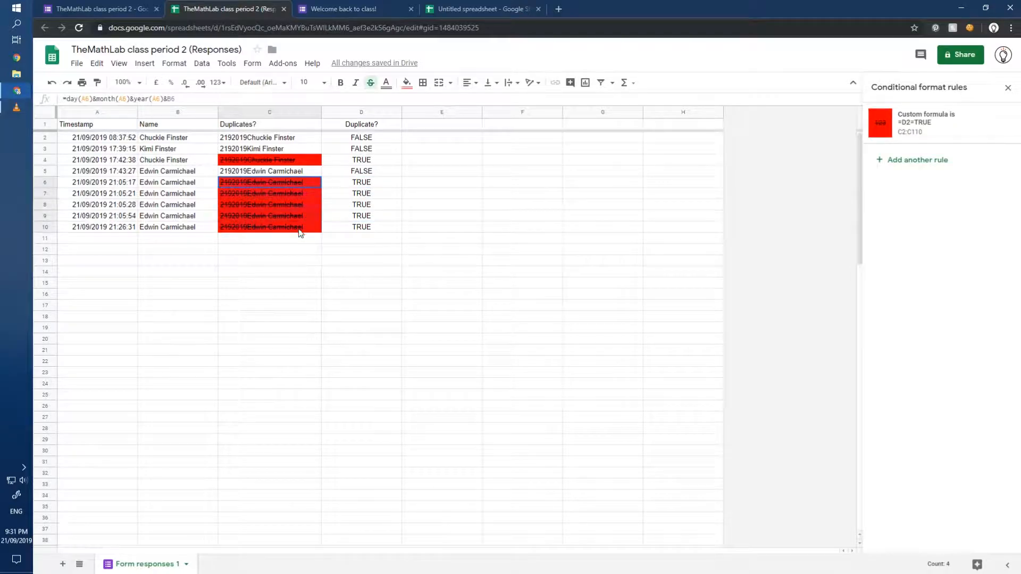
click(257, 138)
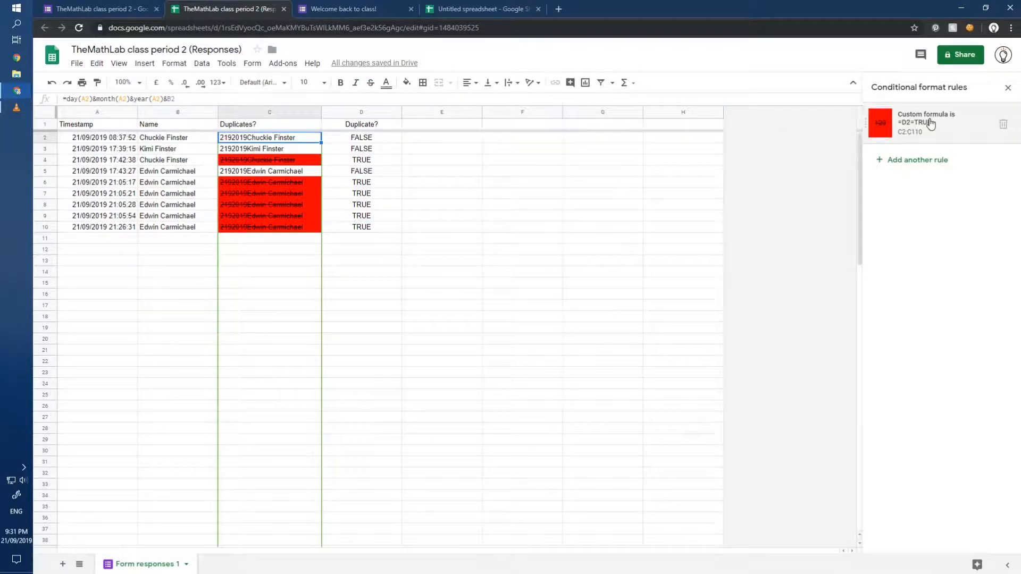
Extend the duplicate rule to range A2:E110 with formula =$D2=TRUE
click(926, 123)
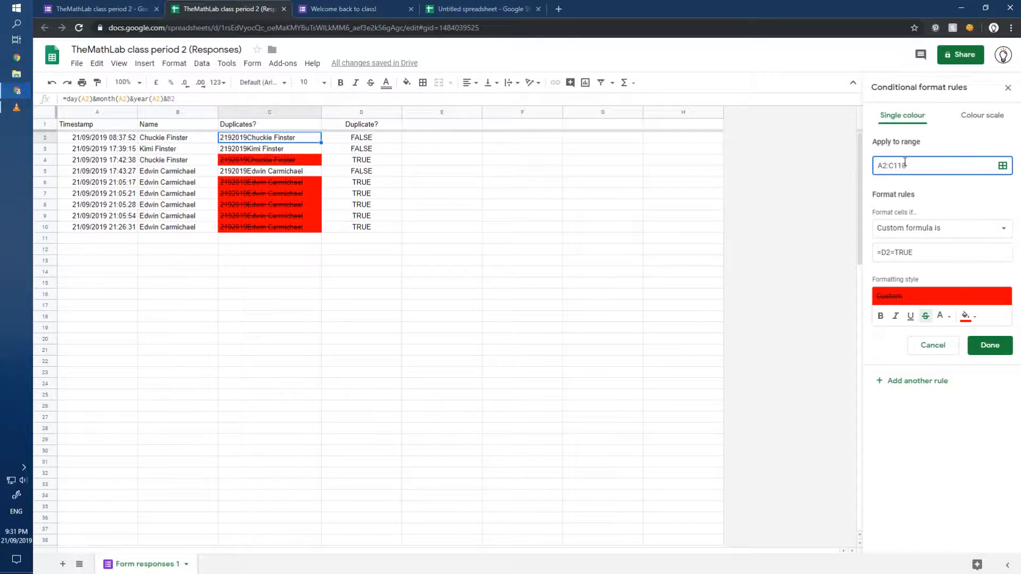
text(110)
click(942, 252)
text($)
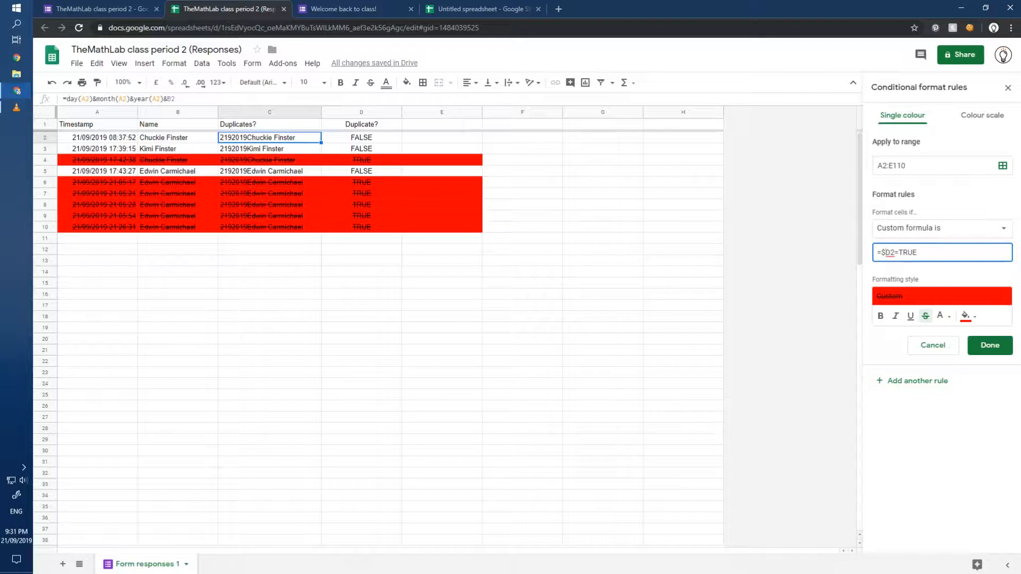
click(989, 346)
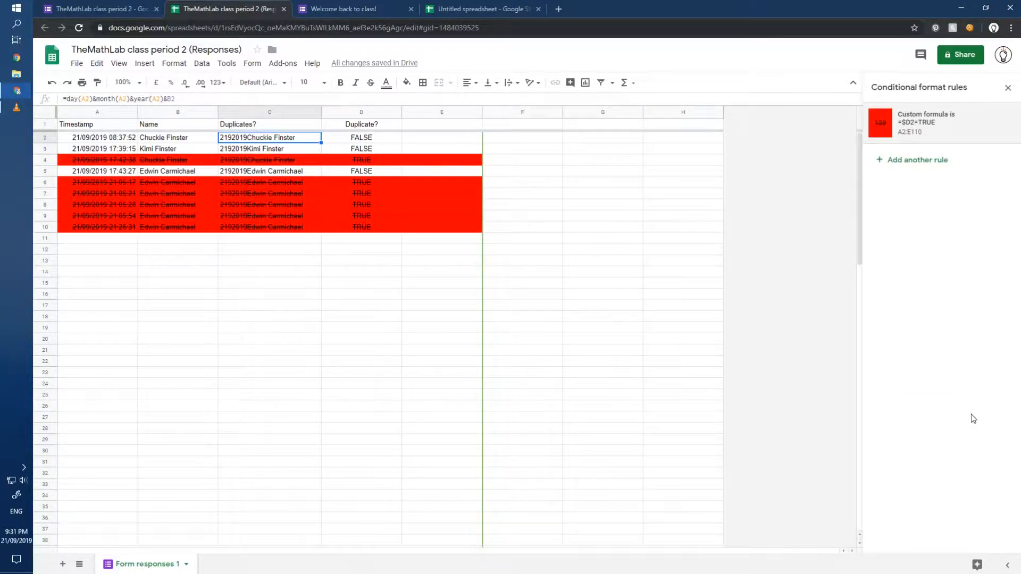
mouse_move(313, 150)
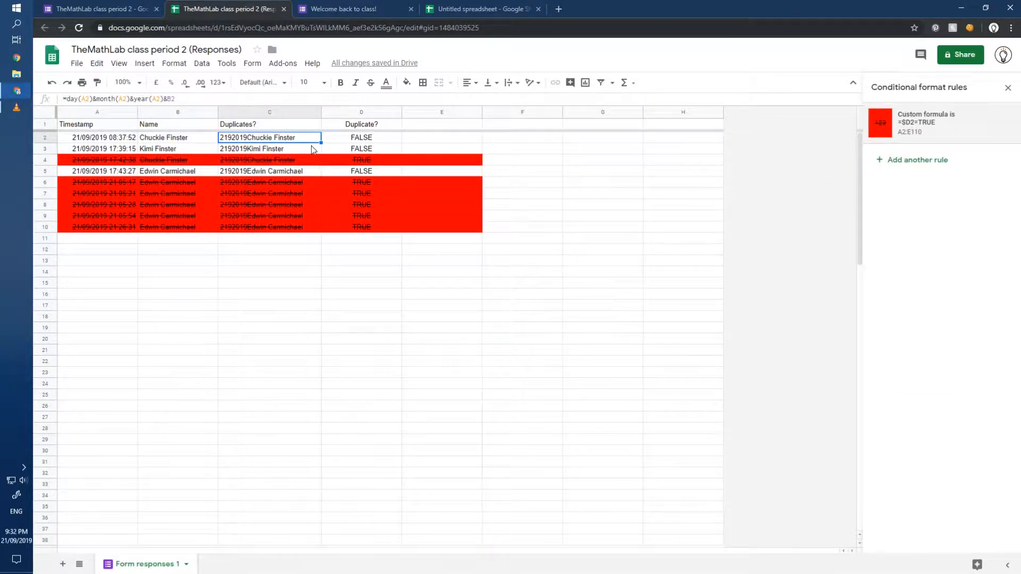
click(361, 159)
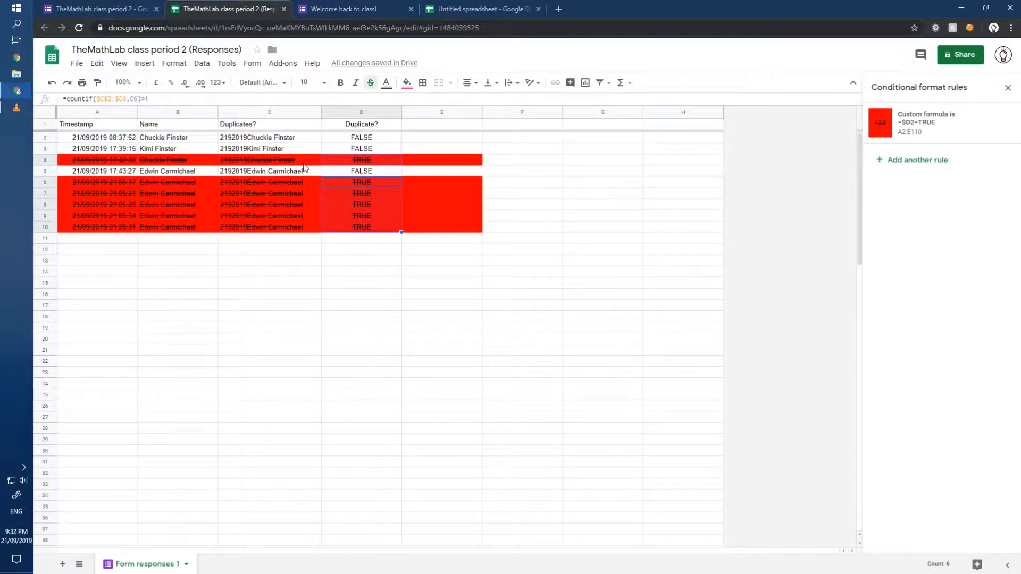
mouse_move(296, 168)
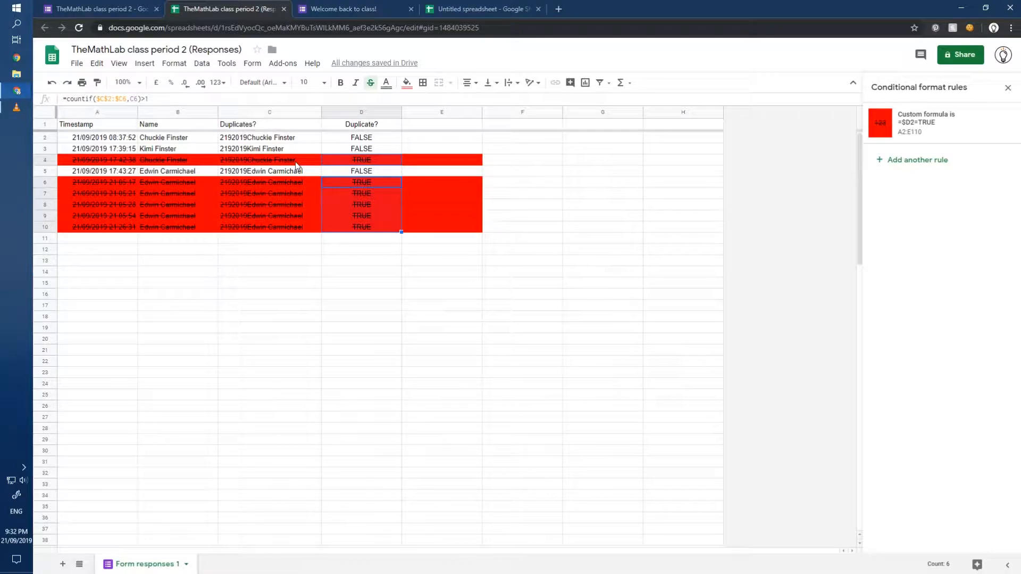
mouse_move(289, 204)
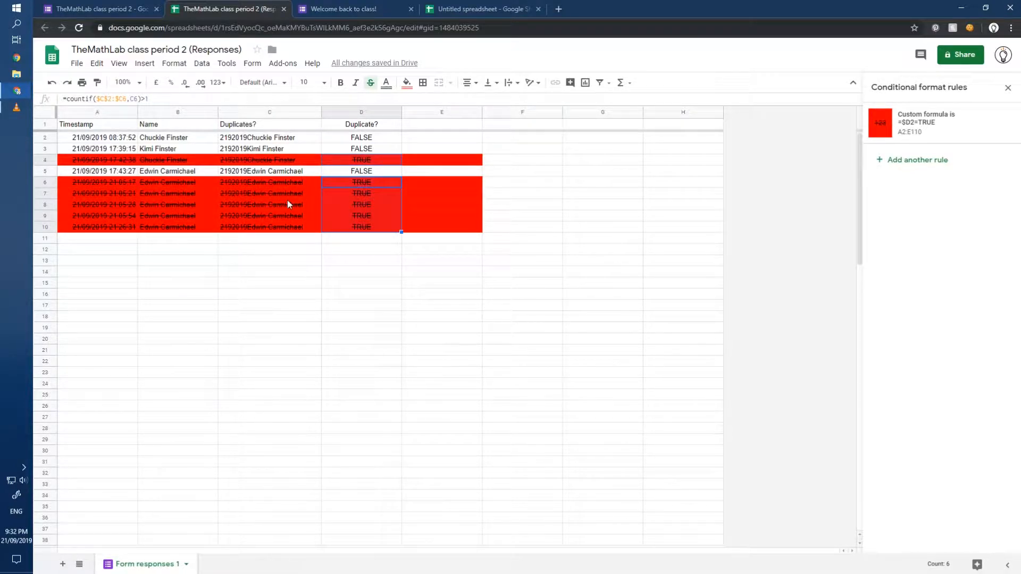
mouse_move(308, 227)
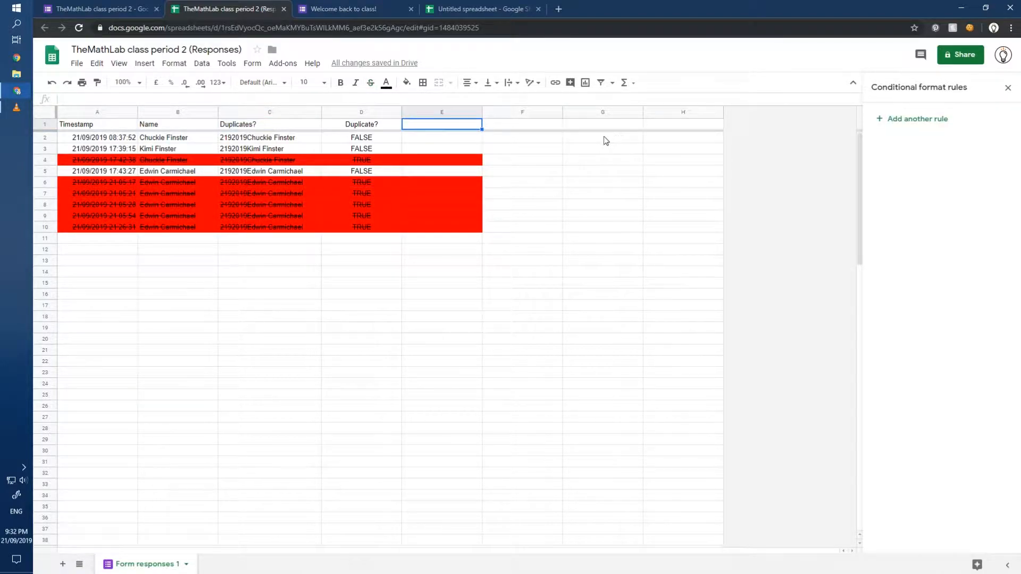
Head column E 'Late?' and enter =if(hour(A2)>9,"Late","Present") in E2
text(Lat)
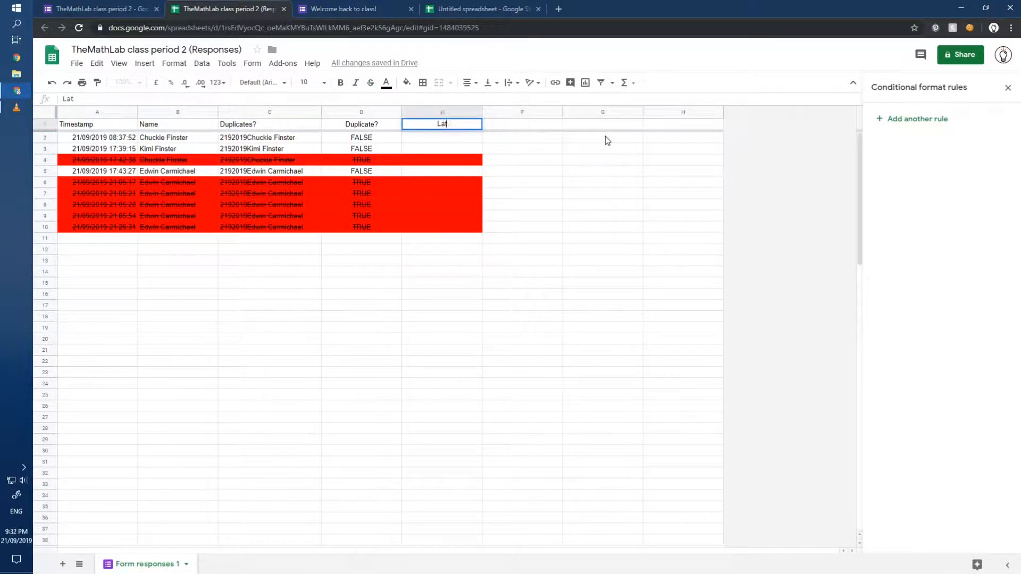
key(enter)
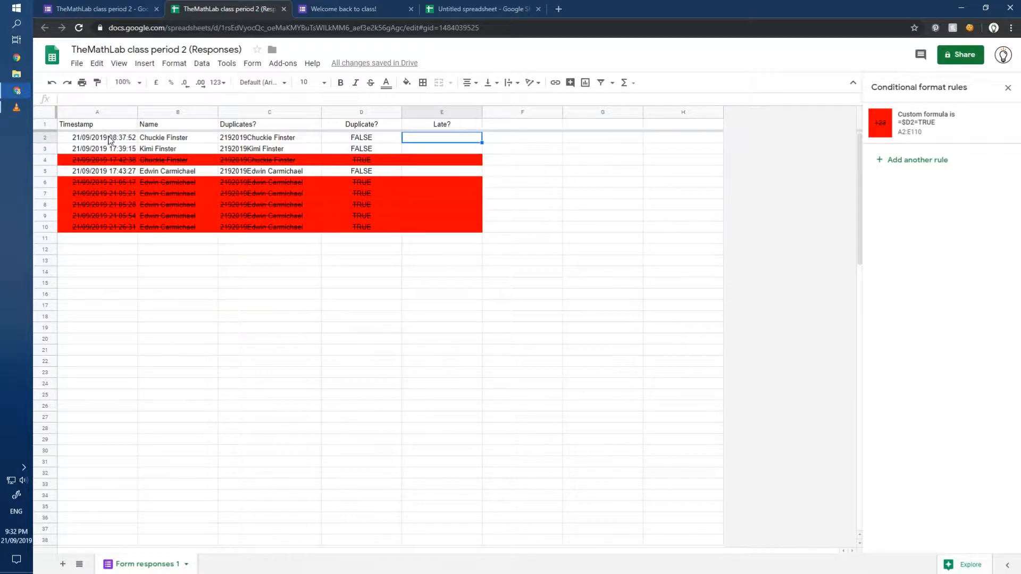
click(96, 137)
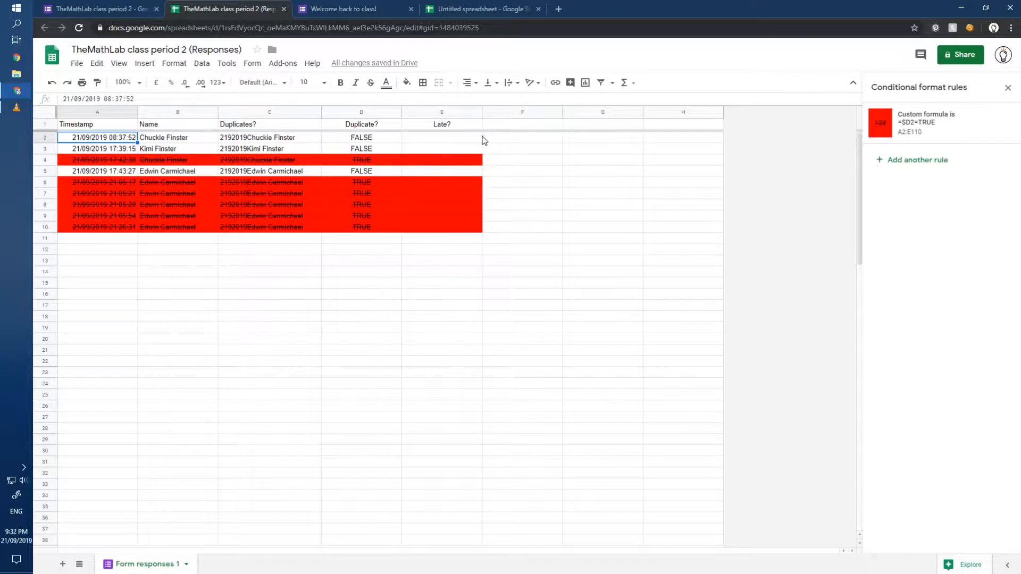
click(441, 137)
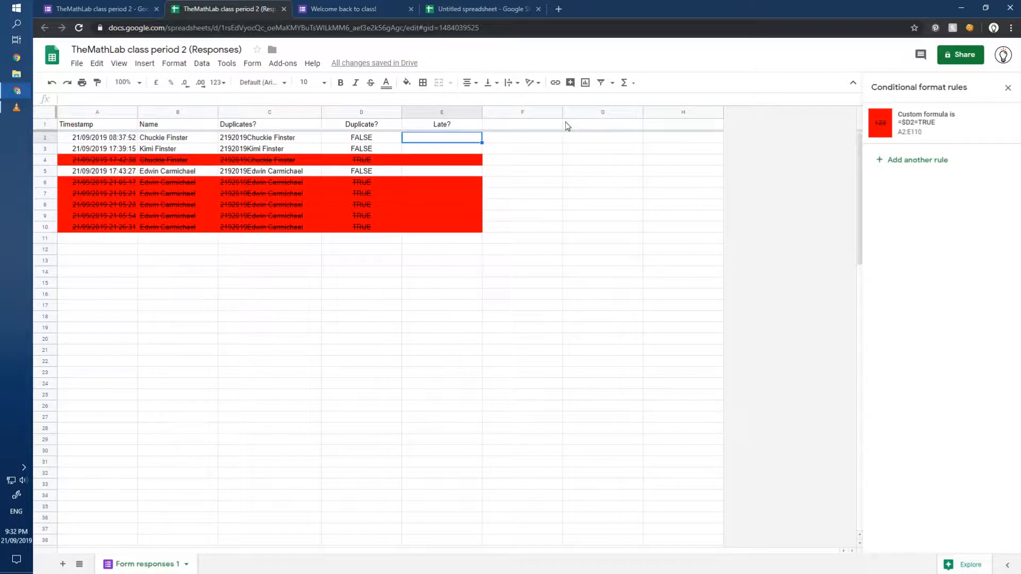
text(=if(hour(A2)
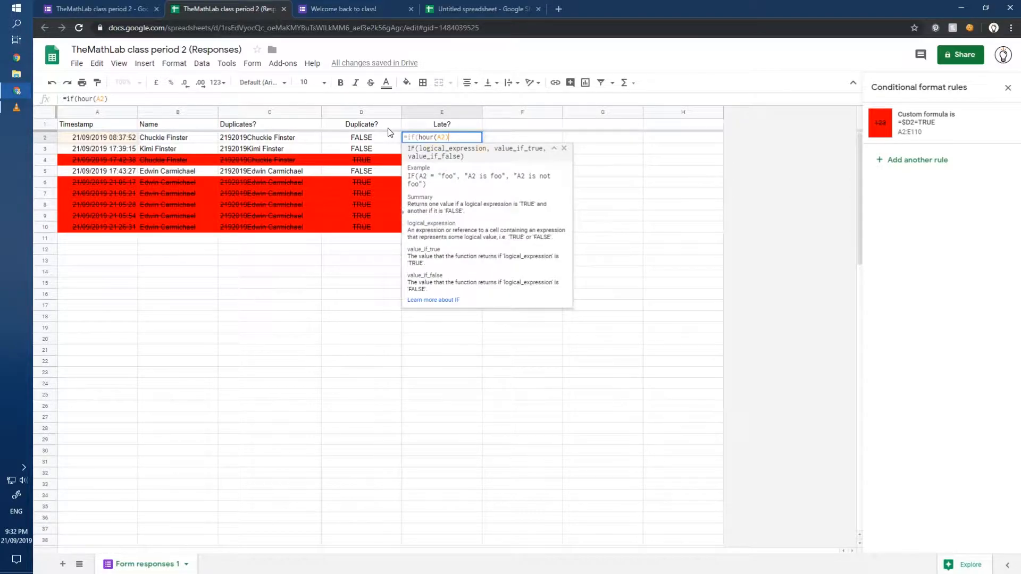
text(>9,")
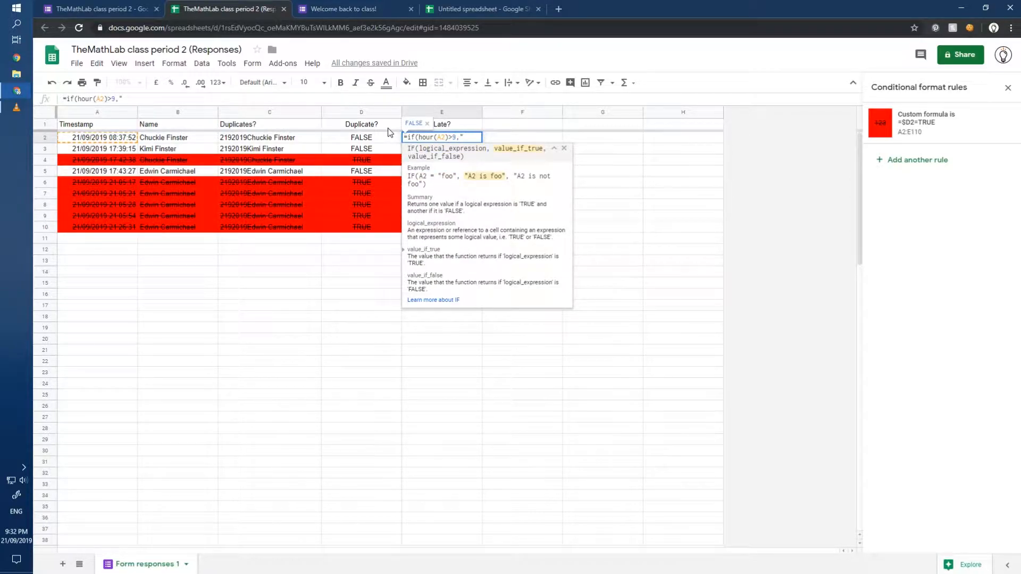
text(L)
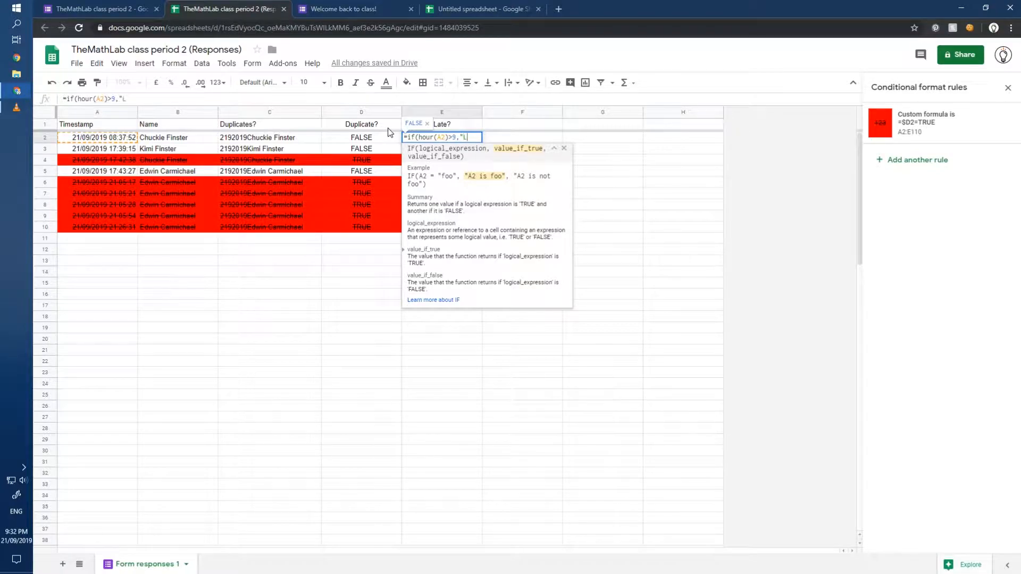
text(ate",)
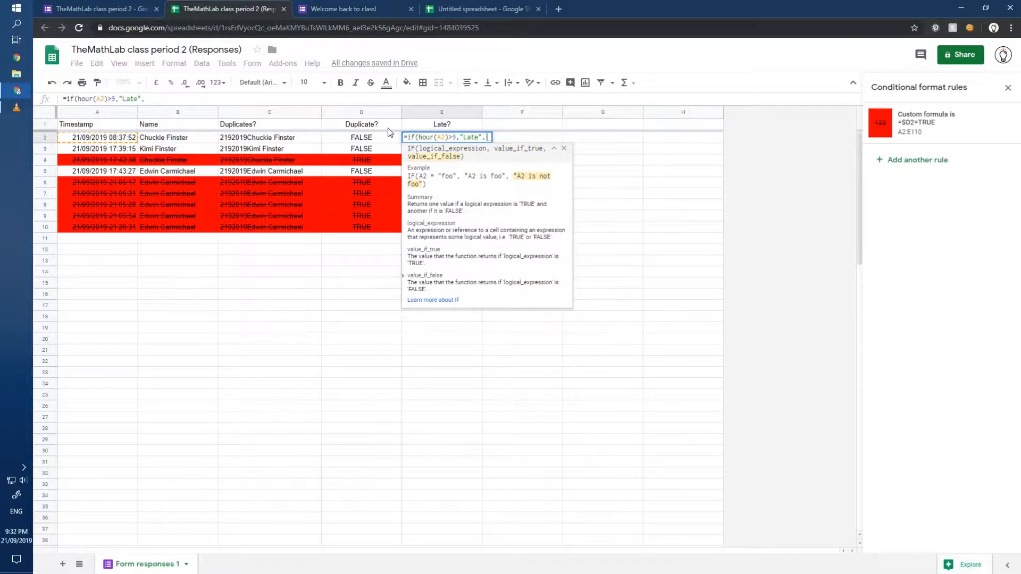
text("Present")
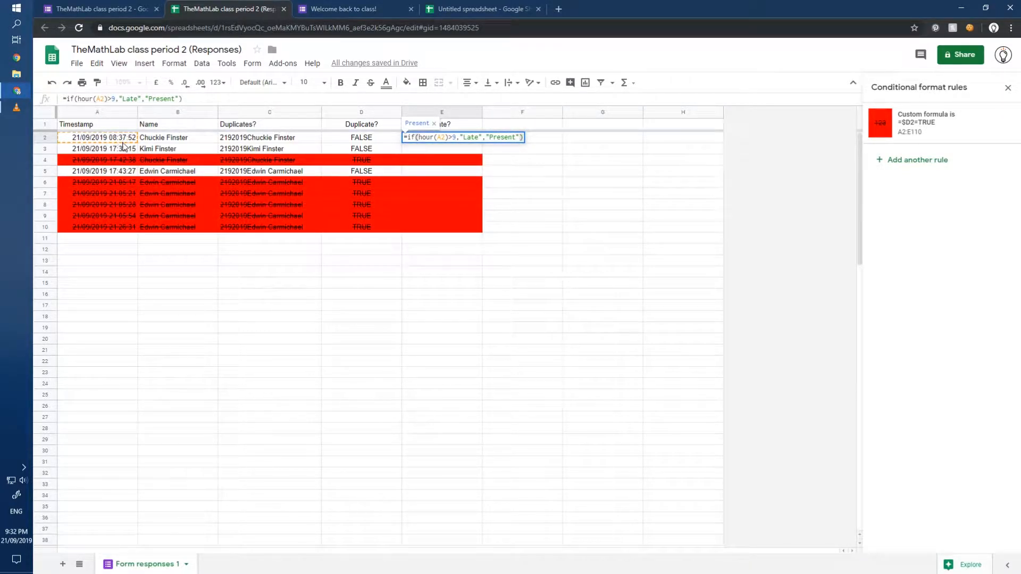
mouse_move(475, 247)
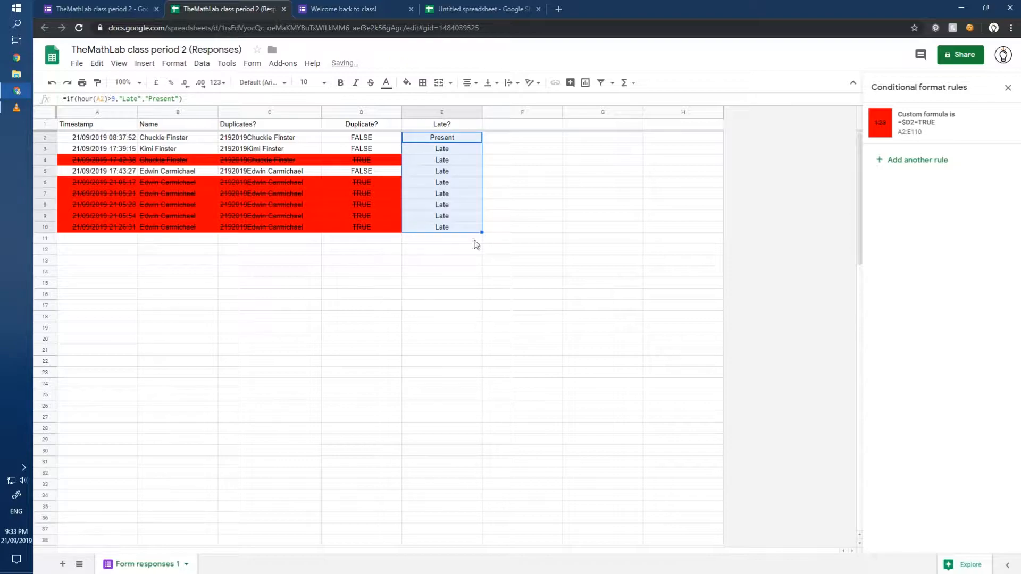
Add a rule on E2:E110 shading cells with text exactly 'Late' light orange
click(362, 338)
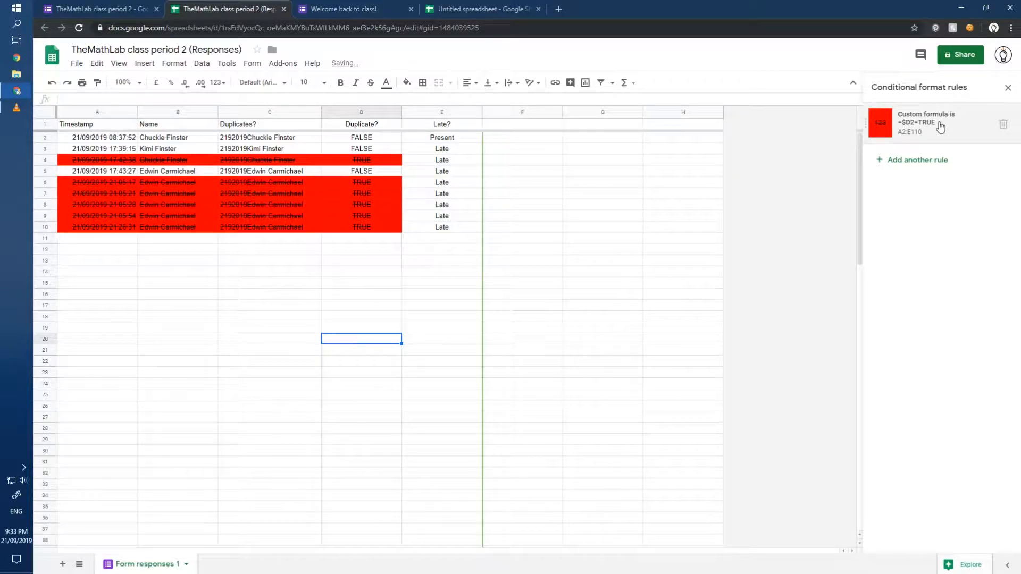
click(442, 137)
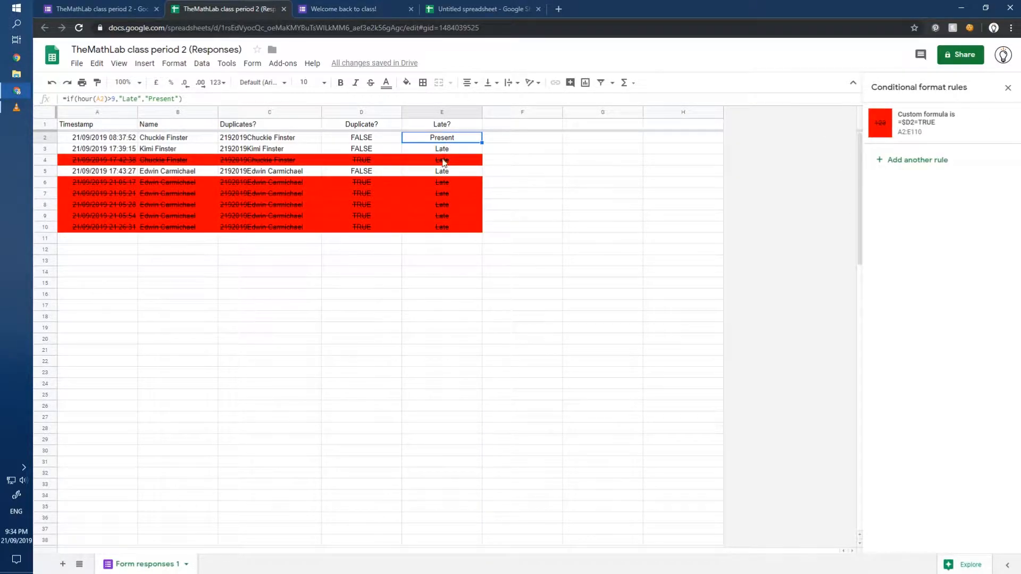
mouse_move(446, 233)
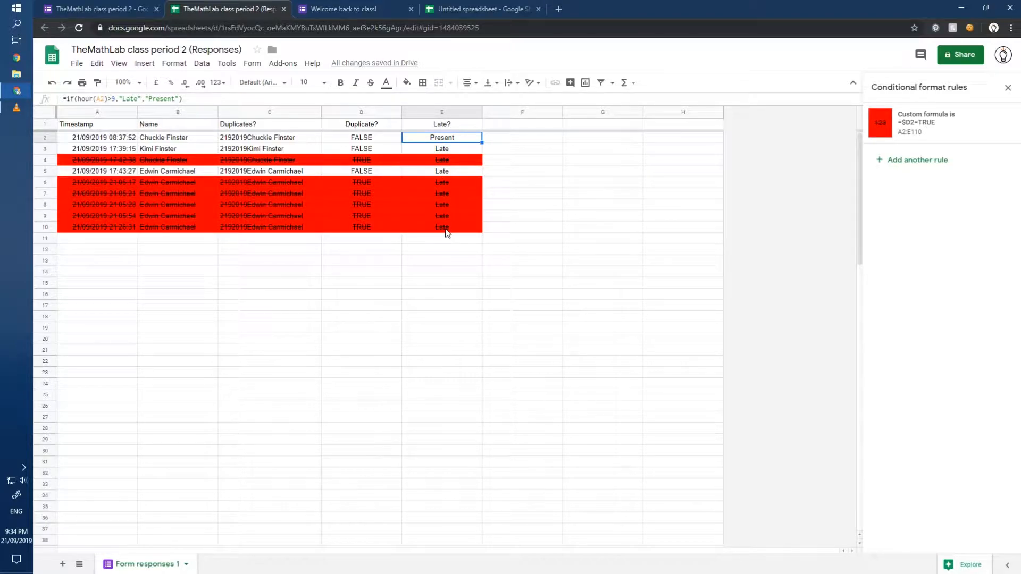
mouse_move(442, 137)
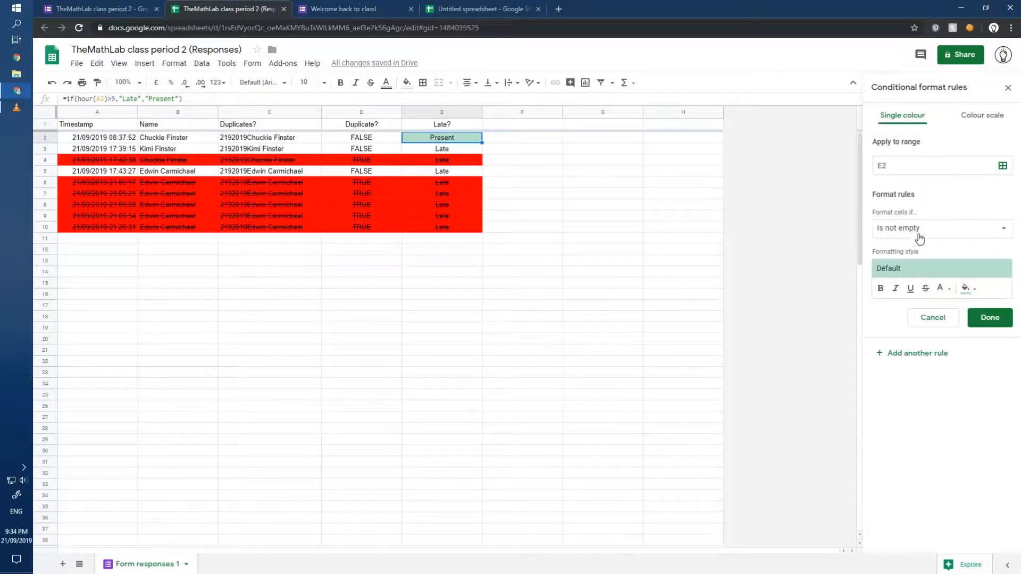
click(941, 228)
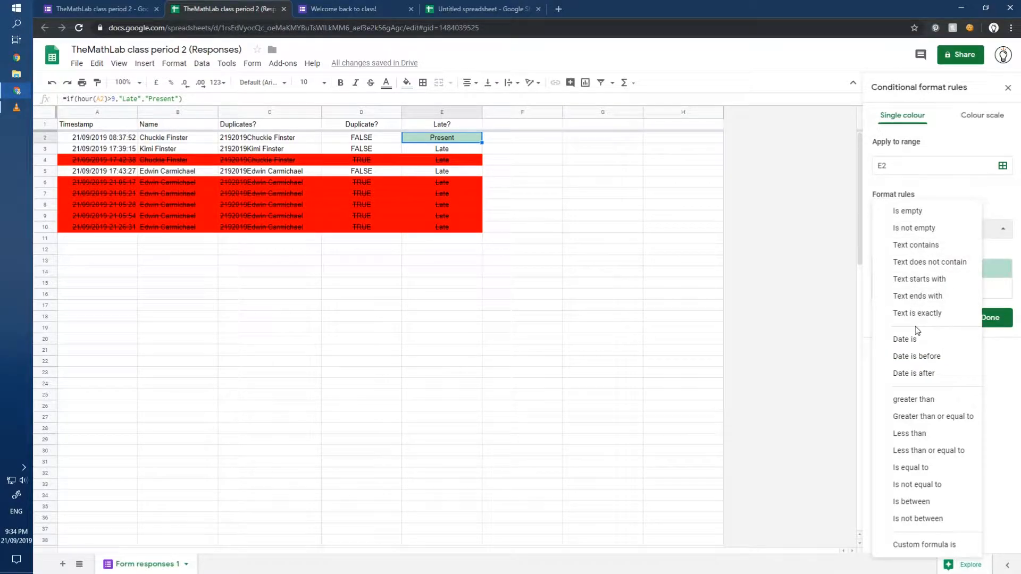
click(917, 313)
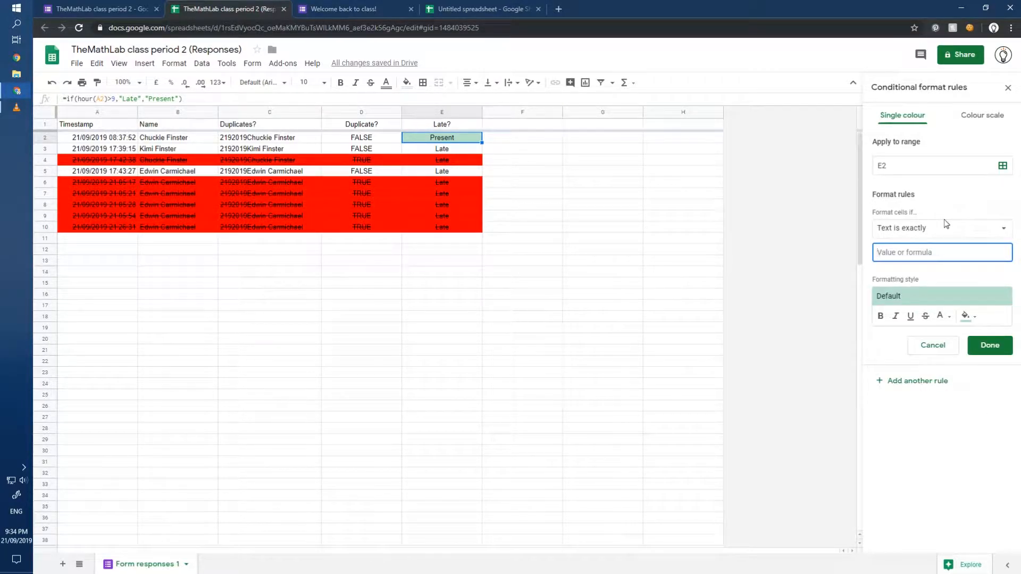
text(Late)
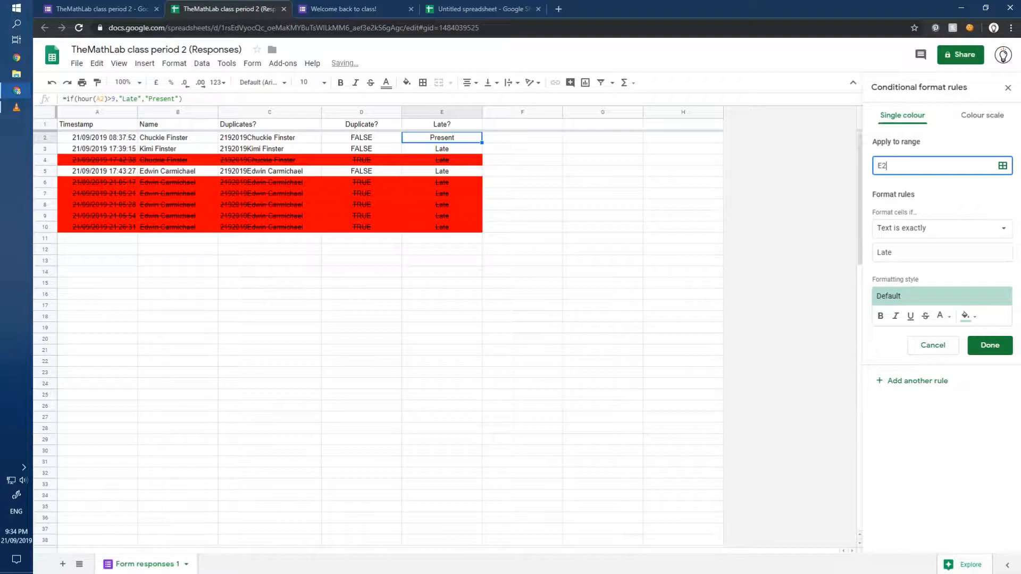
text(:E110)
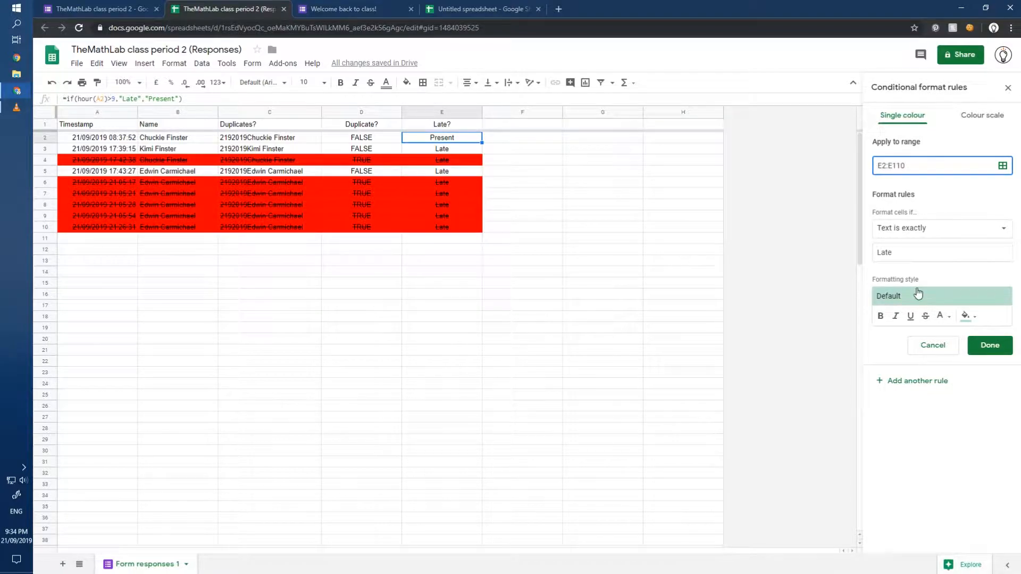
click(966, 316)
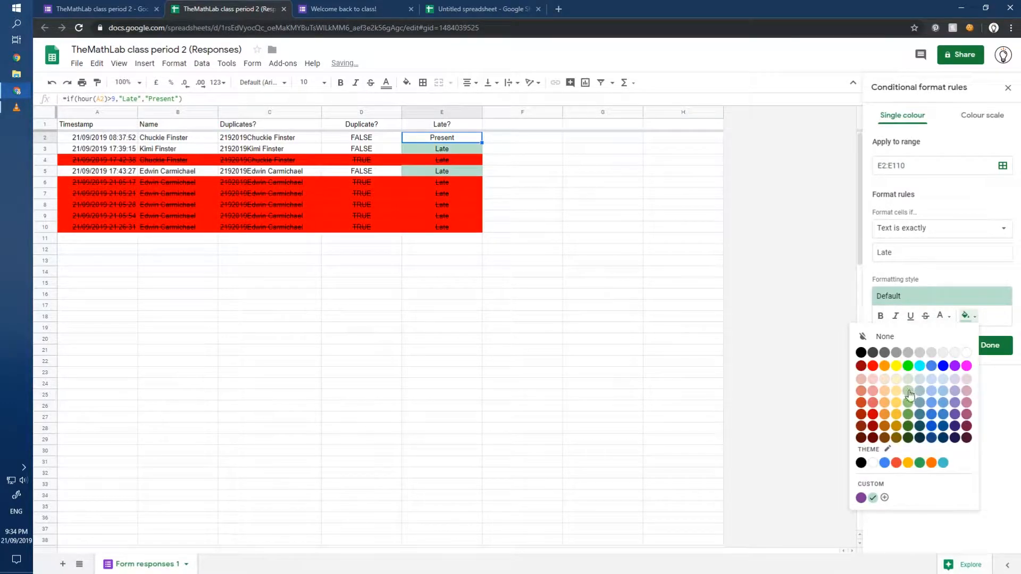
click(910, 390)
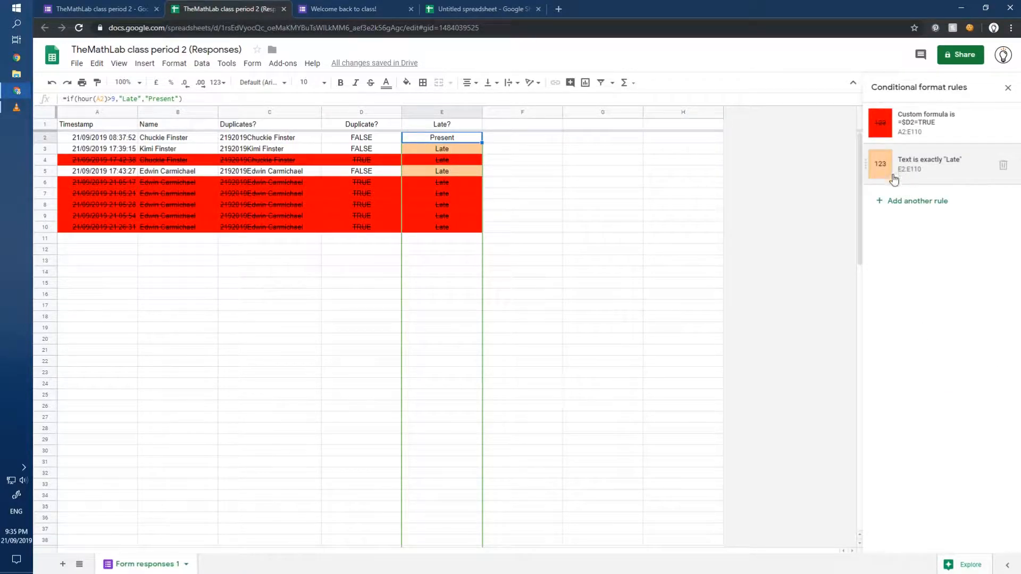
mouse_move(867, 166)
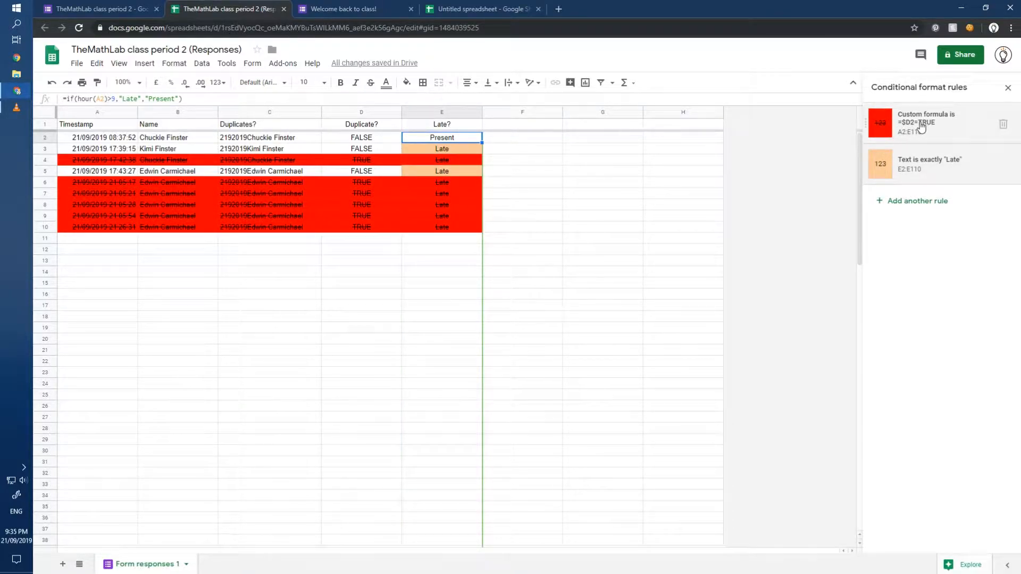
mouse_move(931, 259)
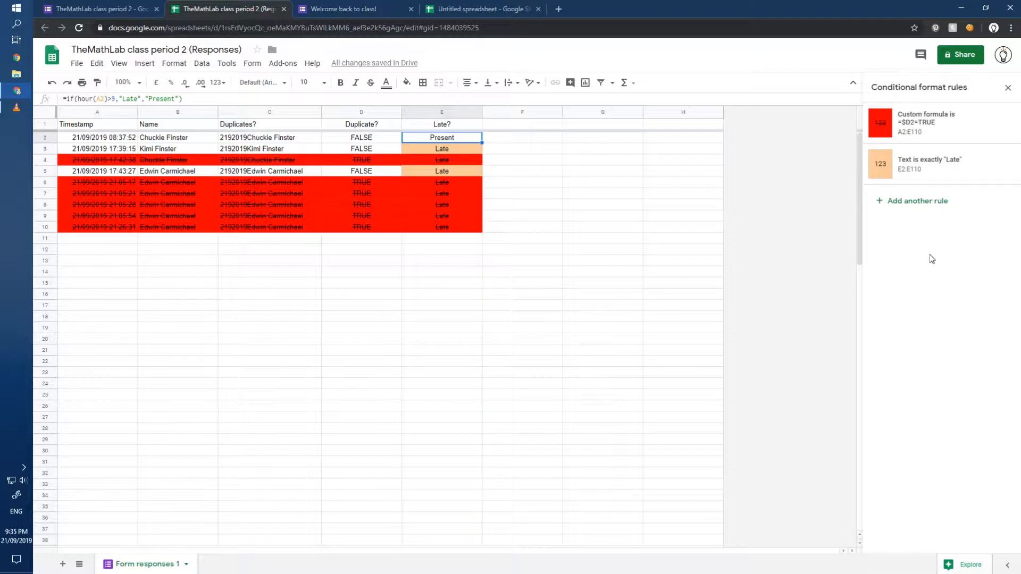
mouse_move(479, 139)
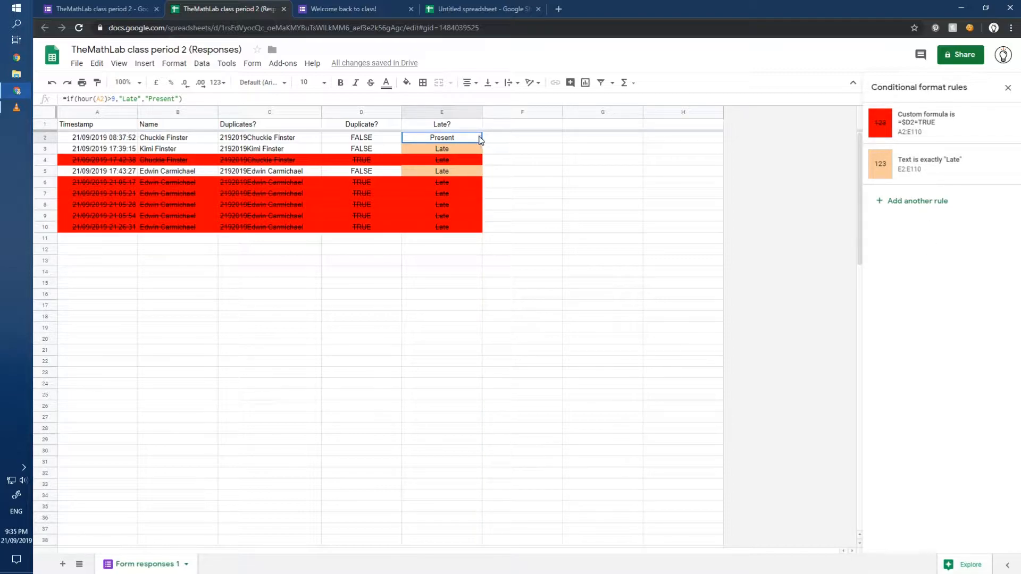
mouse_move(467, 141)
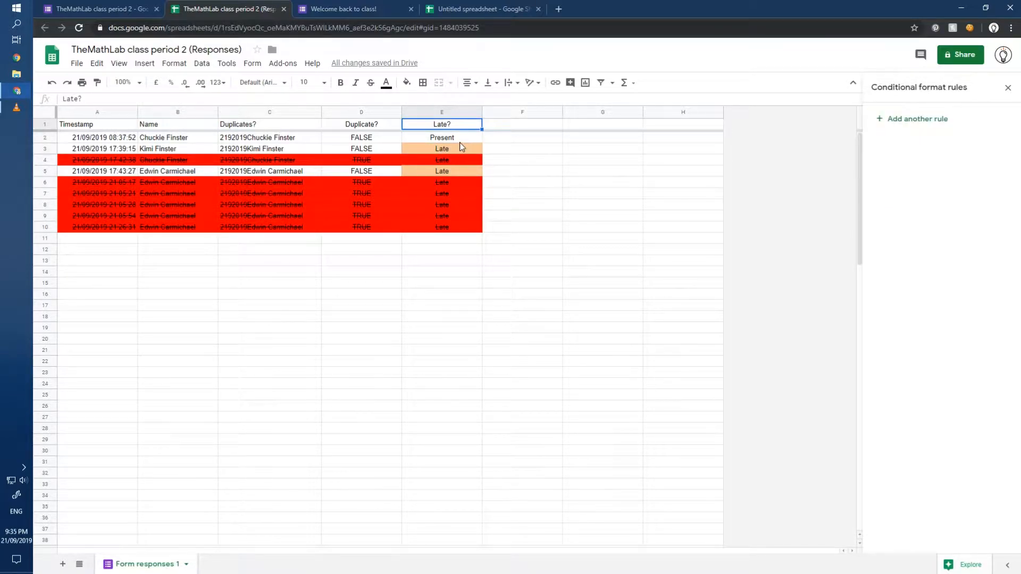
Change the Late rule to custom formula =$E2="Late" applied across A2:E110
click(442, 137)
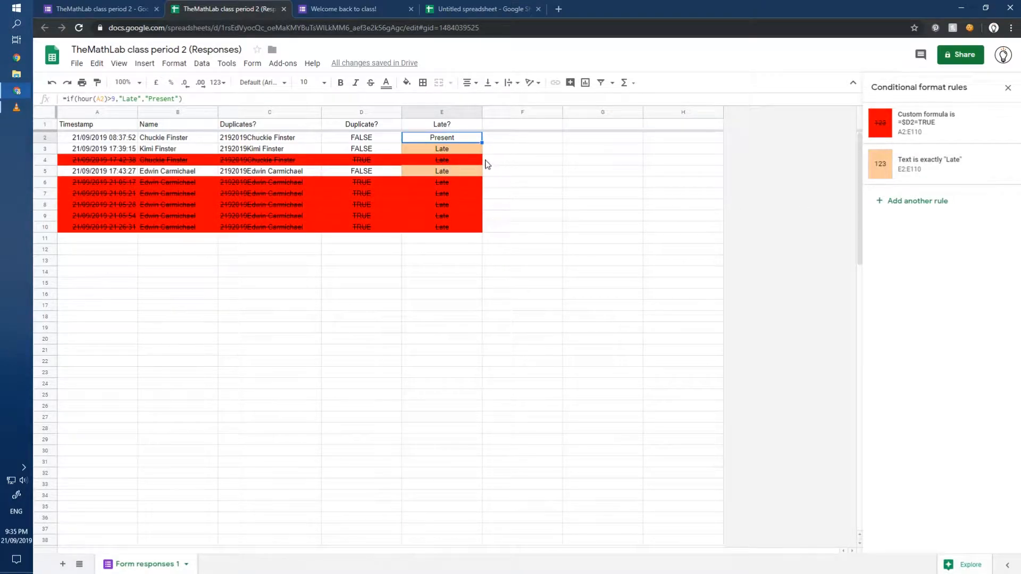
click(931, 163)
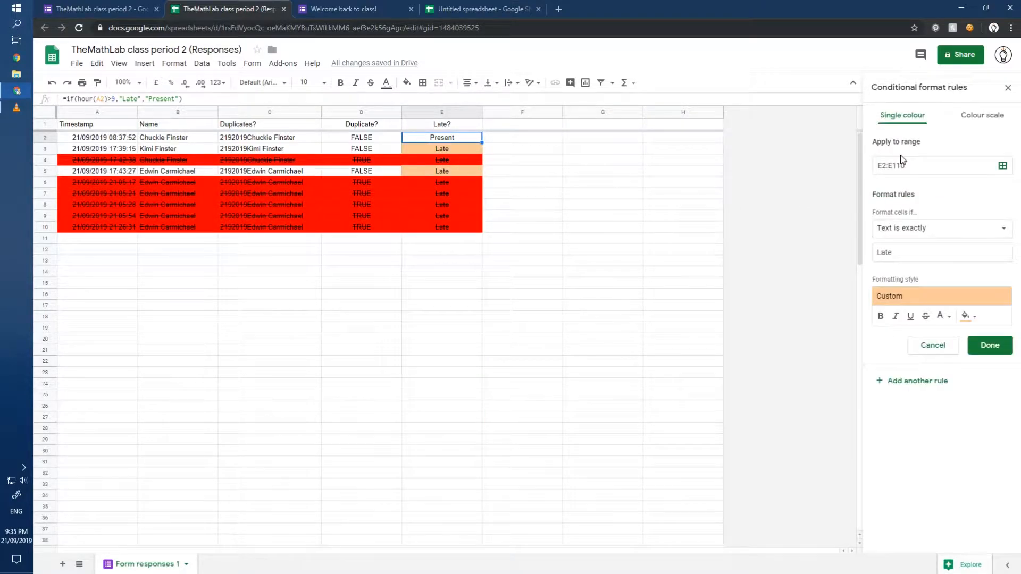
mouse_move(951, 236)
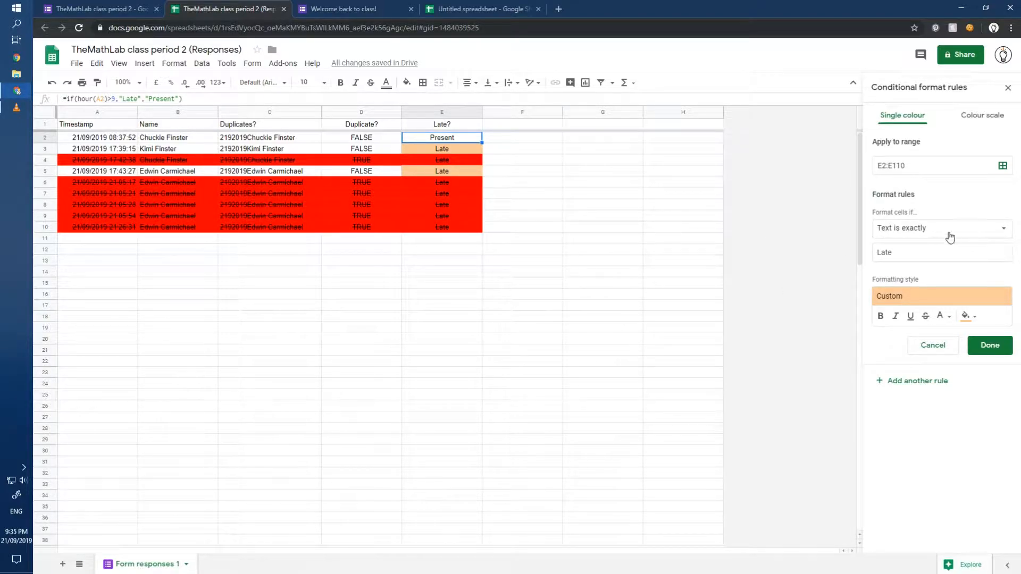
click(941, 227)
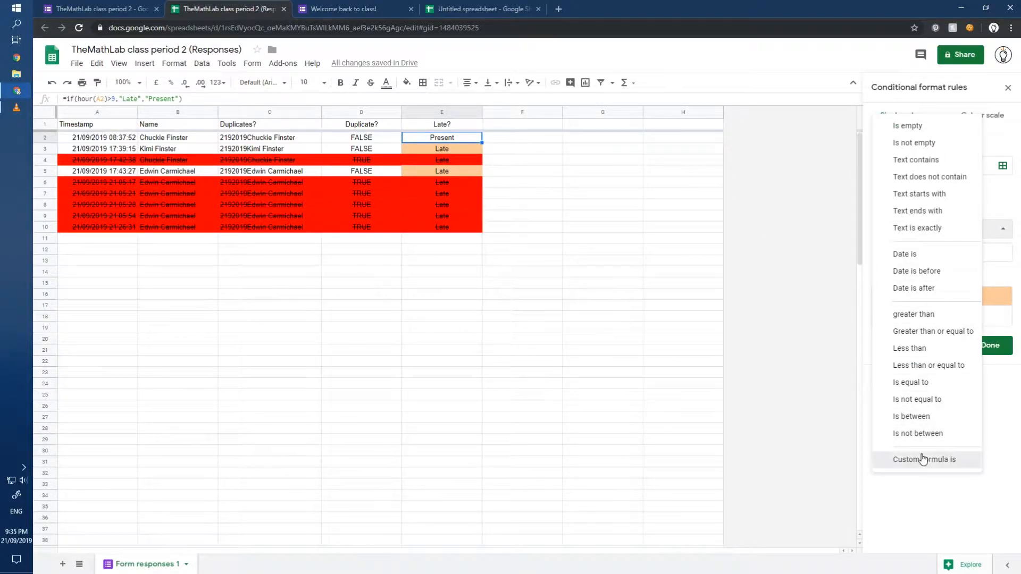
click(924, 459)
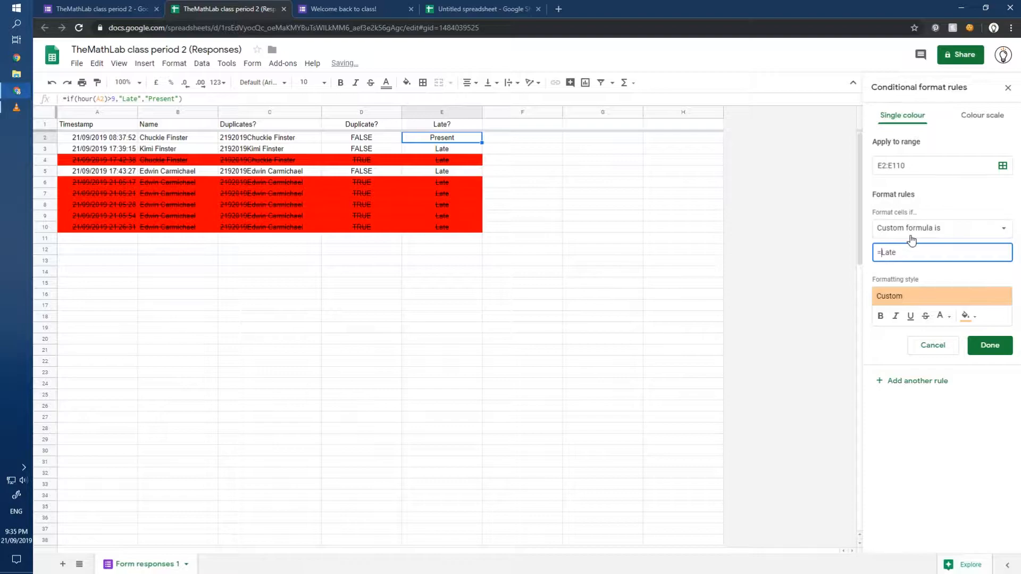
text(E2)
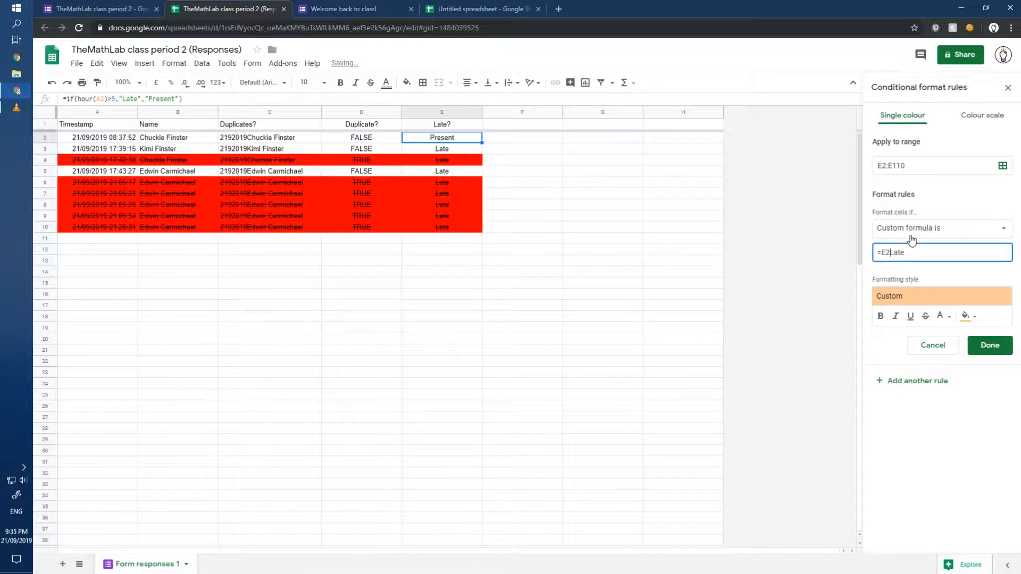
text(="Late")
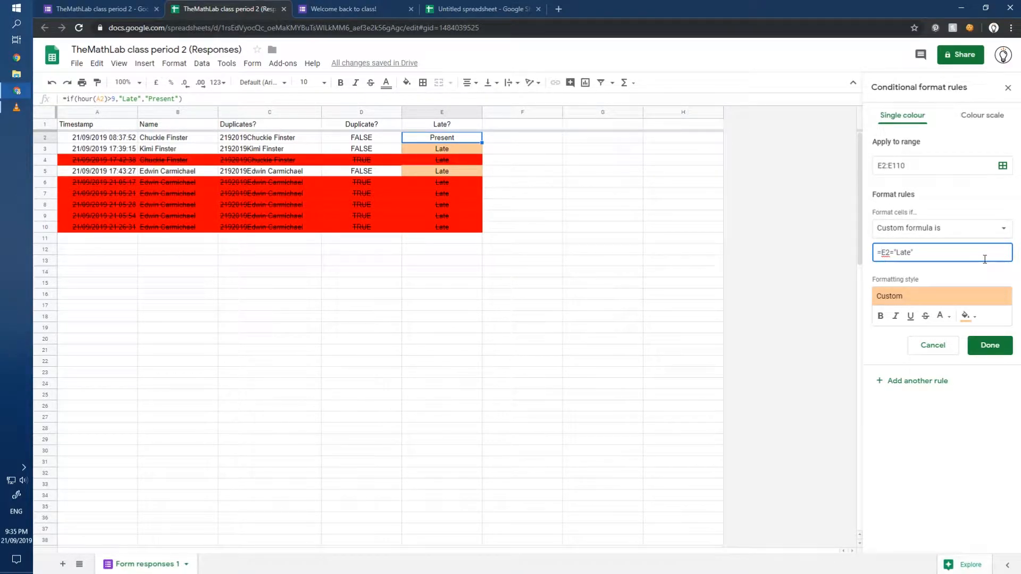
text($)
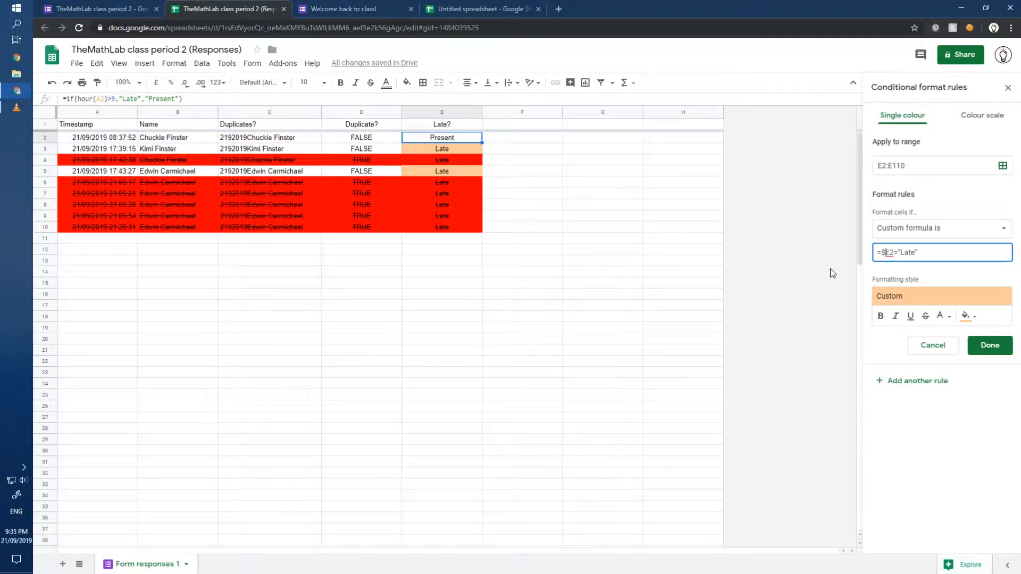
click(931, 166)
text(A)
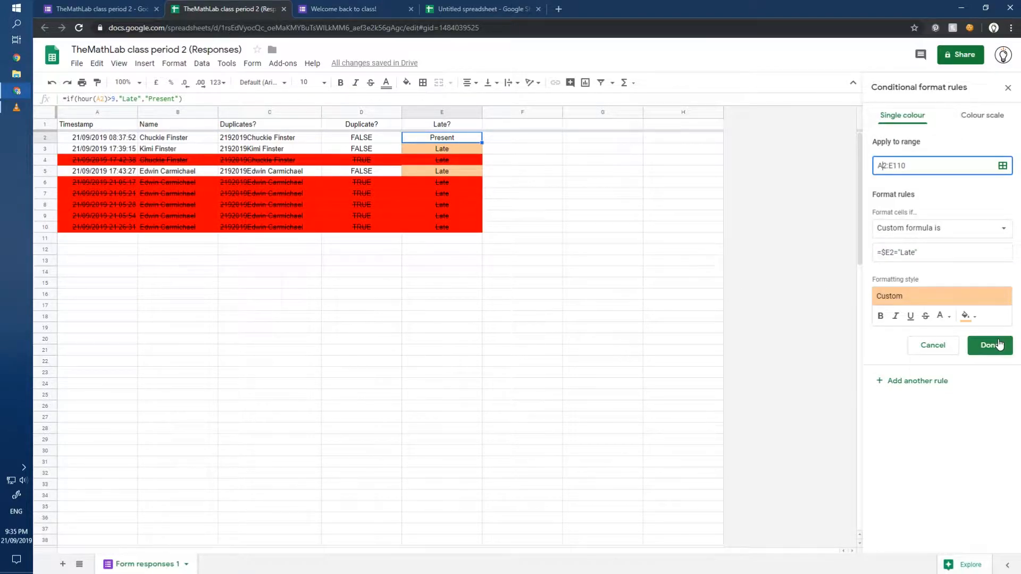
click(989, 345)
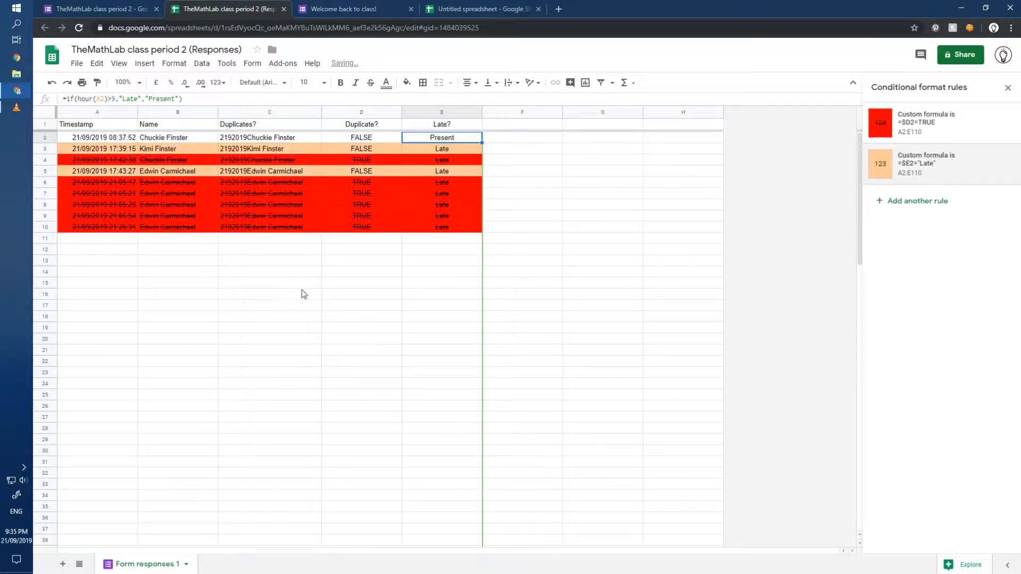
Cancel a test entry in E11, inspect the E2 and D2 formulas, and select row 11
click(361, 293)
text(Pres)
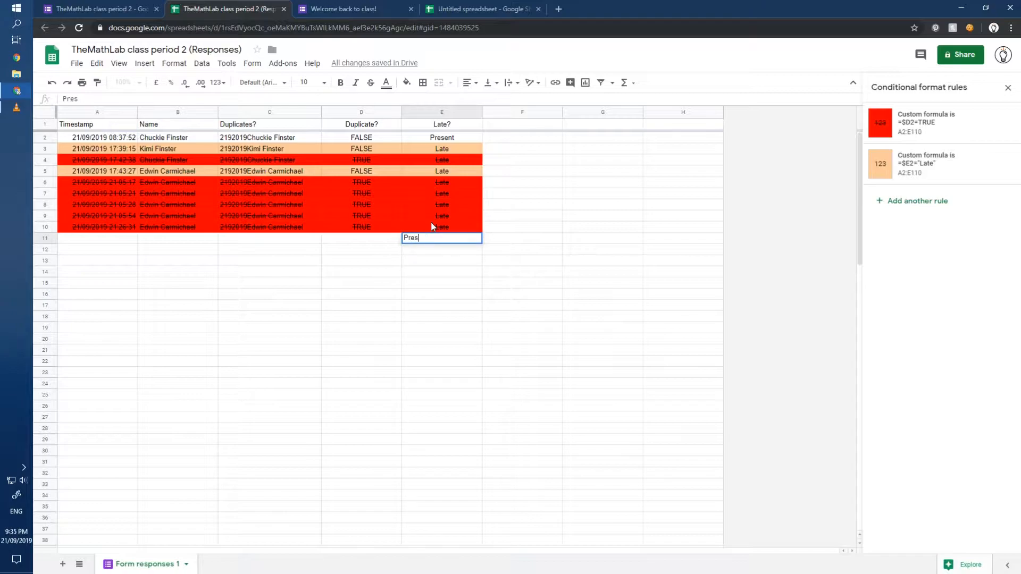
key(Enter)
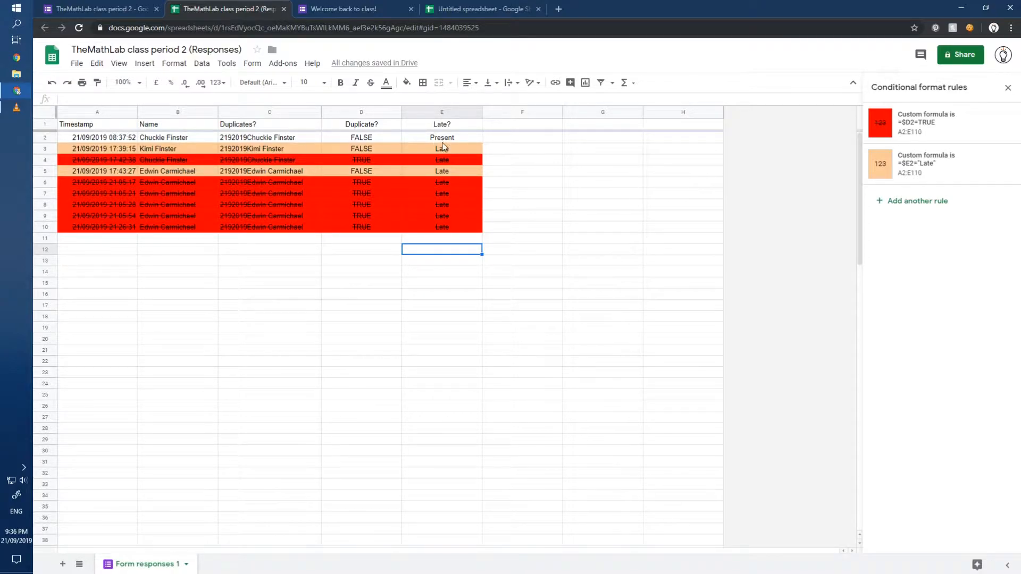
click(441, 137)
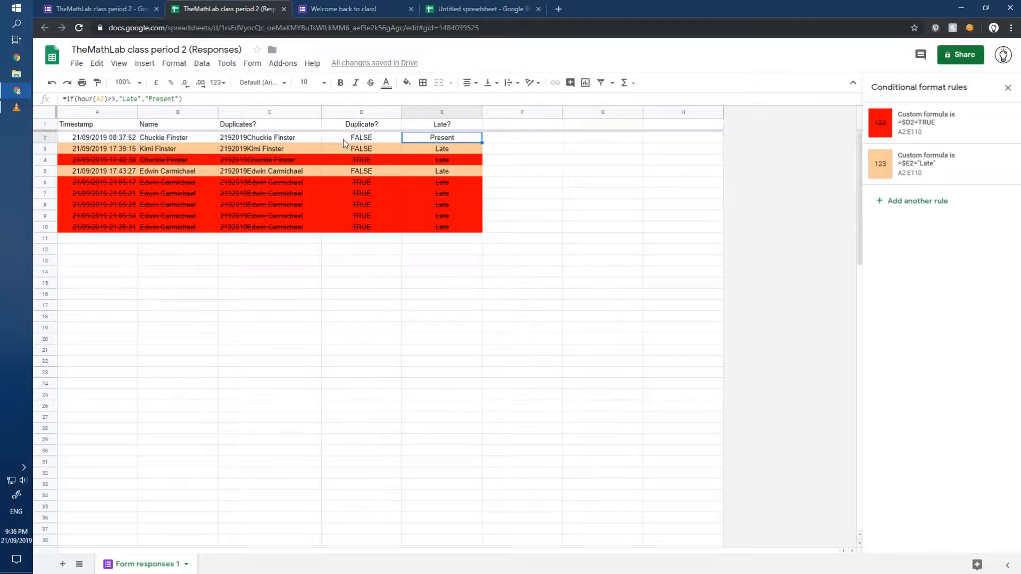
click(362, 137)
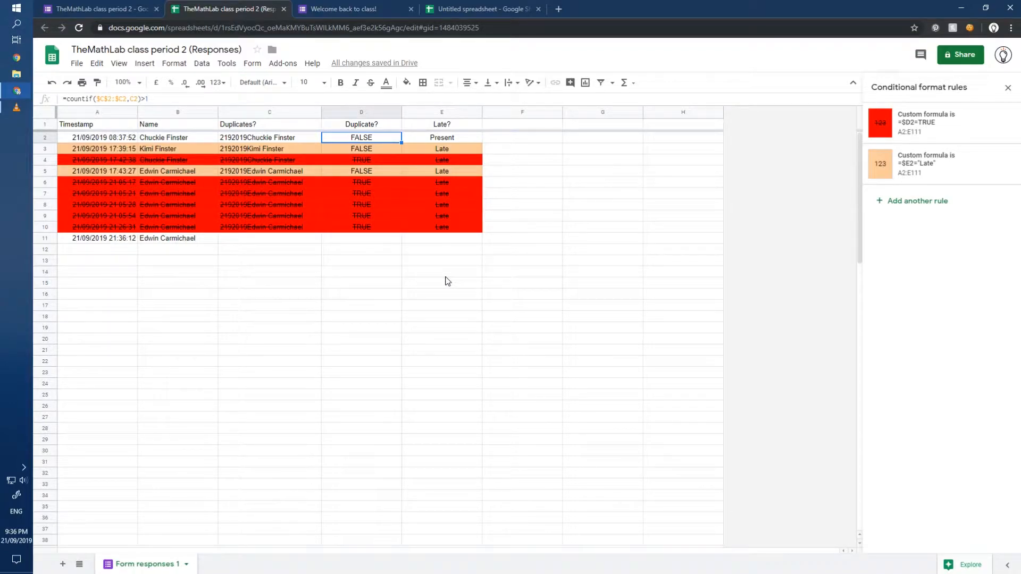
mouse_move(285, 204)
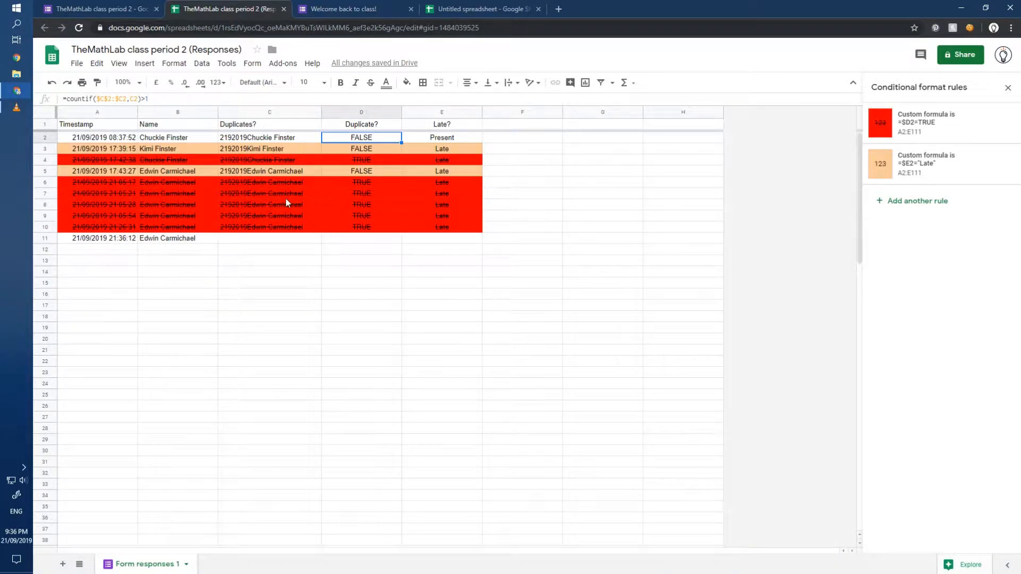
click(270, 204)
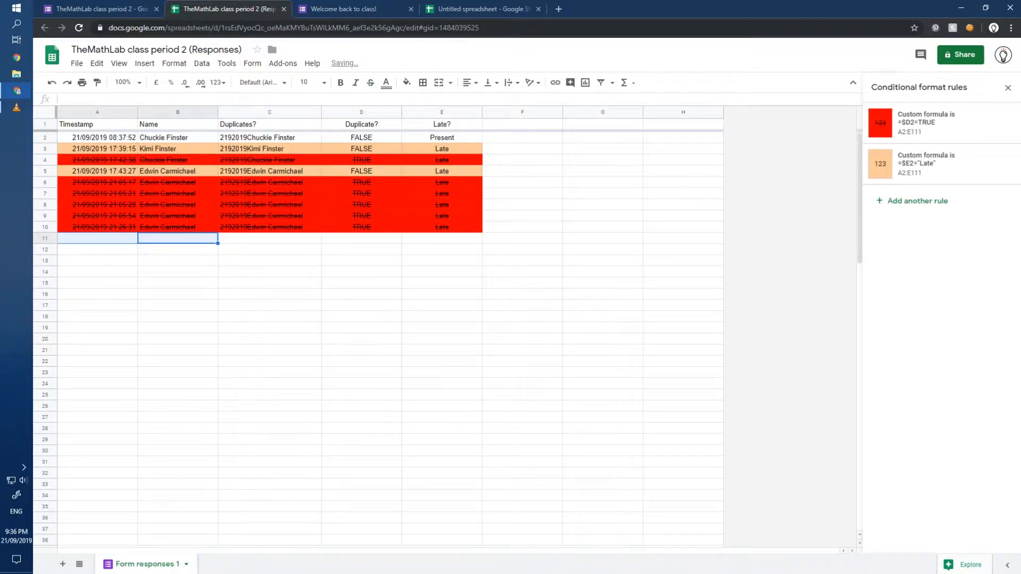
Delete the extra duplicate-rule copy, keeping the red duplicate and orange Late rules, then check E2
click(97, 305)
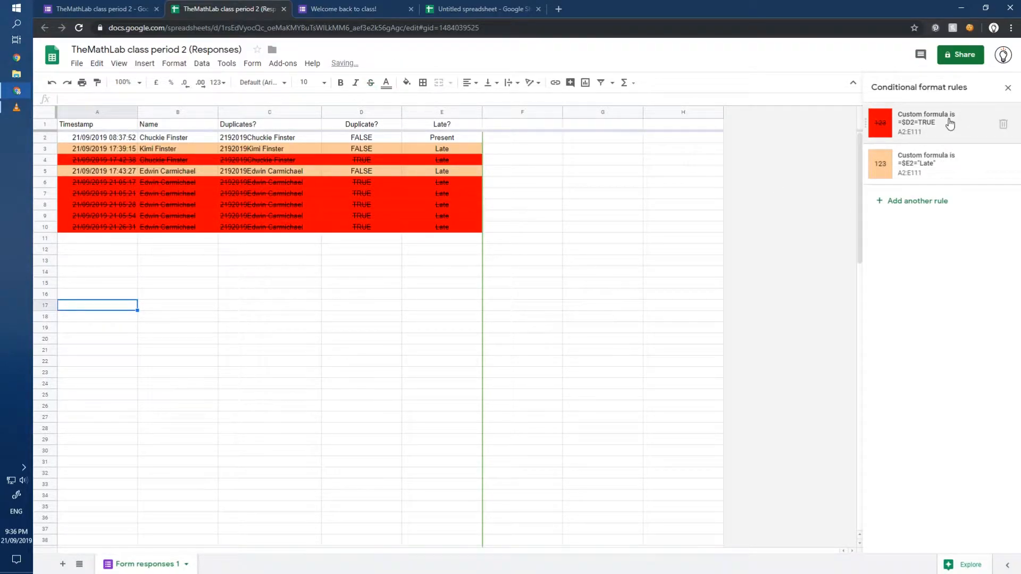
click(925, 122)
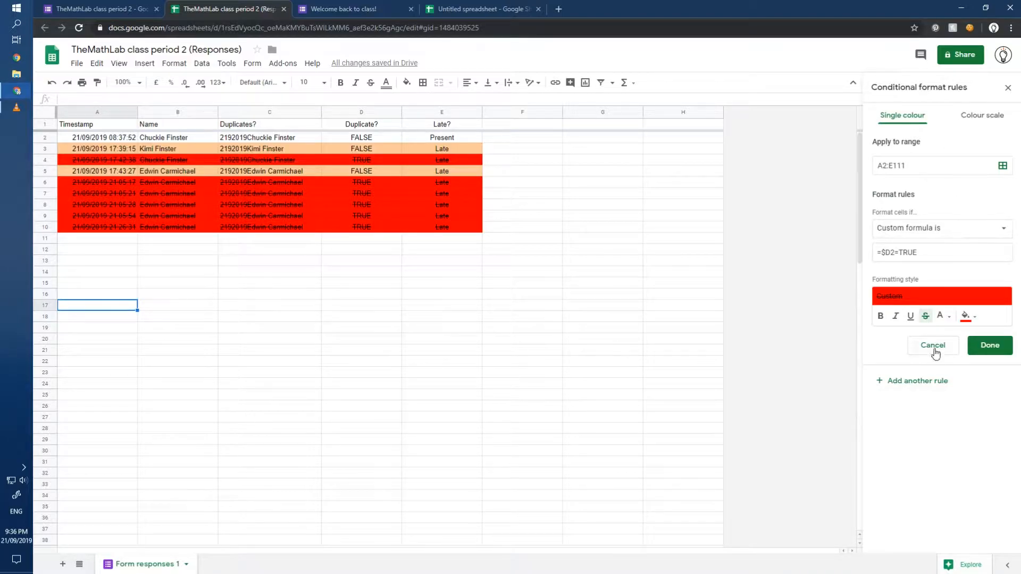
click(990, 345)
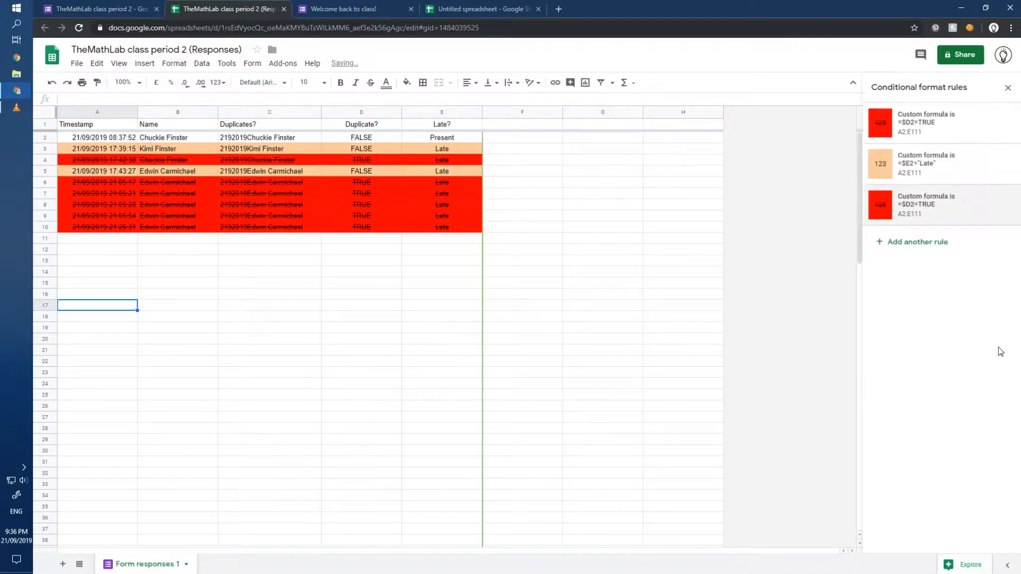
mouse_move(1005, 194)
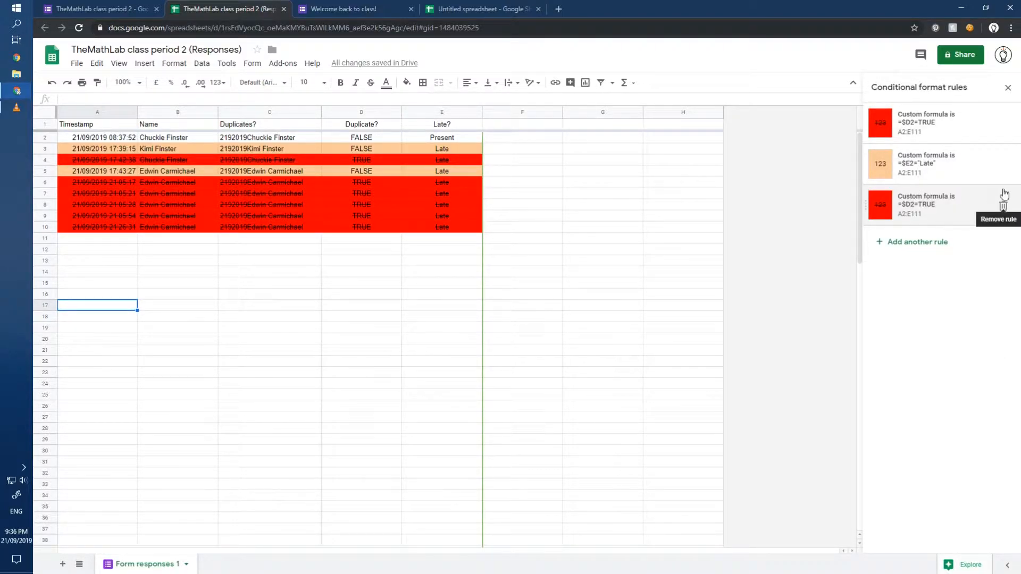
click(1003, 205)
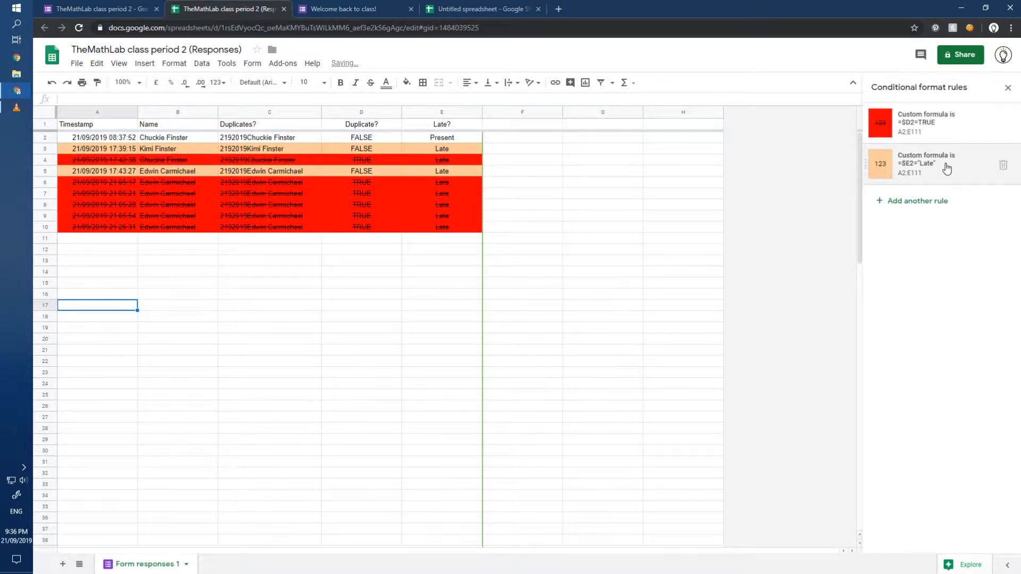
click(926, 162)
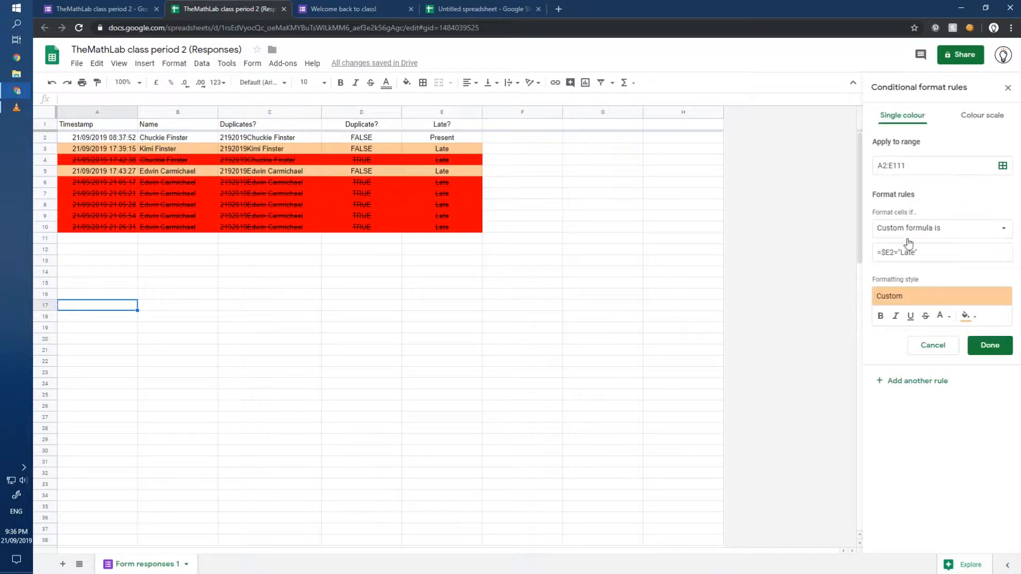
click(989, 345)
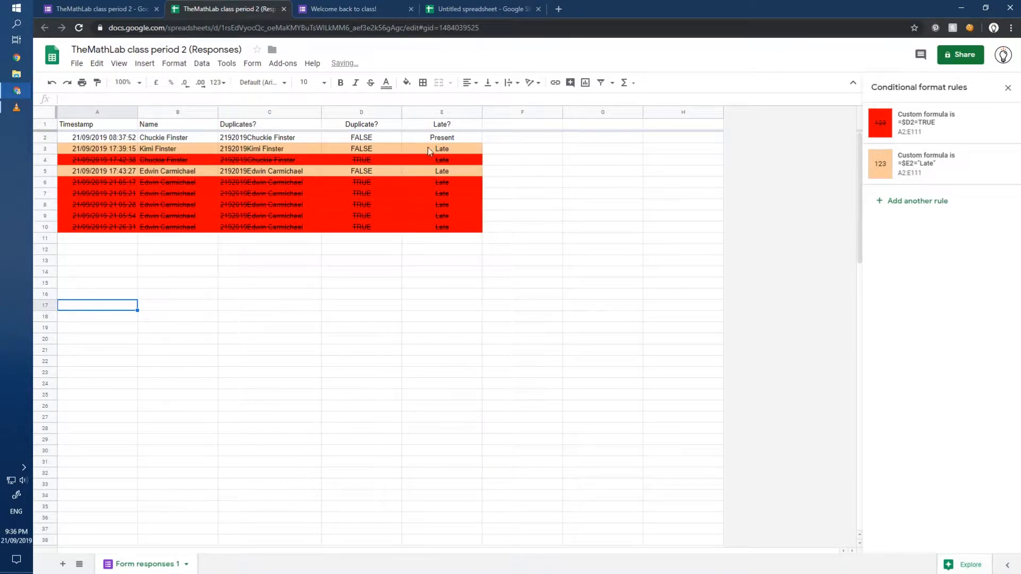
click(441, 137)
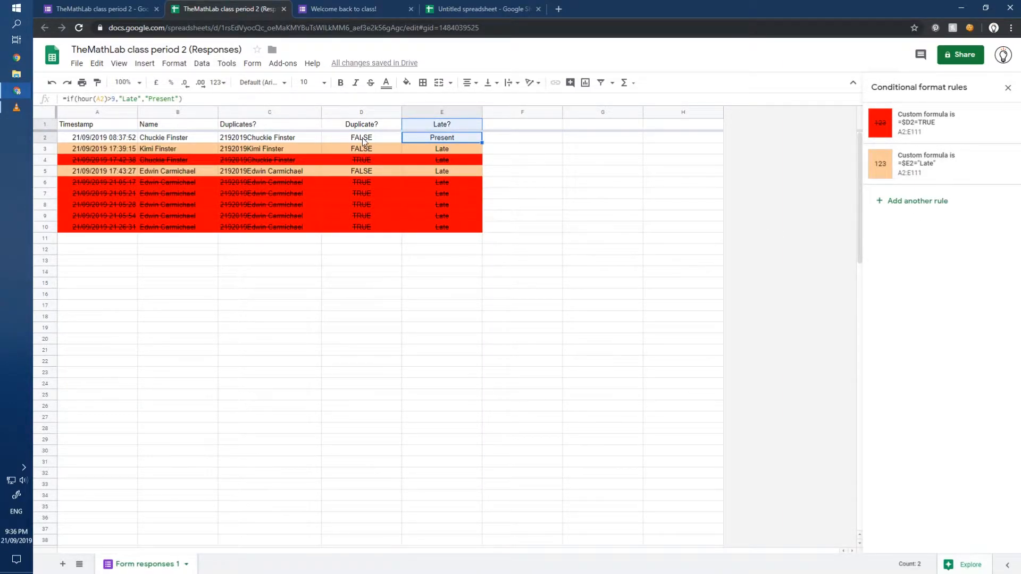
Turn on the Copy Down add-on's automatic copy-down in its settings sidebar
click(282, 63)
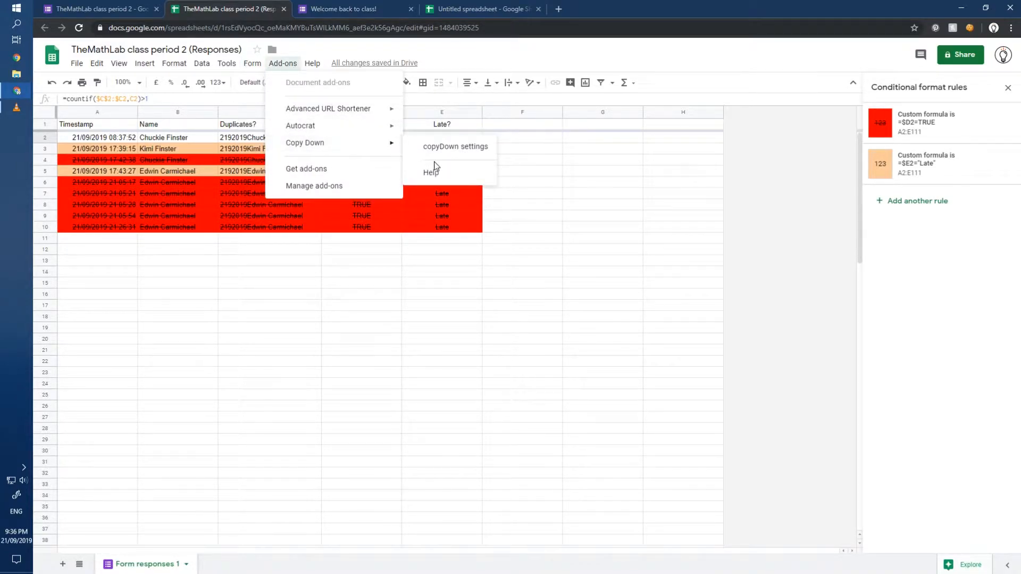
click(456, 145)
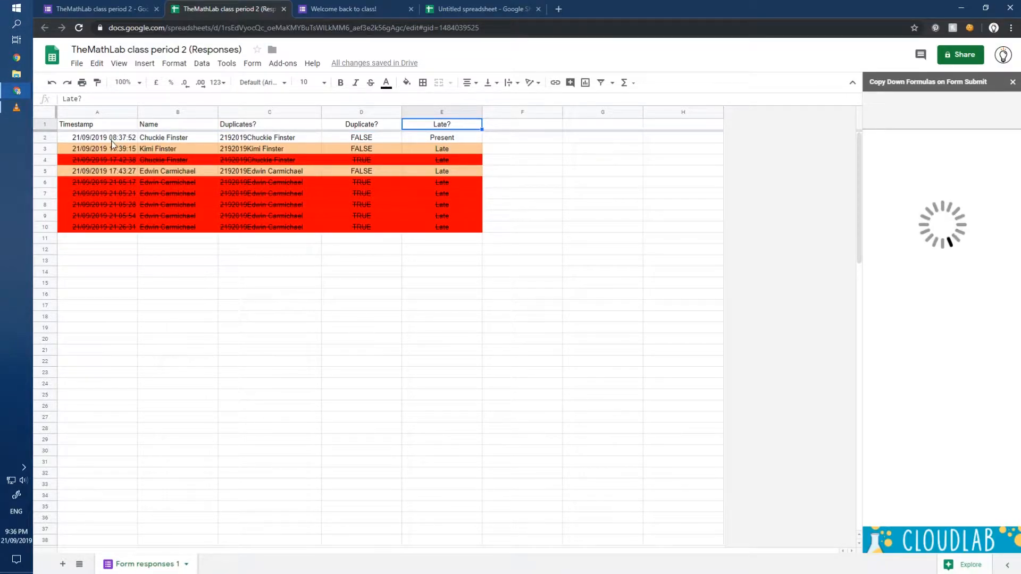
click(96, 137)
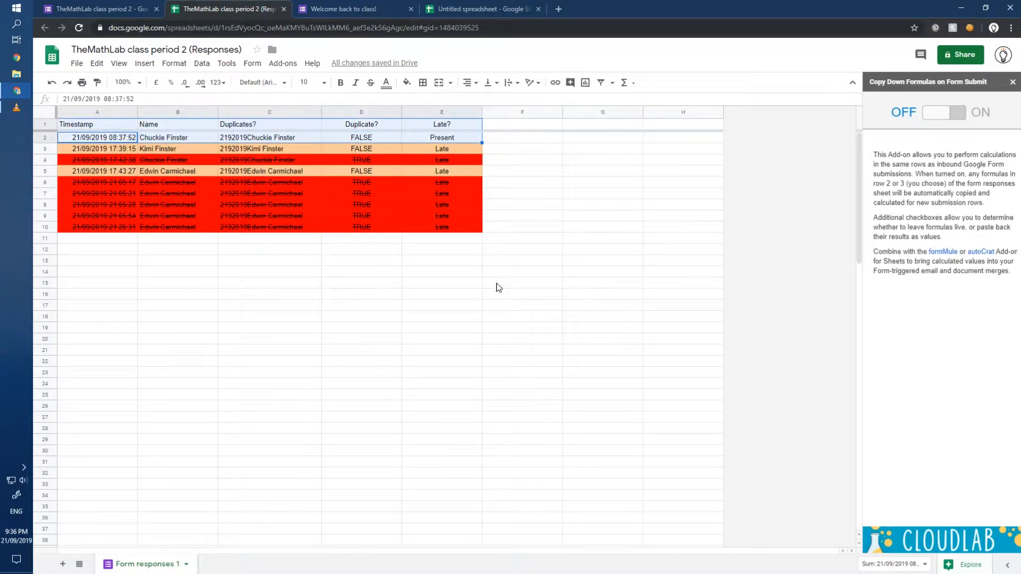
click(943, 112)
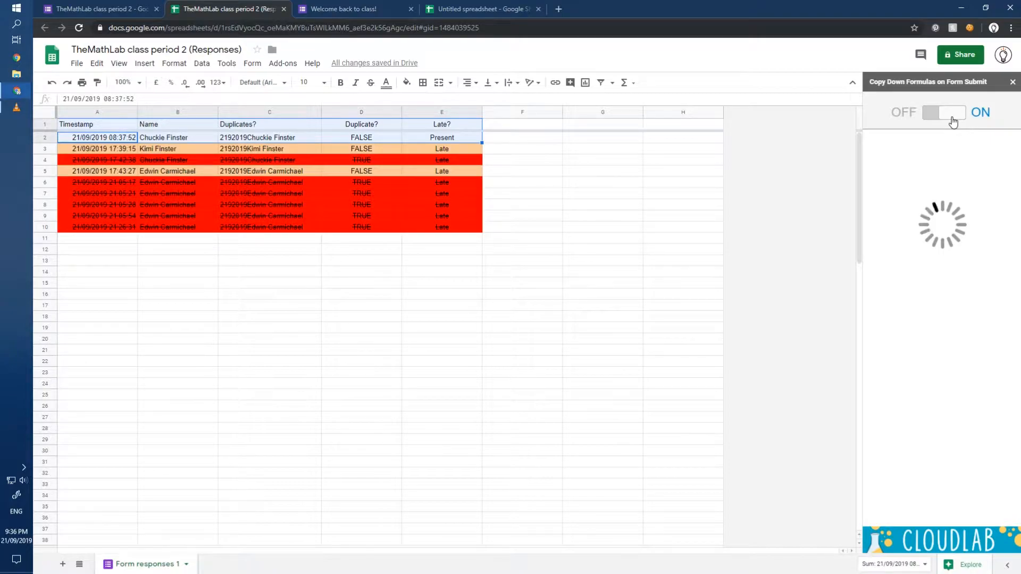
click(943, 113)
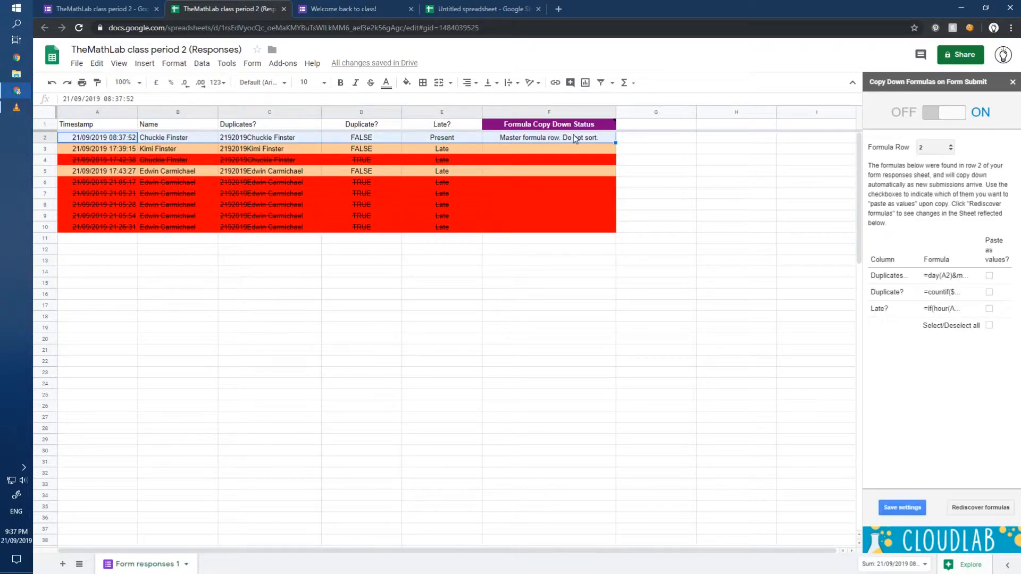
Review the row 2 Duplicates? and Late? formulas that Copy Down will carry down
click(441, 137)
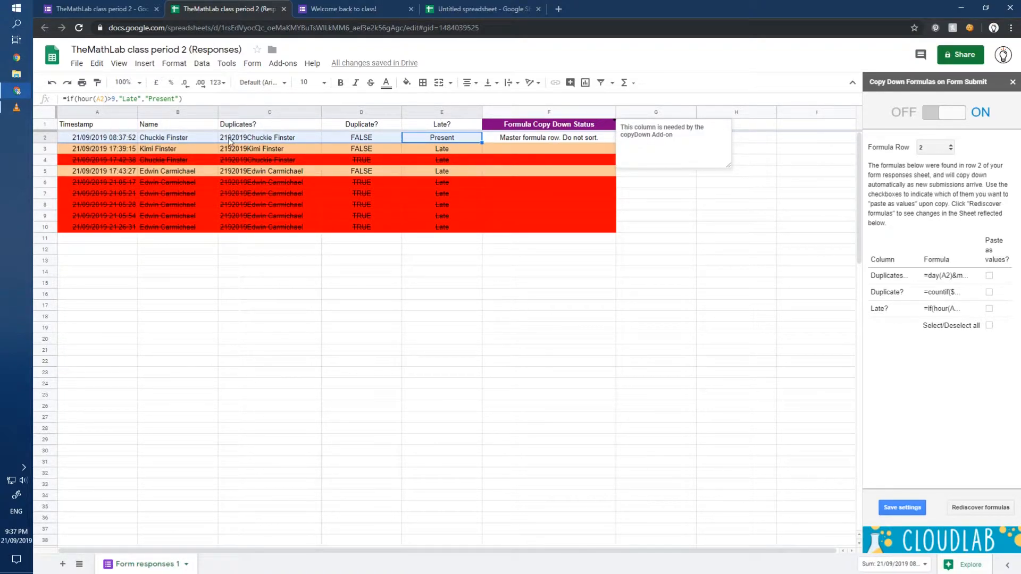
click(96, 137)
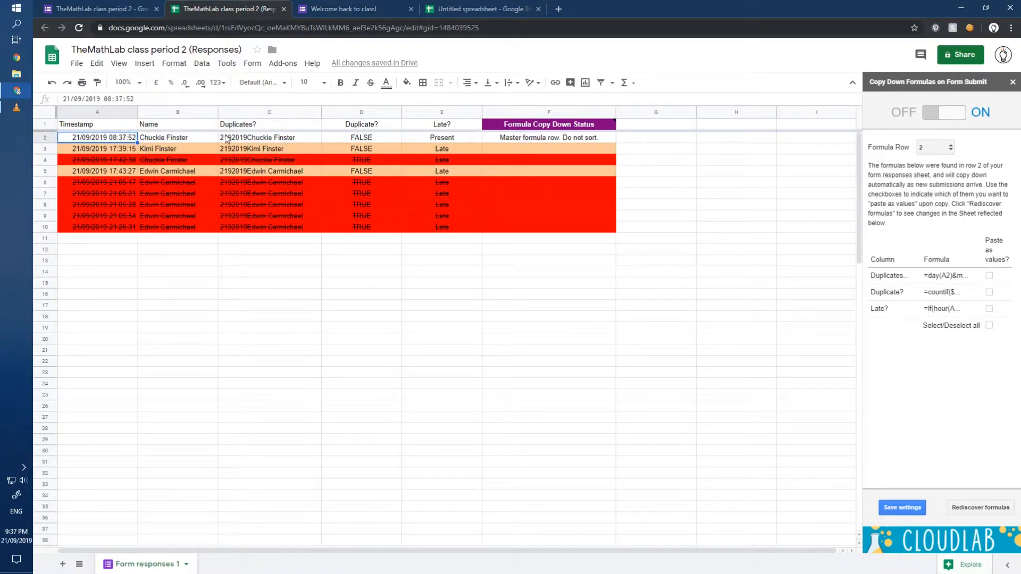
click(269, 137)
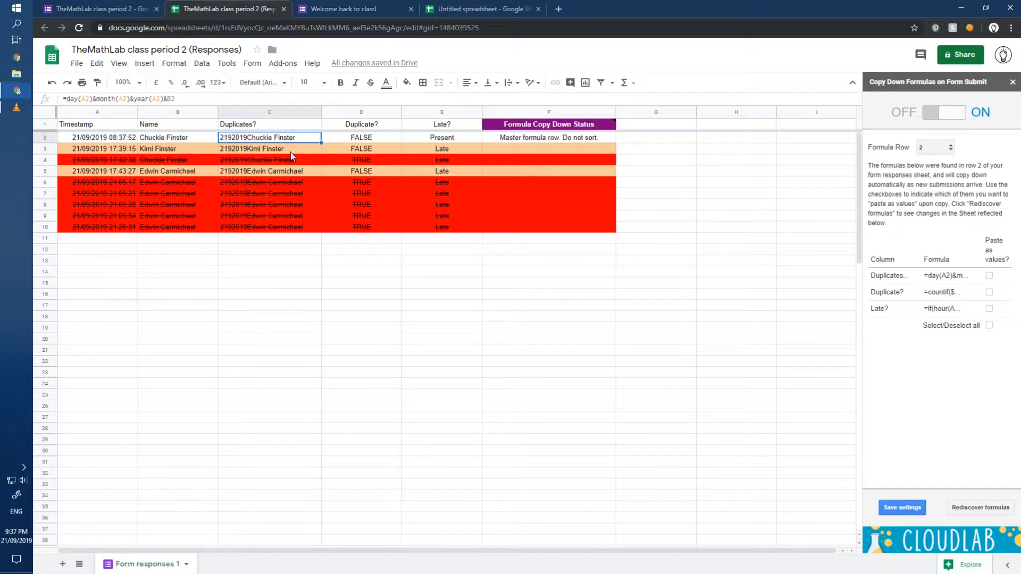
click(442, 137)
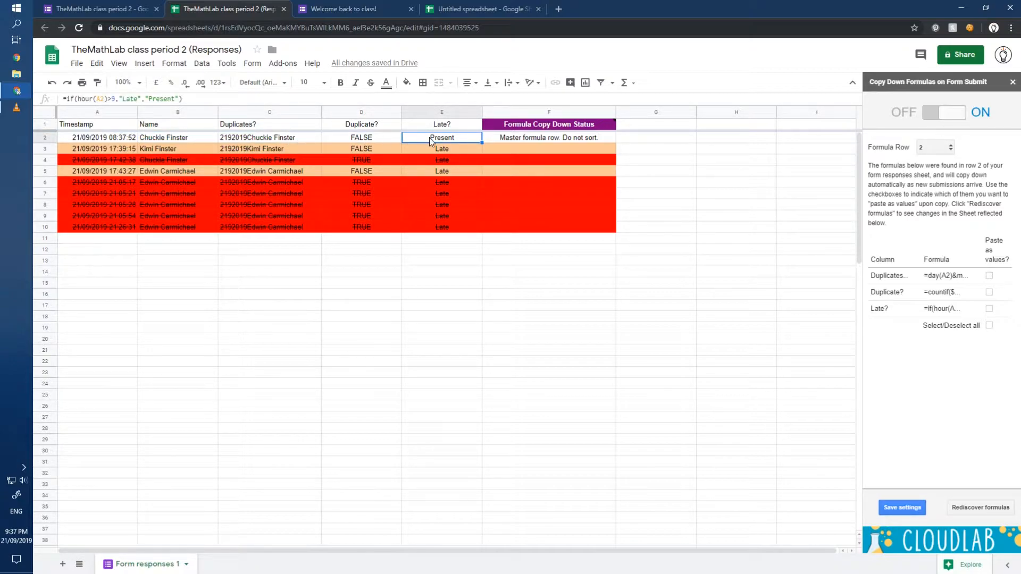
mouse_move(886, 240)
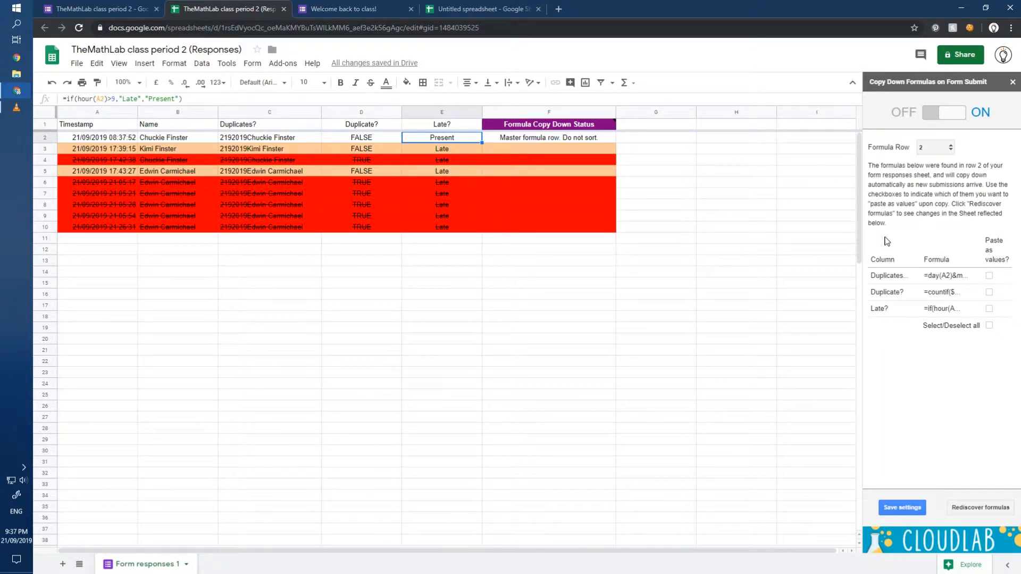
mouse_move(955, 458)
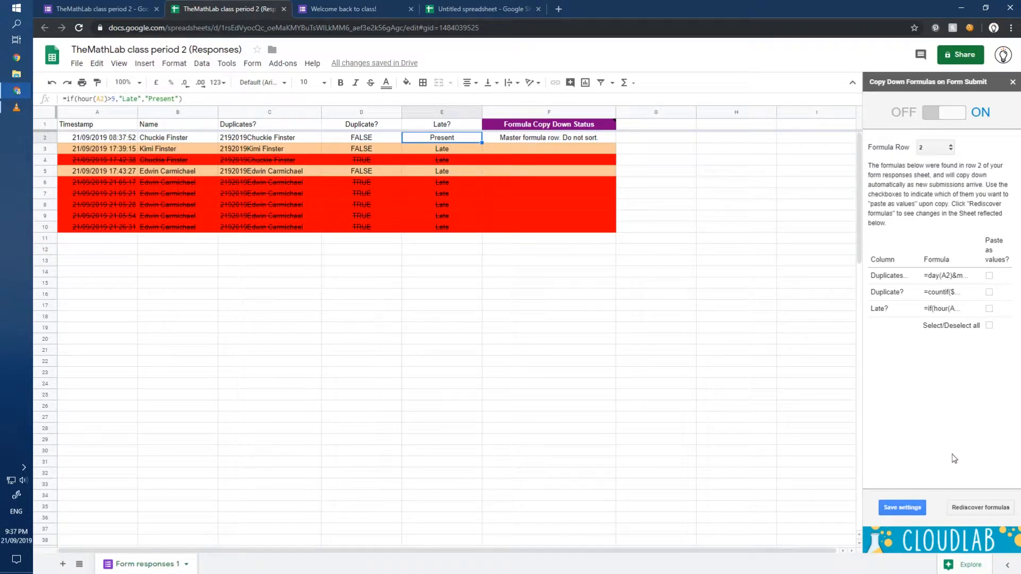
mouse_move(985, 253)
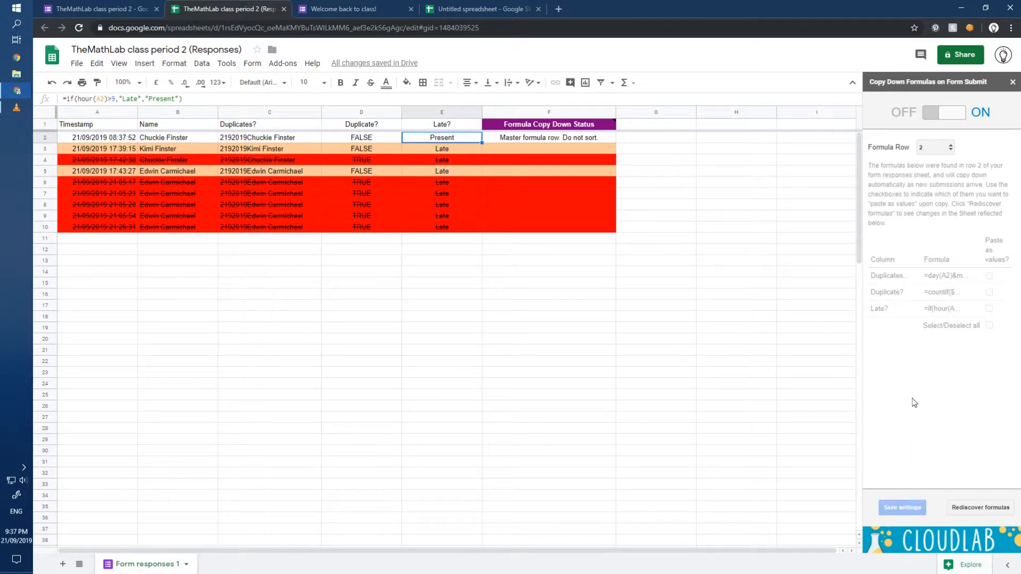
mouse_move(914, 375)
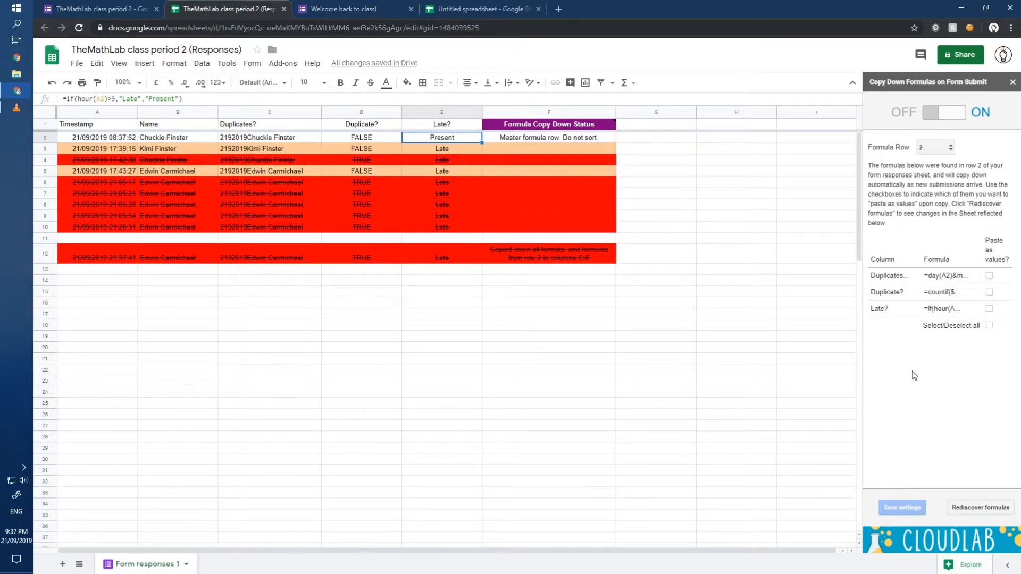
mouse_move(630, 239)
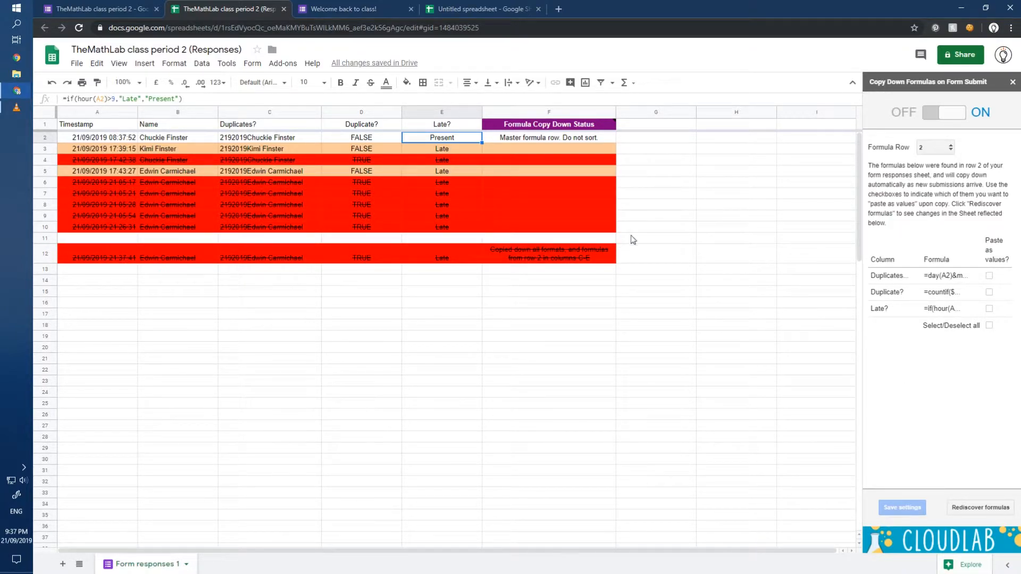
mouse_move(544, 255)
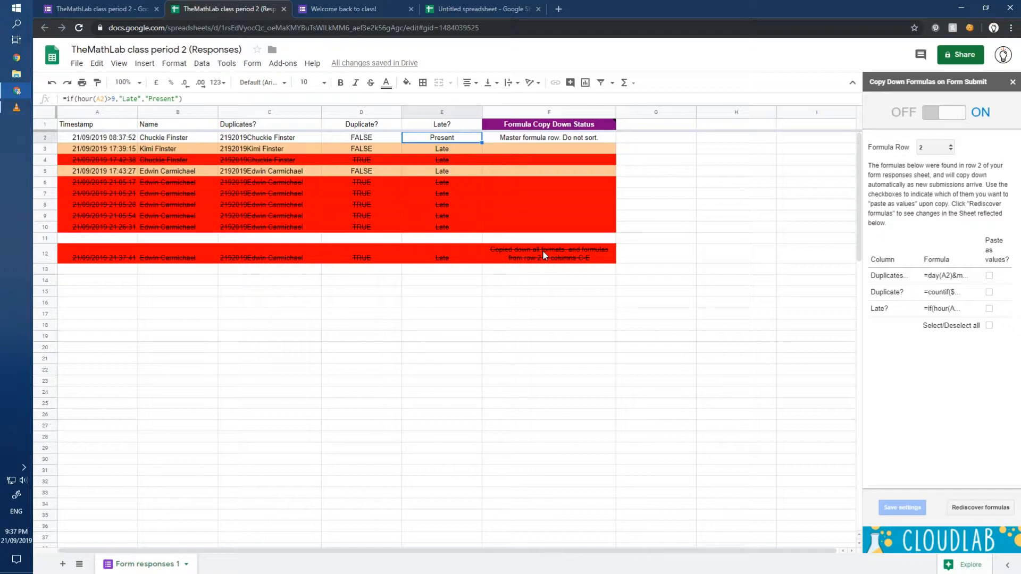
mouse_move(270, 144)
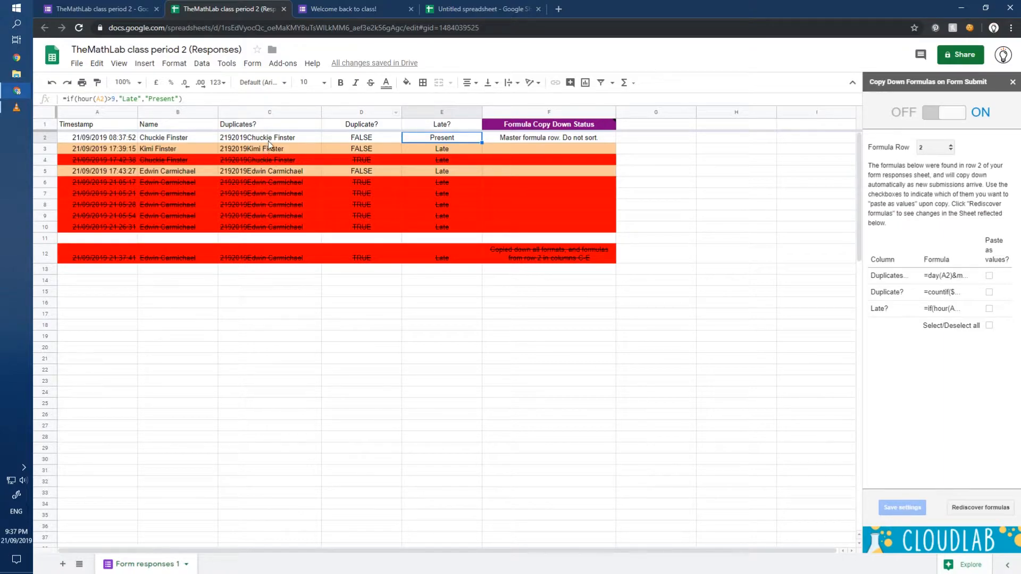
mouse_move(330, 76)
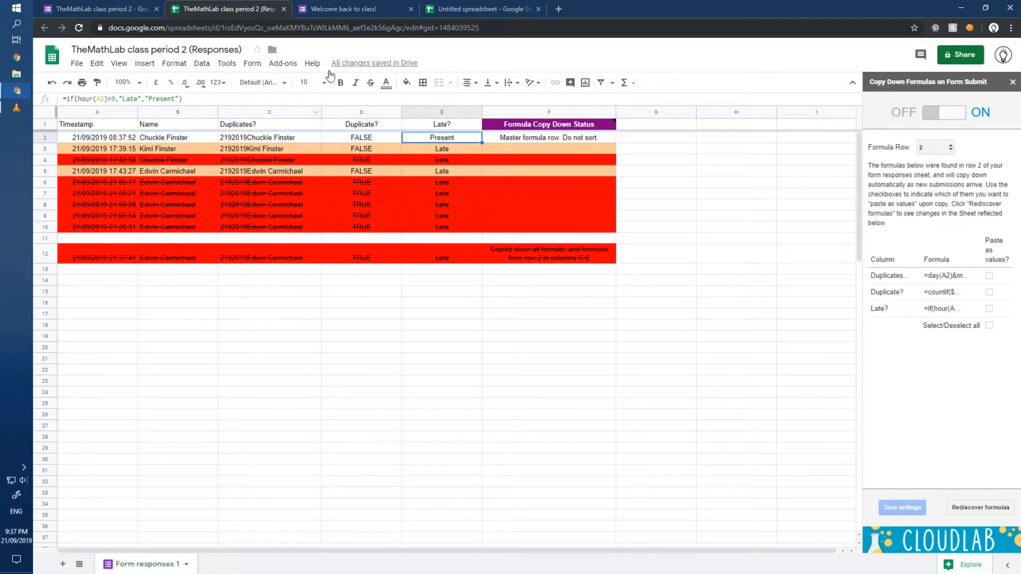
Switch to the student QR codes spreadsheet and back to the form responses sheet
click(482, 9)
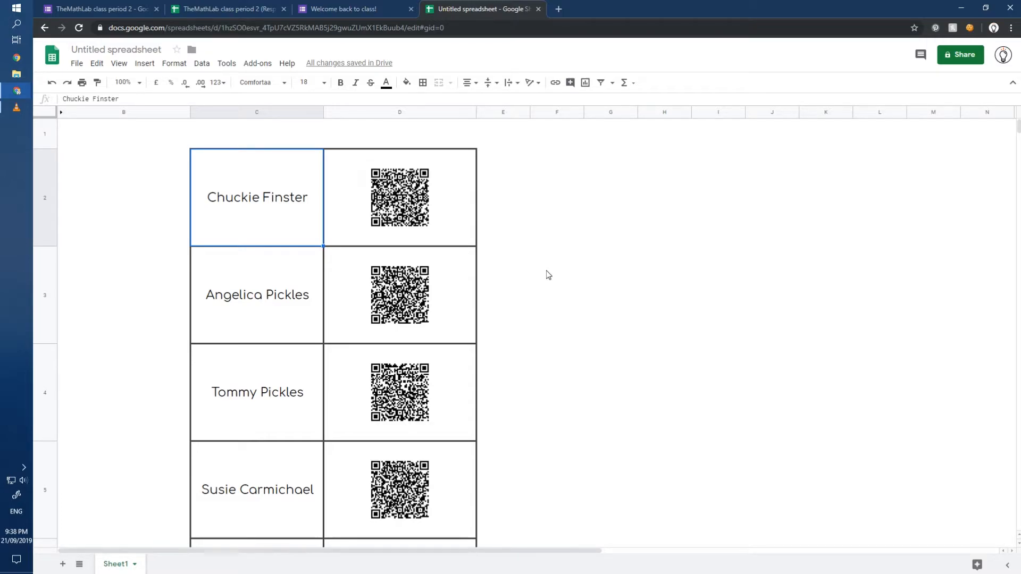
click(227, 8)
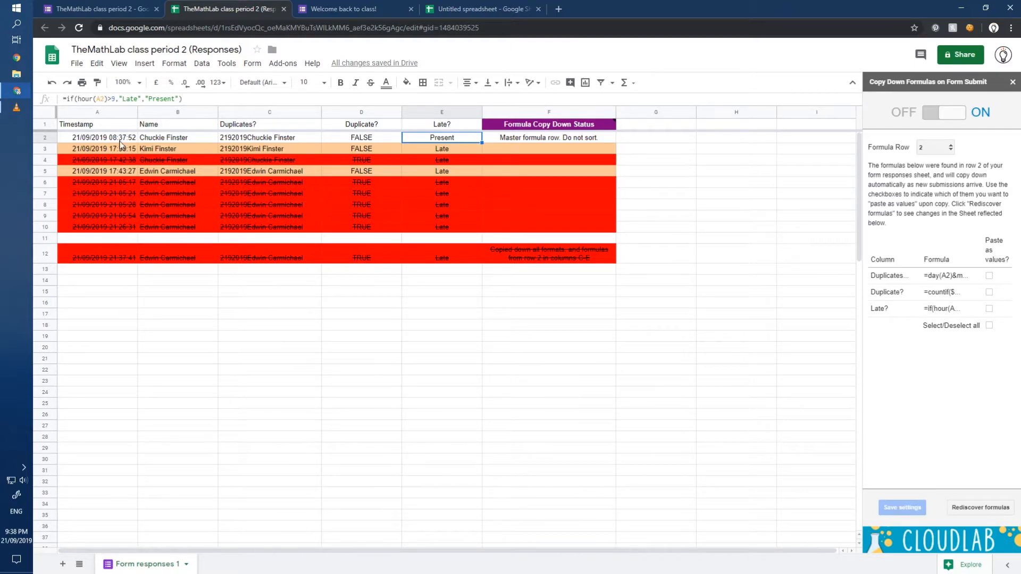
mouse_move(364, 383)
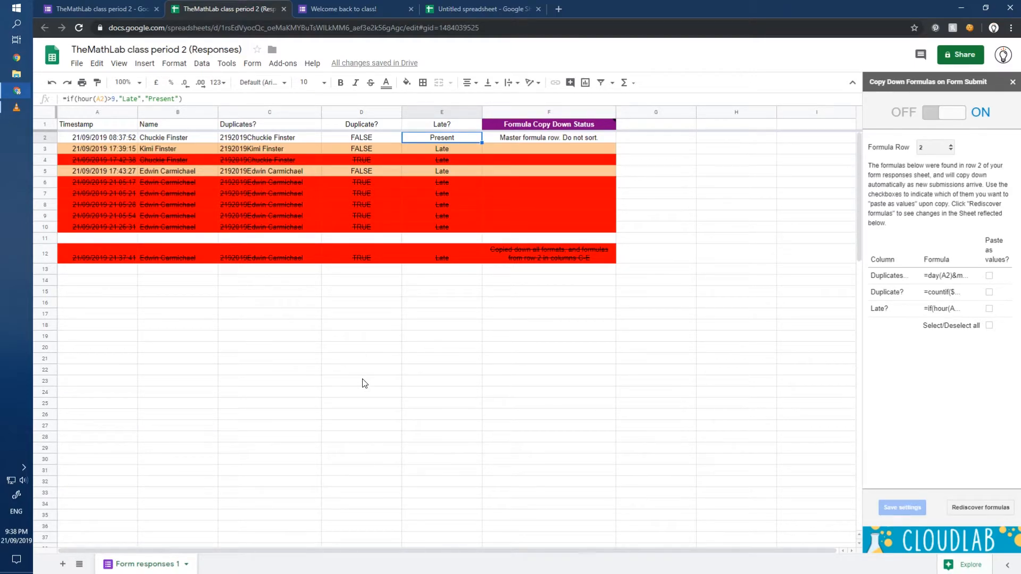
mouse_move(375, 392)
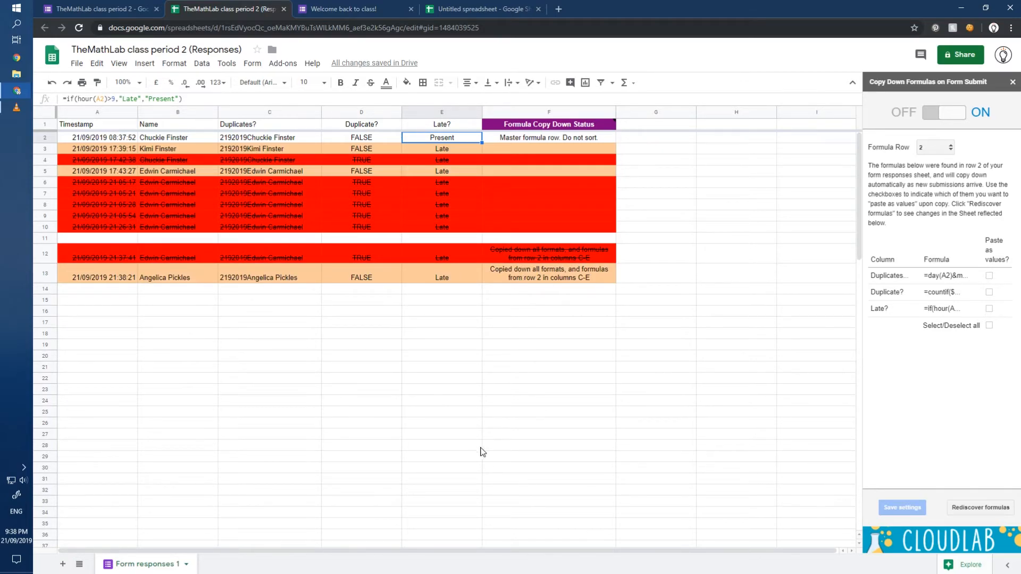
mouse_move(542, 287)
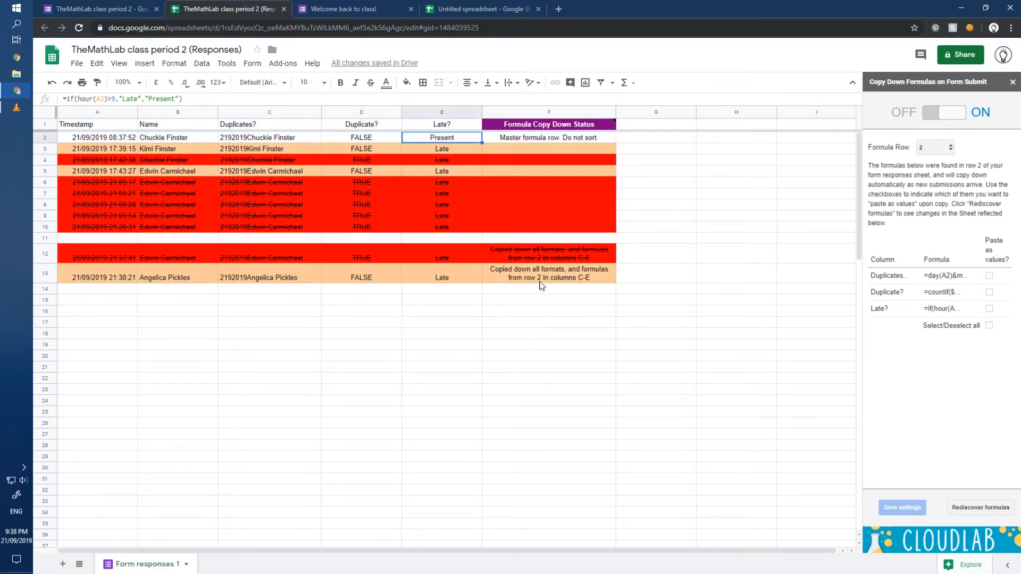
mouse_move(522, 407)
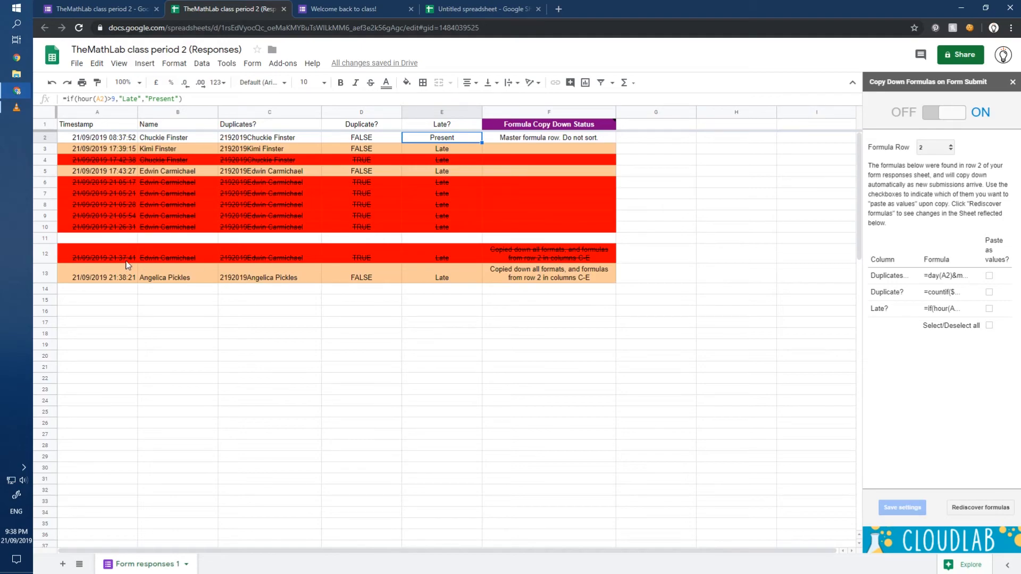
mouse_move(642, 313)
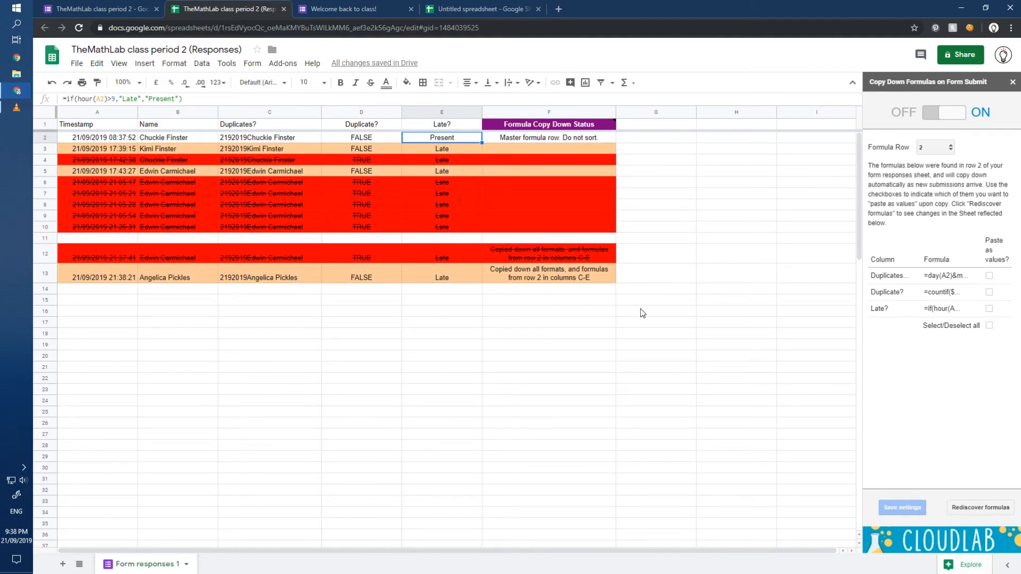